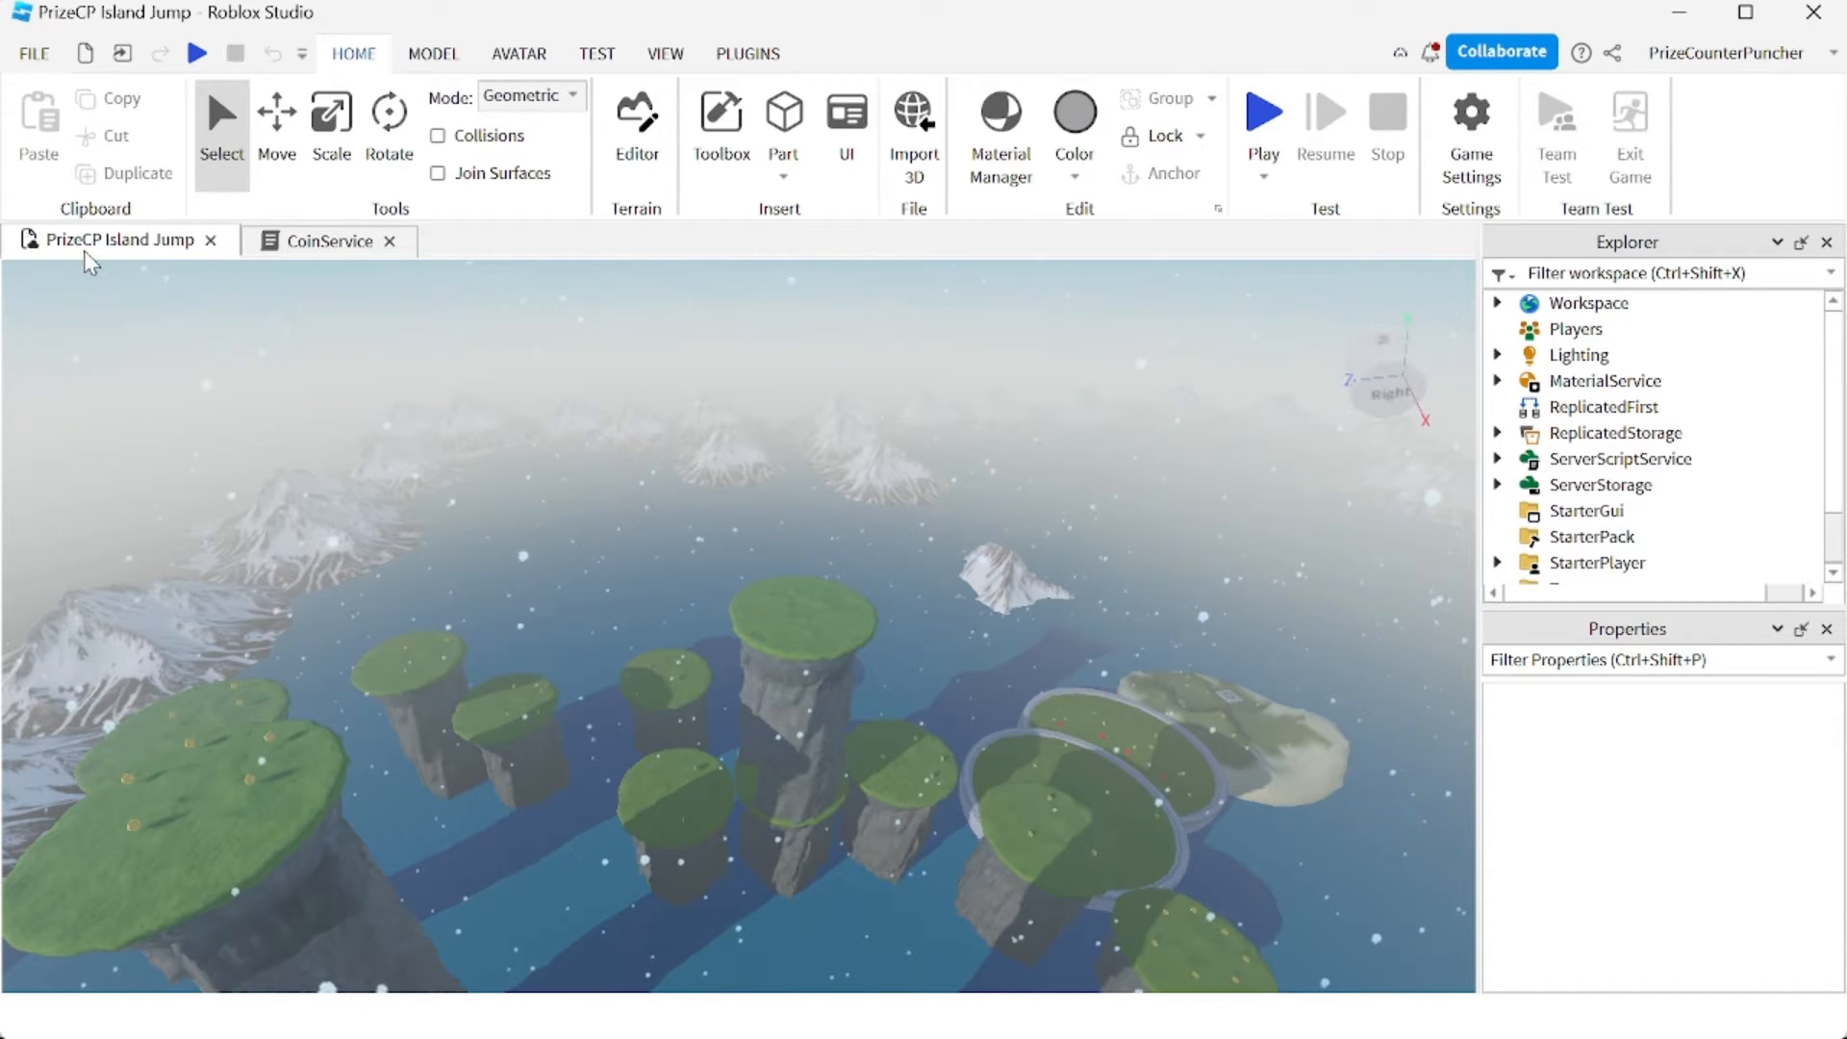
pyautogui.moveTo(240, 354)
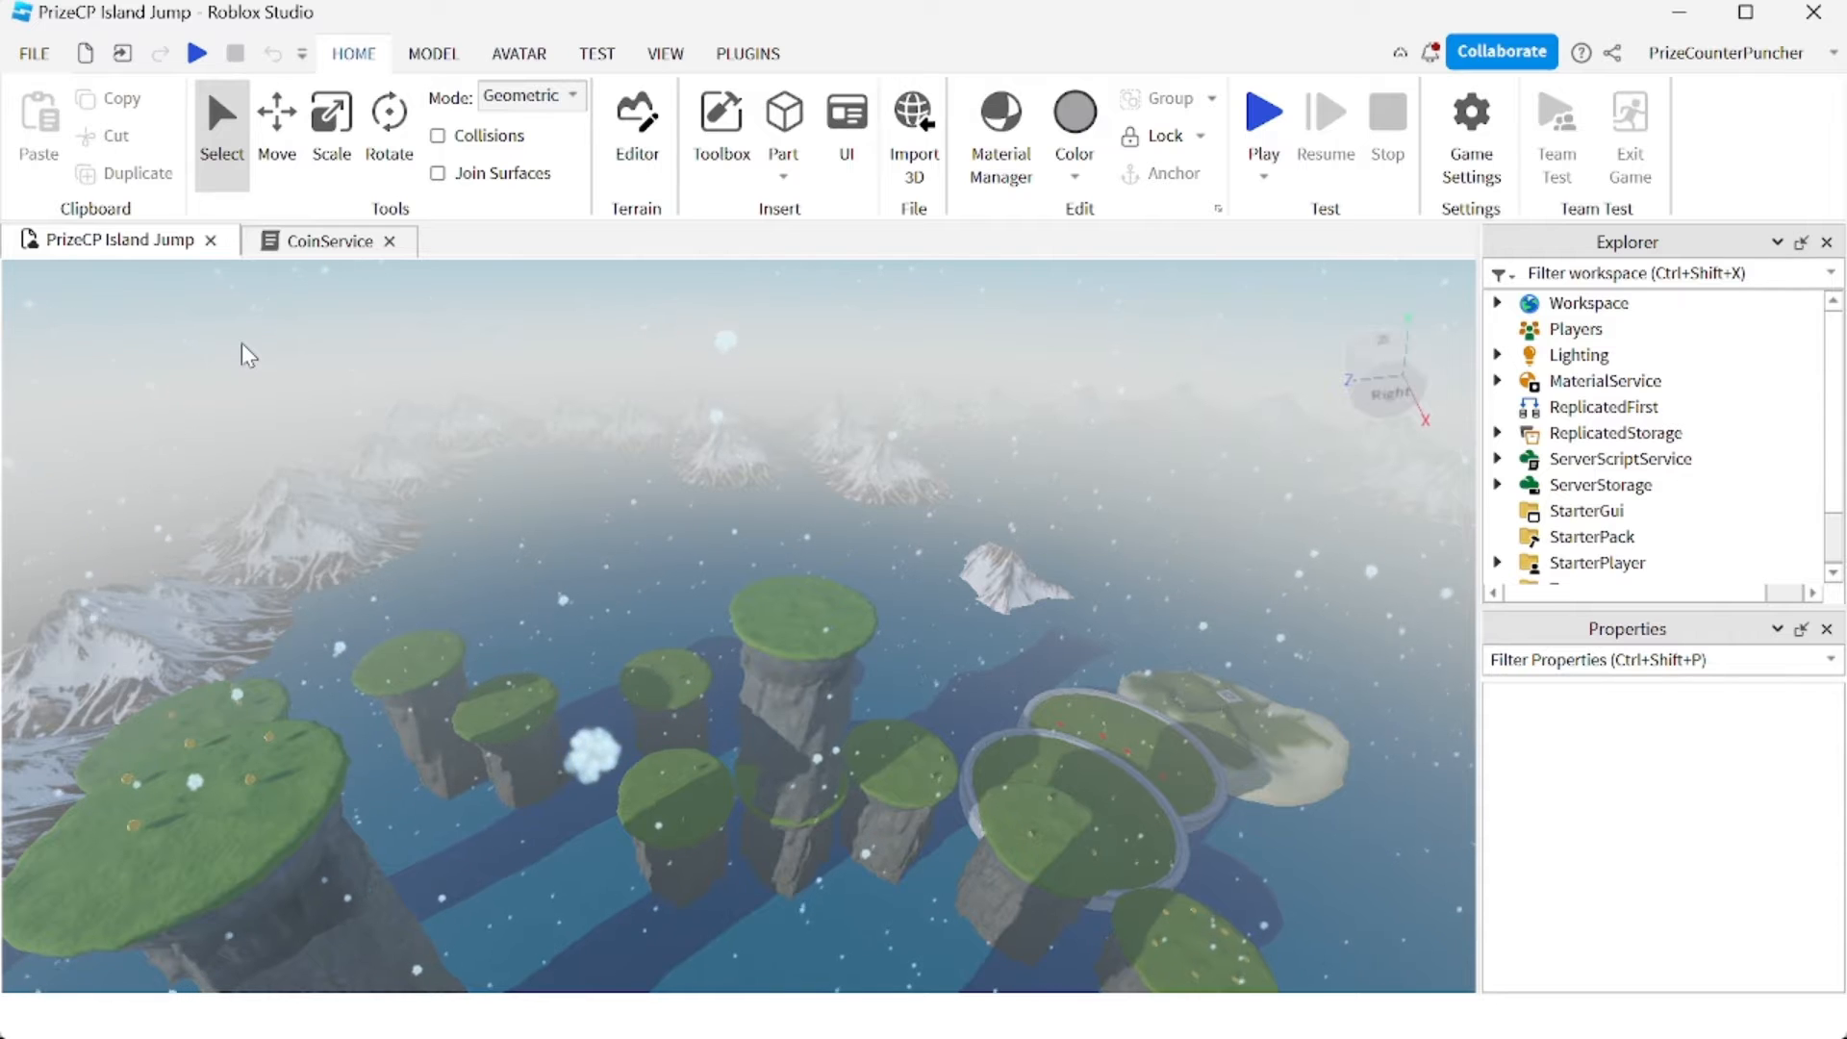
# - Move JumpPurchaseGui from ReplicatedStorage > Instances into StarterGui and select JumpButton
pyautogui.click(1499, 433)
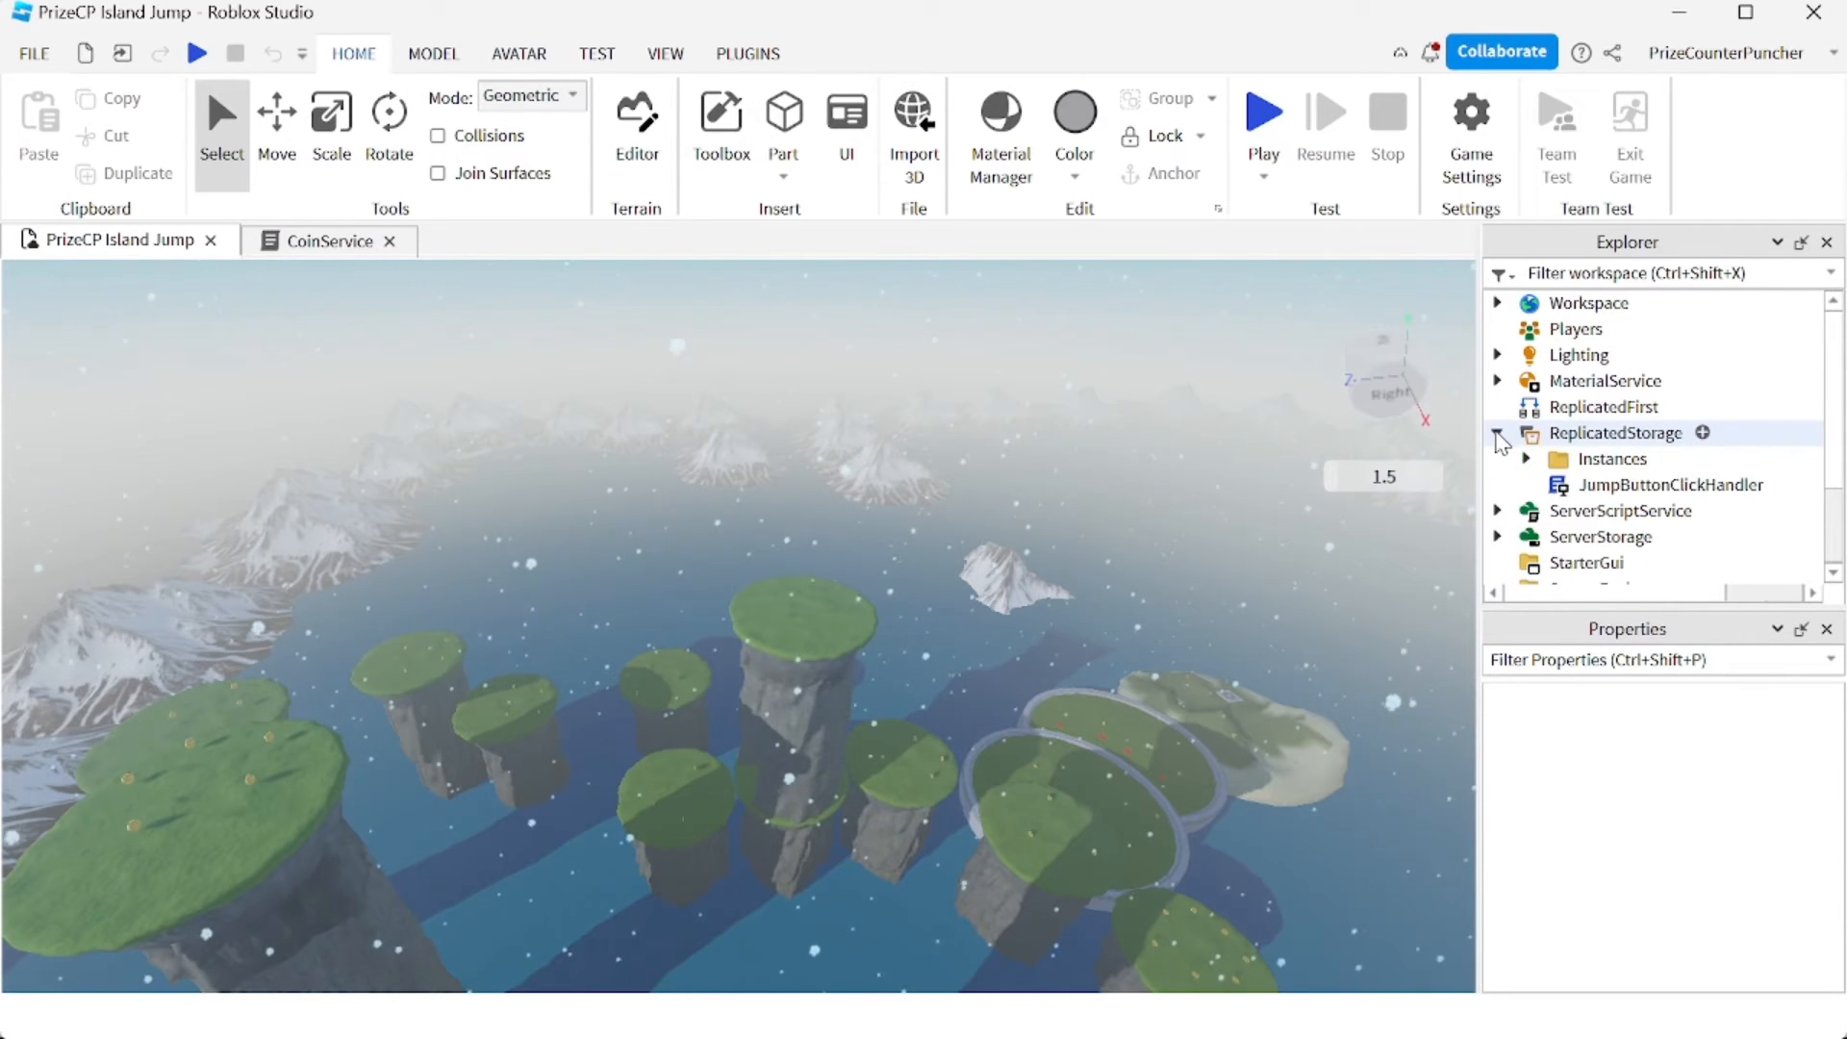
pyautogui.click(1526, 458)
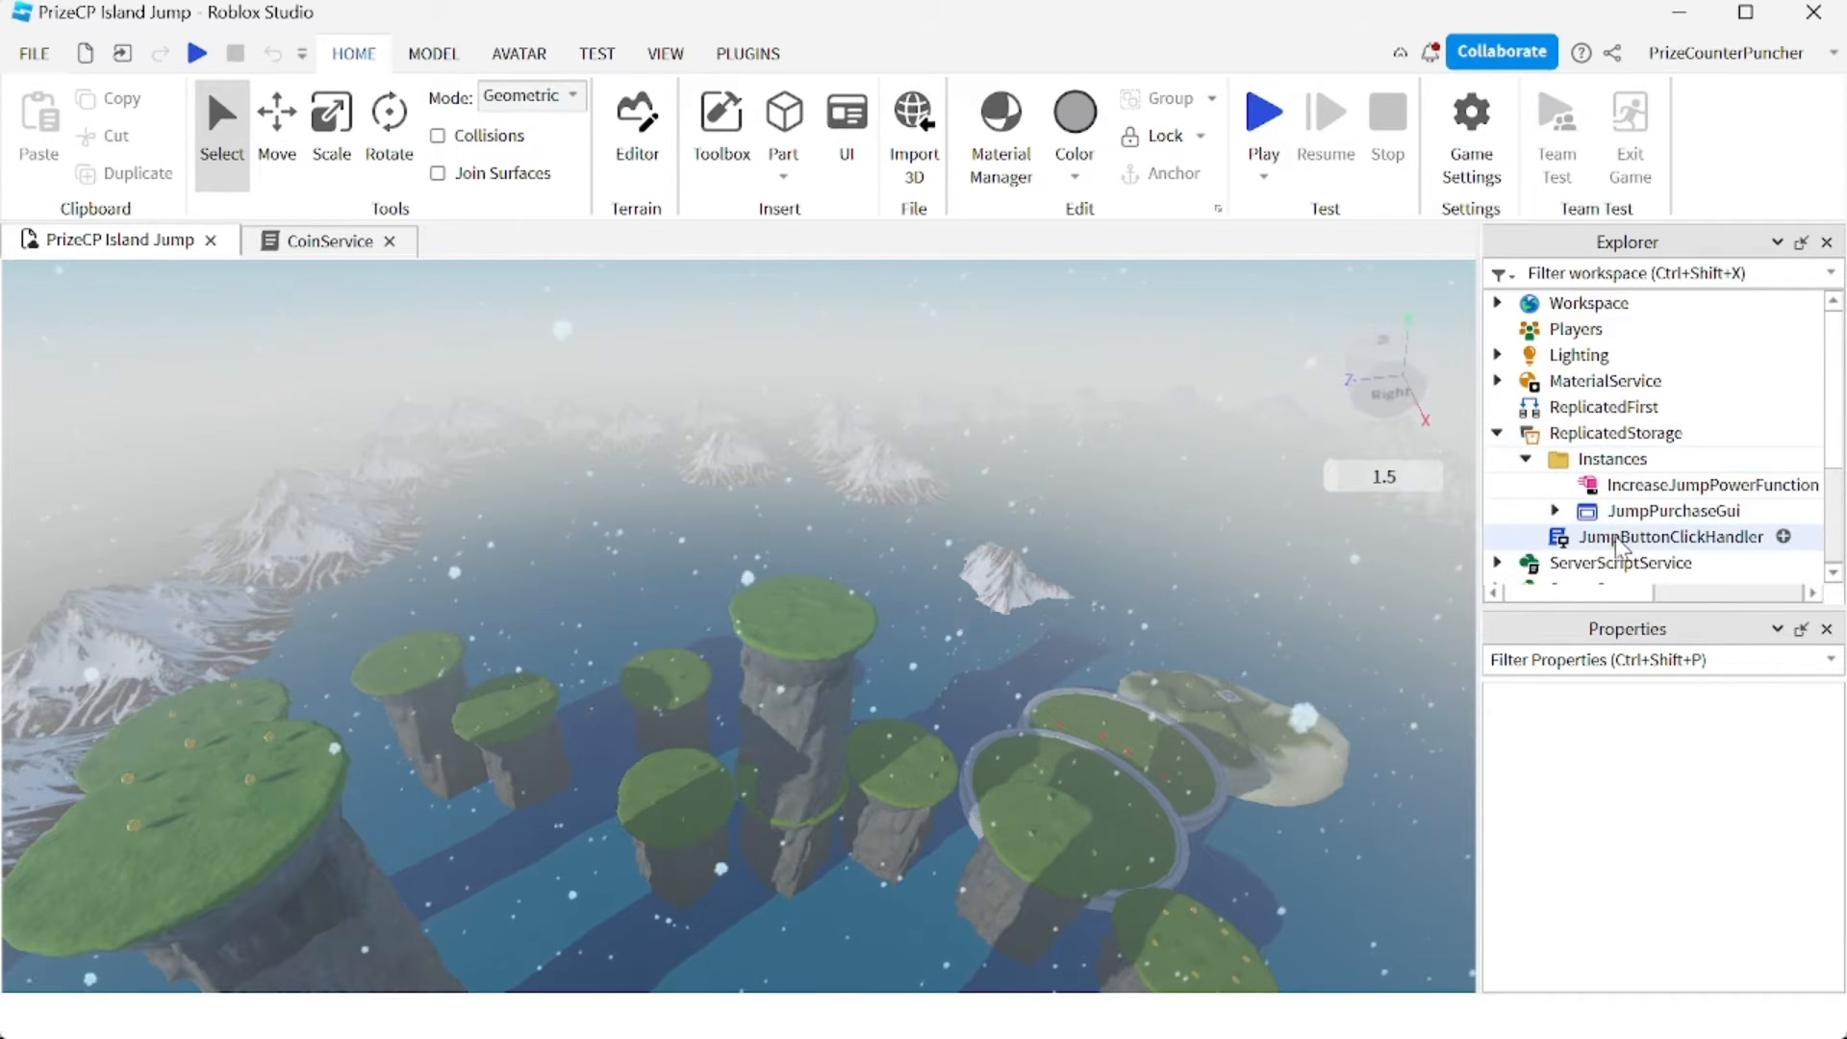
pyautogui.click(1676, 510)
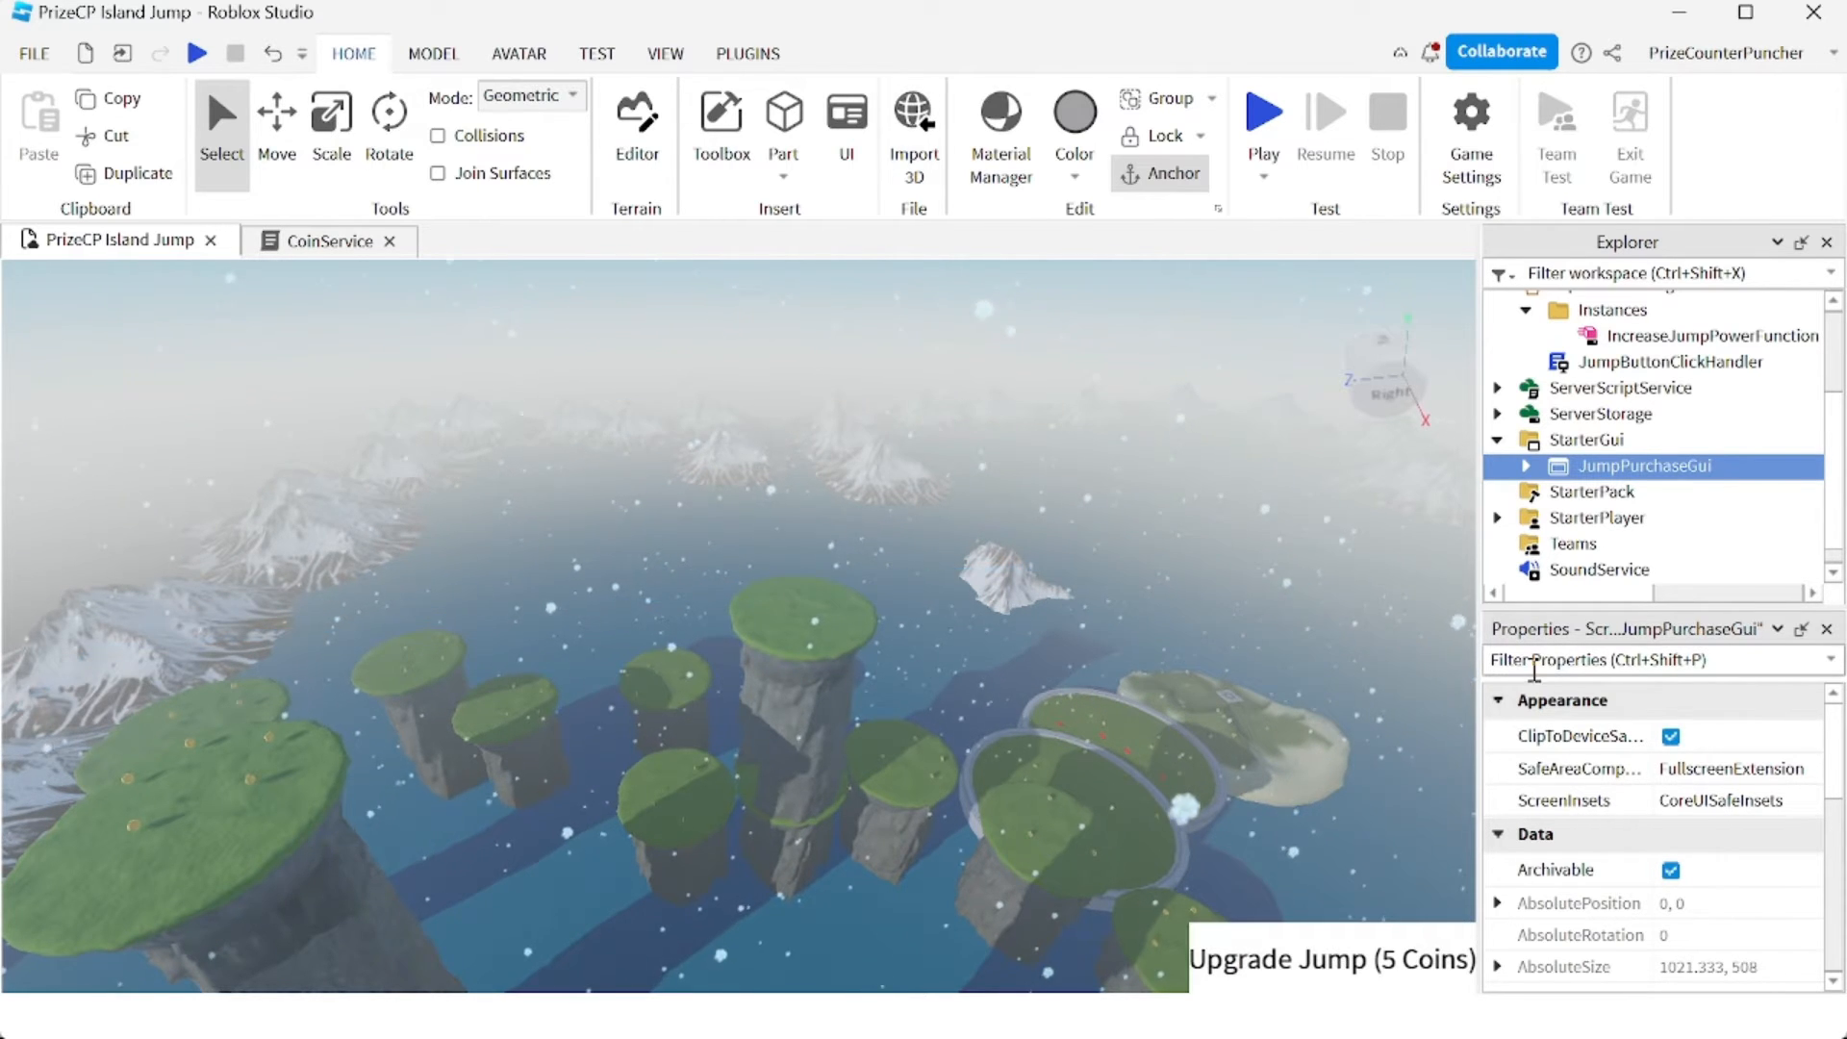
pyautogui.click(1526, 466)
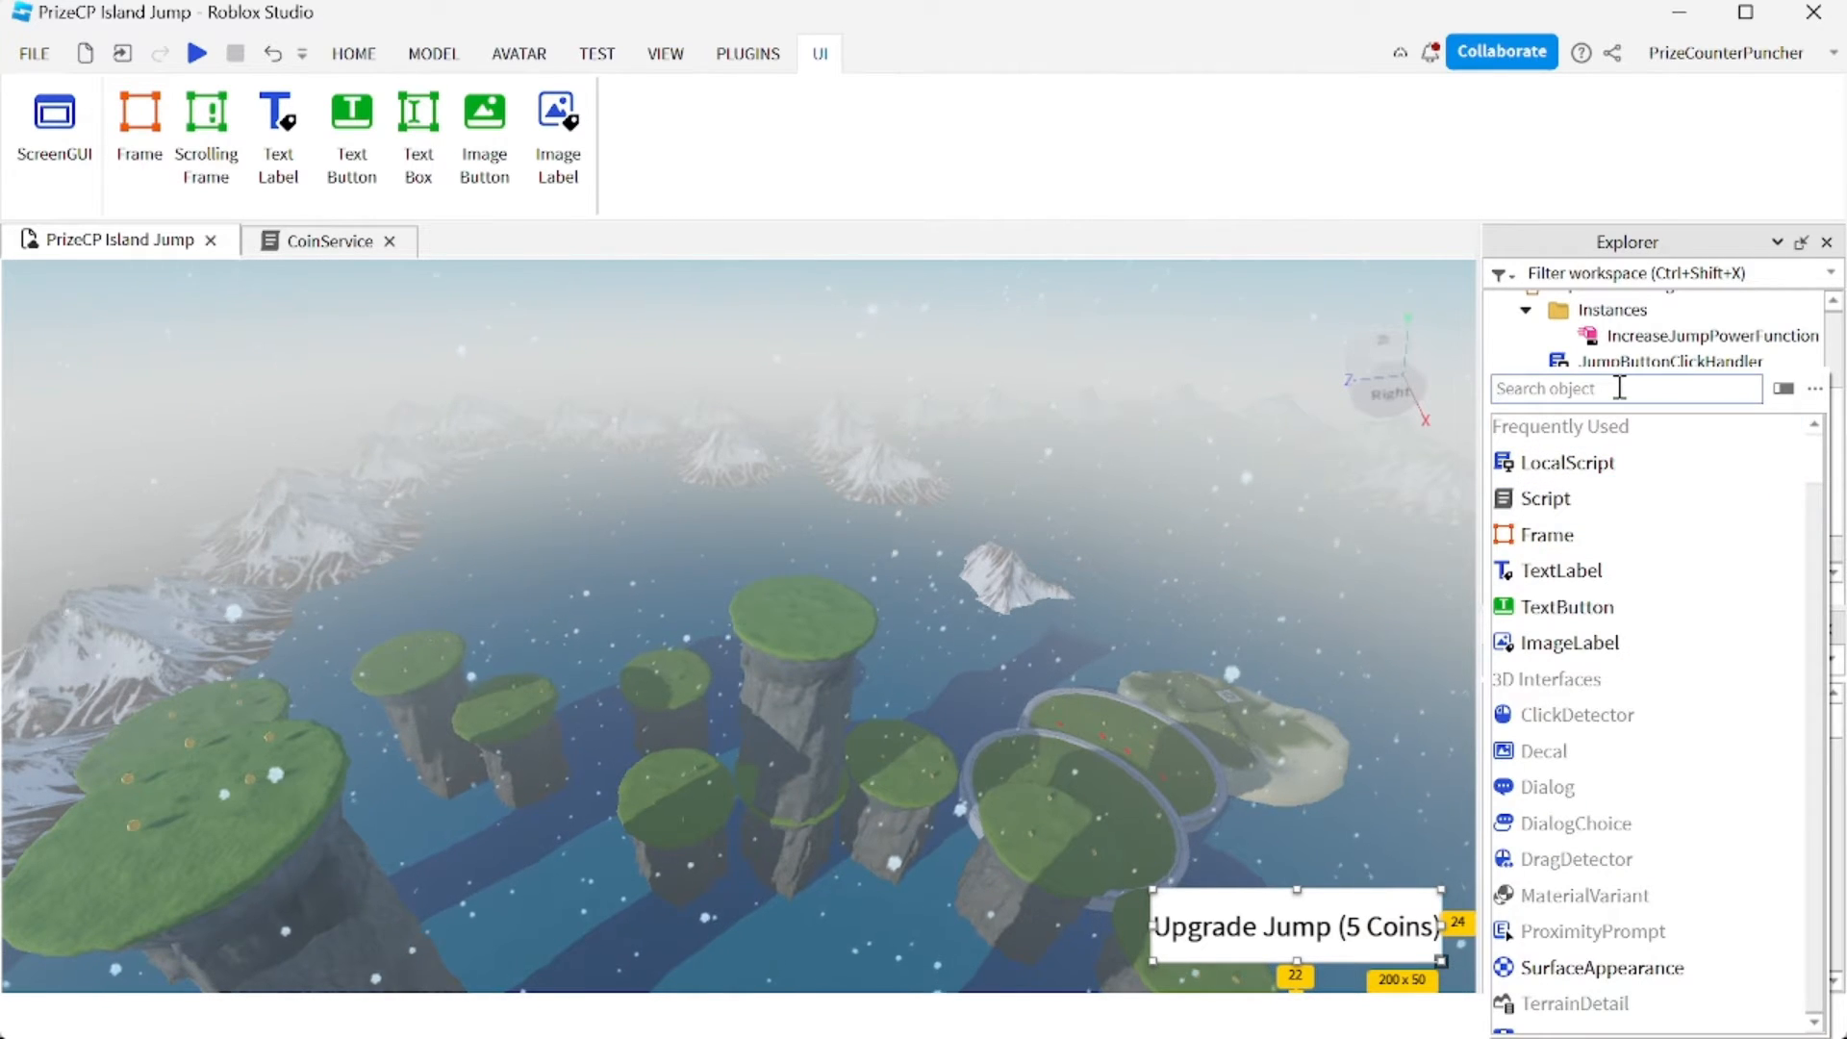
# - Add a UICorner to JumpButton with CornerRadius scale 0.3 and offset 0
pyautogui.write('ui')
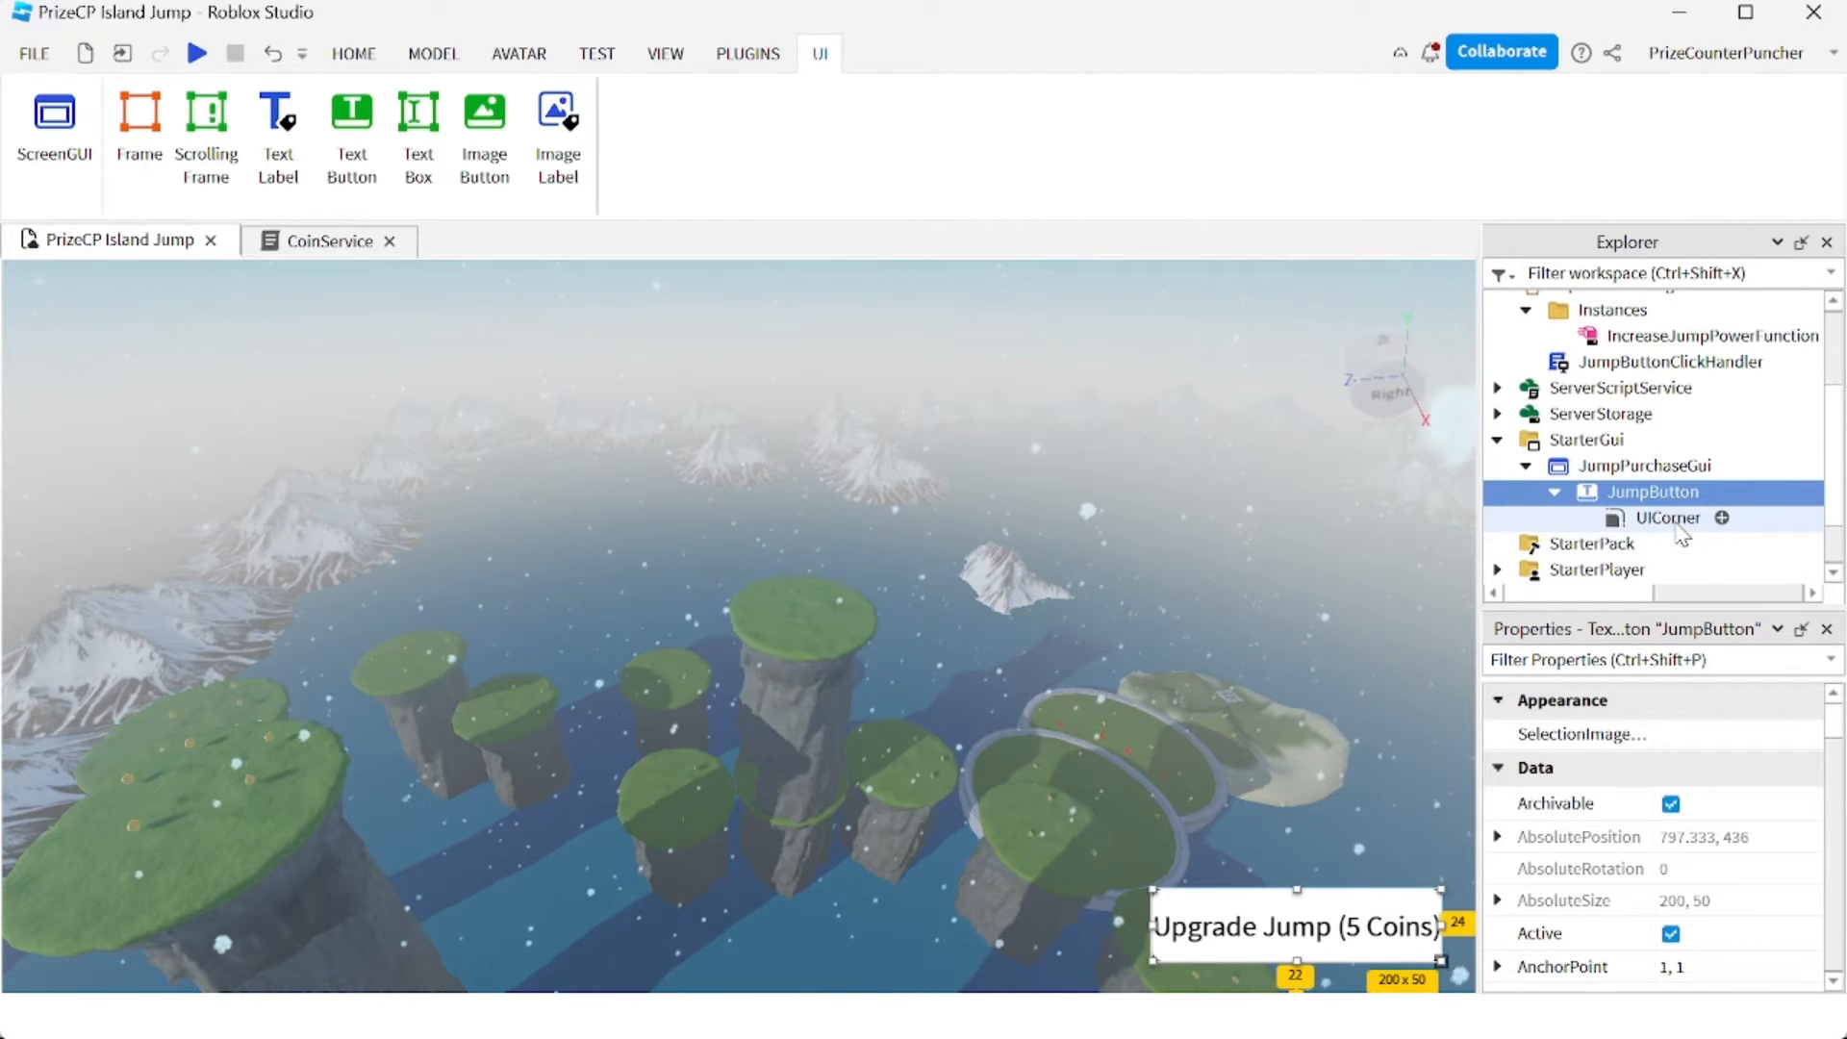
pyautogui.click(353, 53)
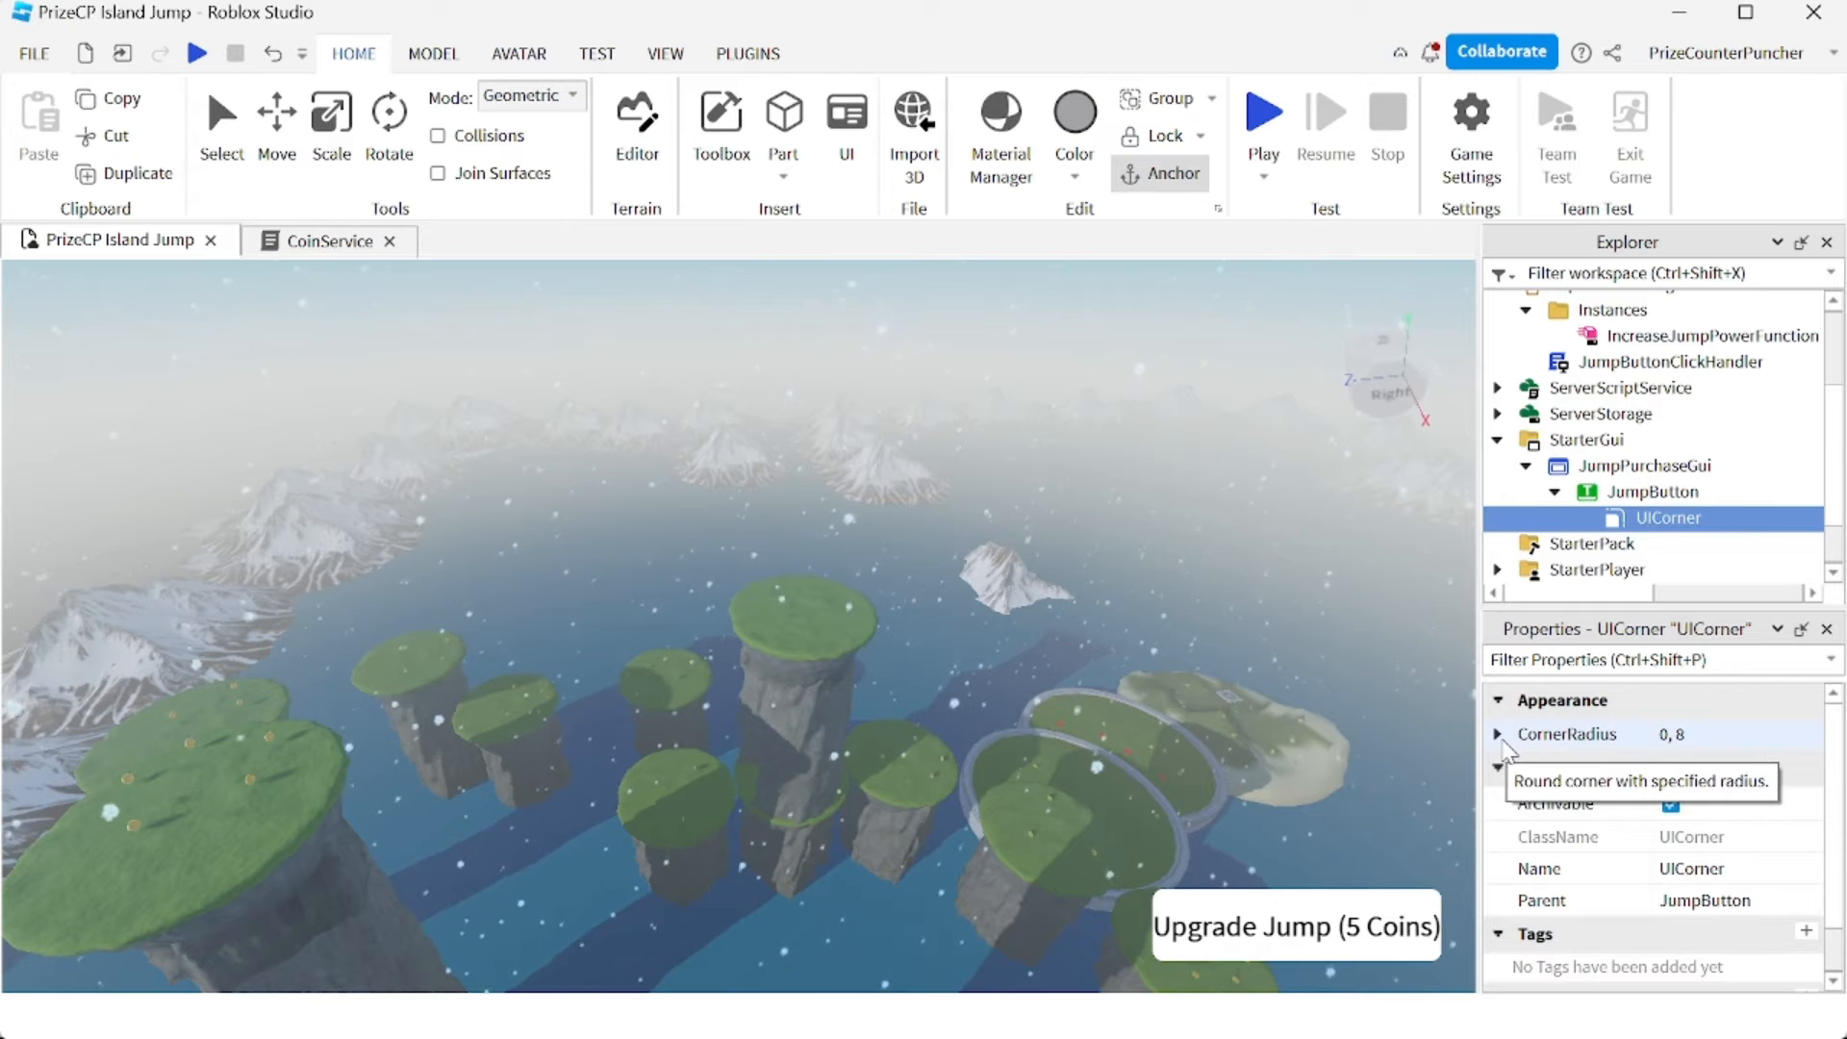
pyautogui.click(1499, 733)
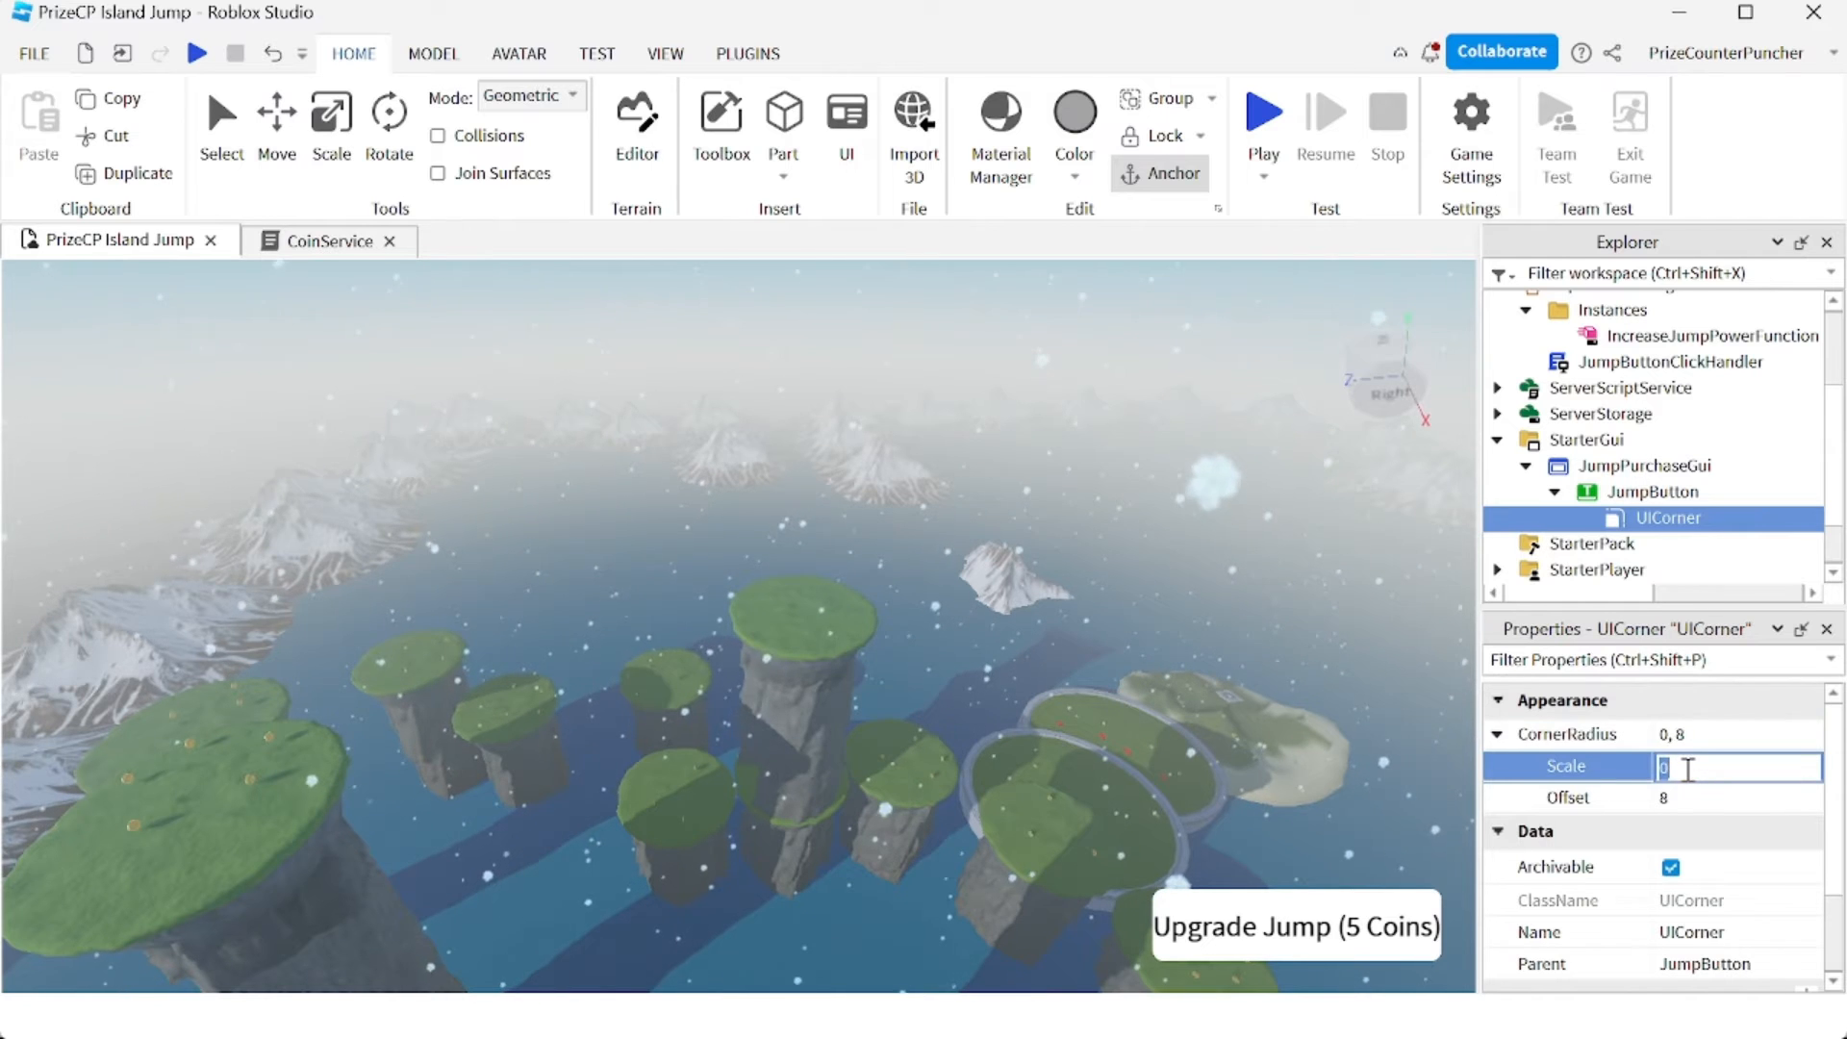
pyautogui.write('0.3')
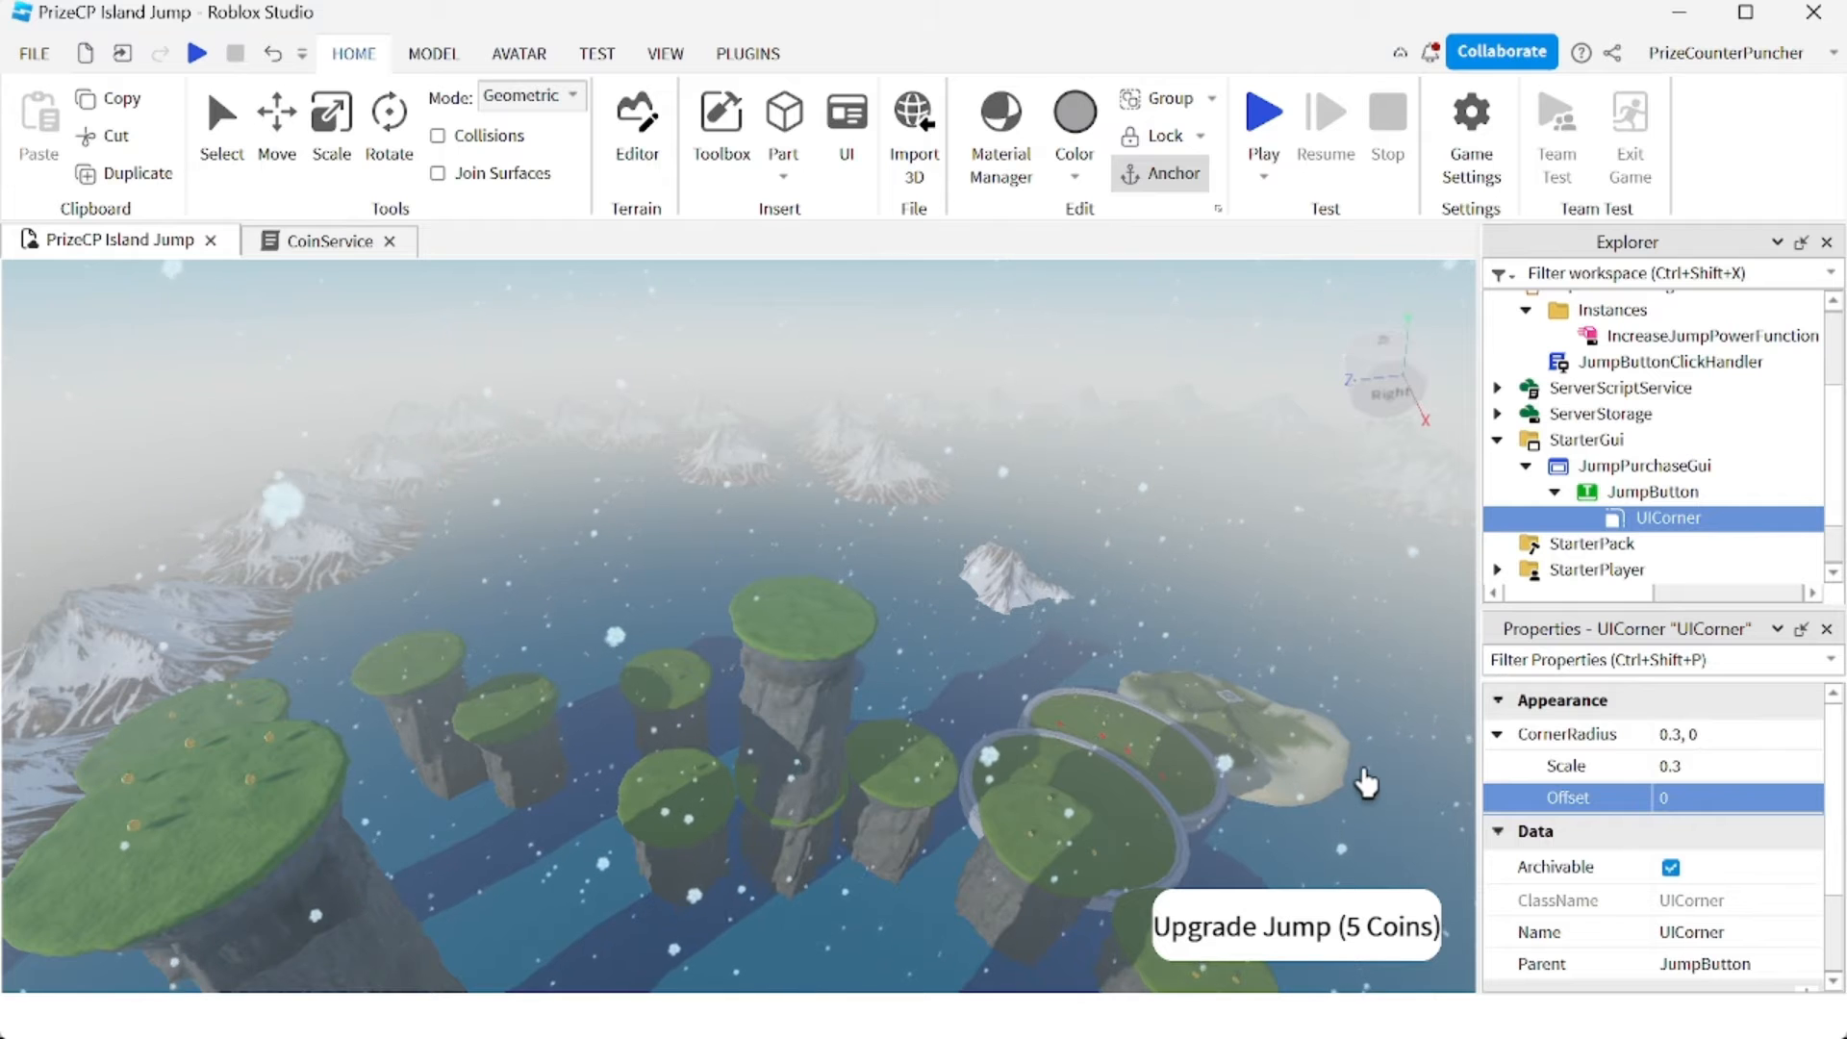
pyautogui.moveTo(1356, 860)
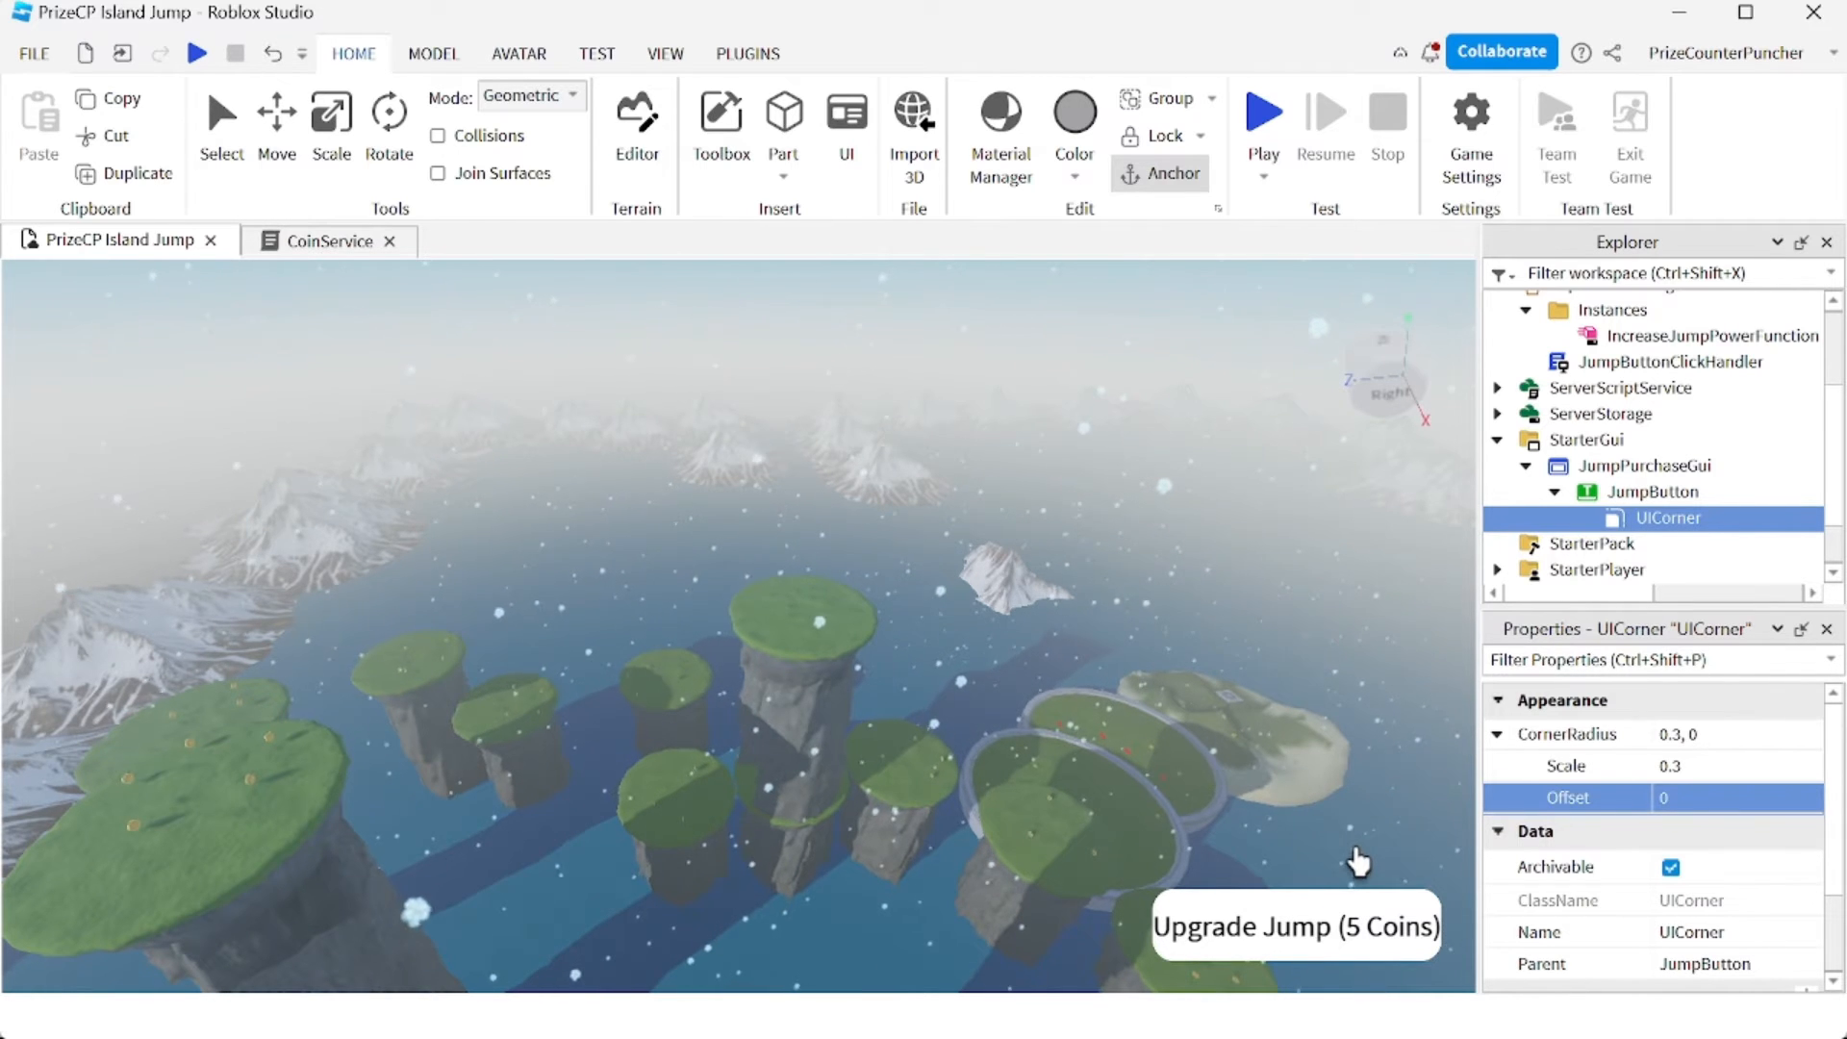
pyautogui.moveTo(1587, 837)
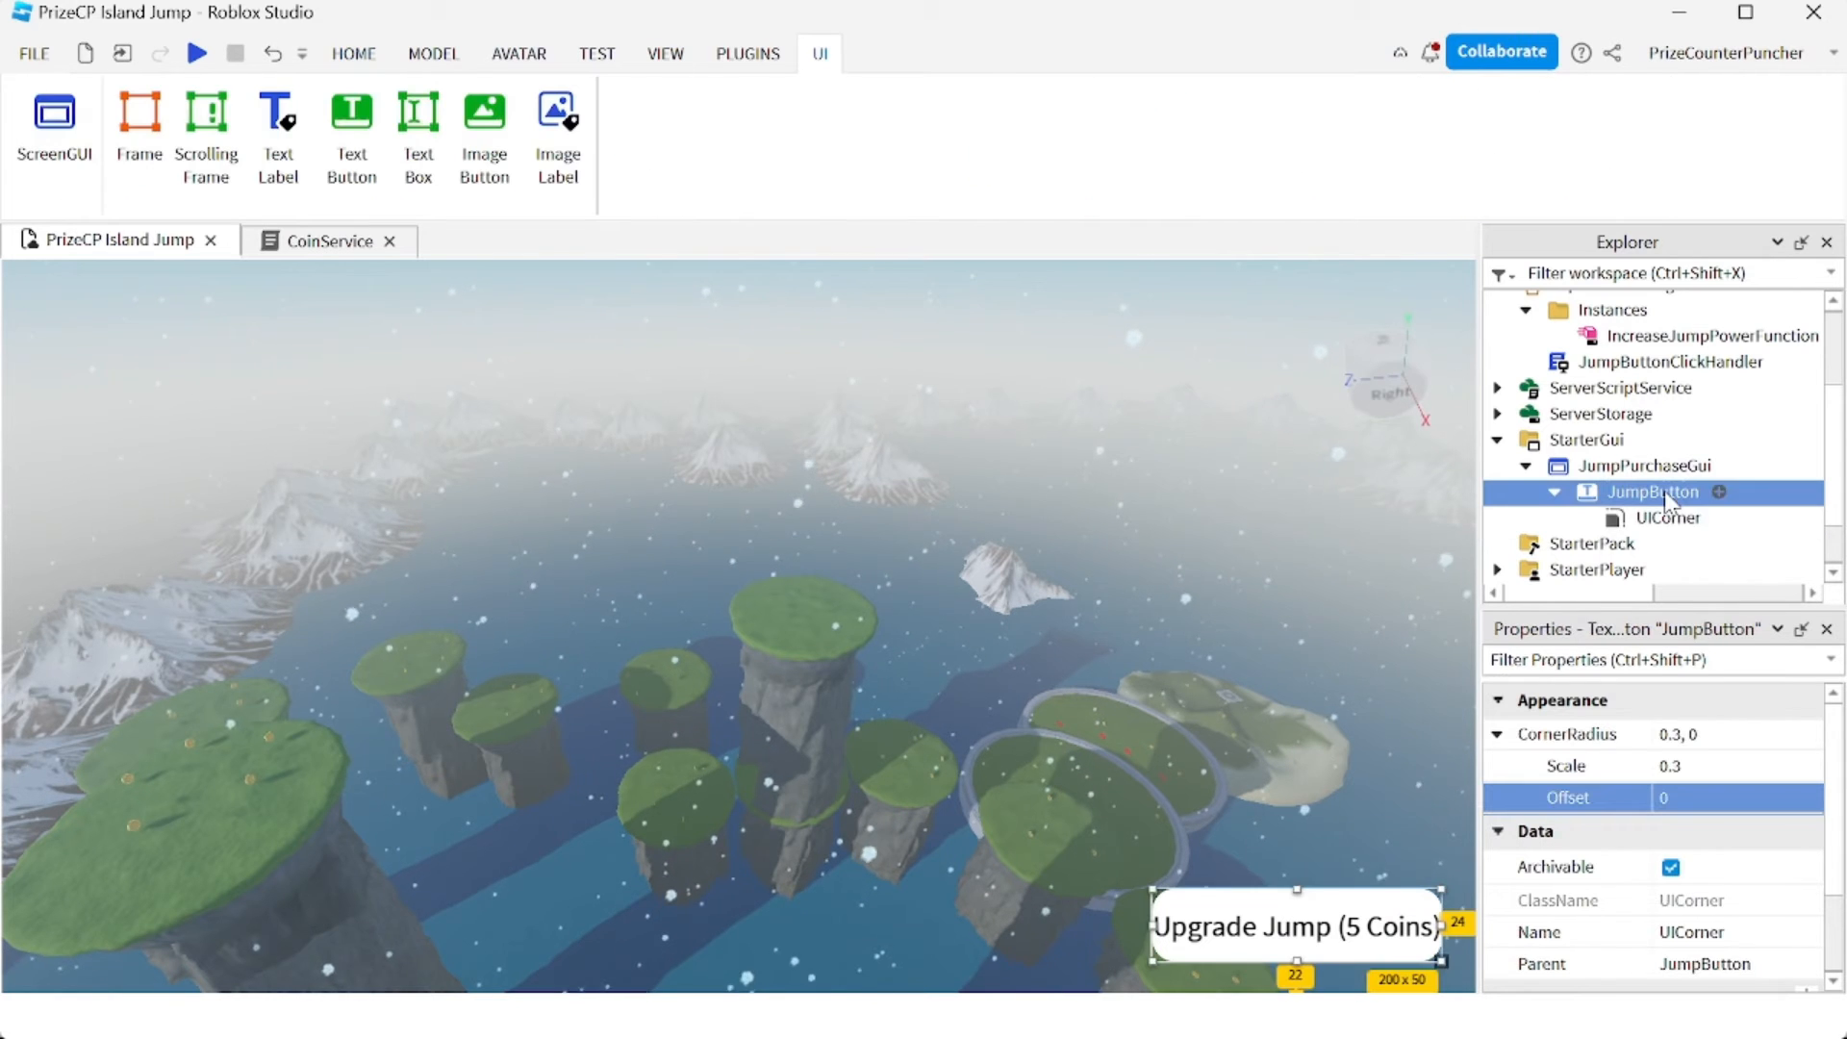
# - Set JumpButton's BackgroundColor3 to dark red (165, 0, 0)
pyautogui.click(1651, 491)
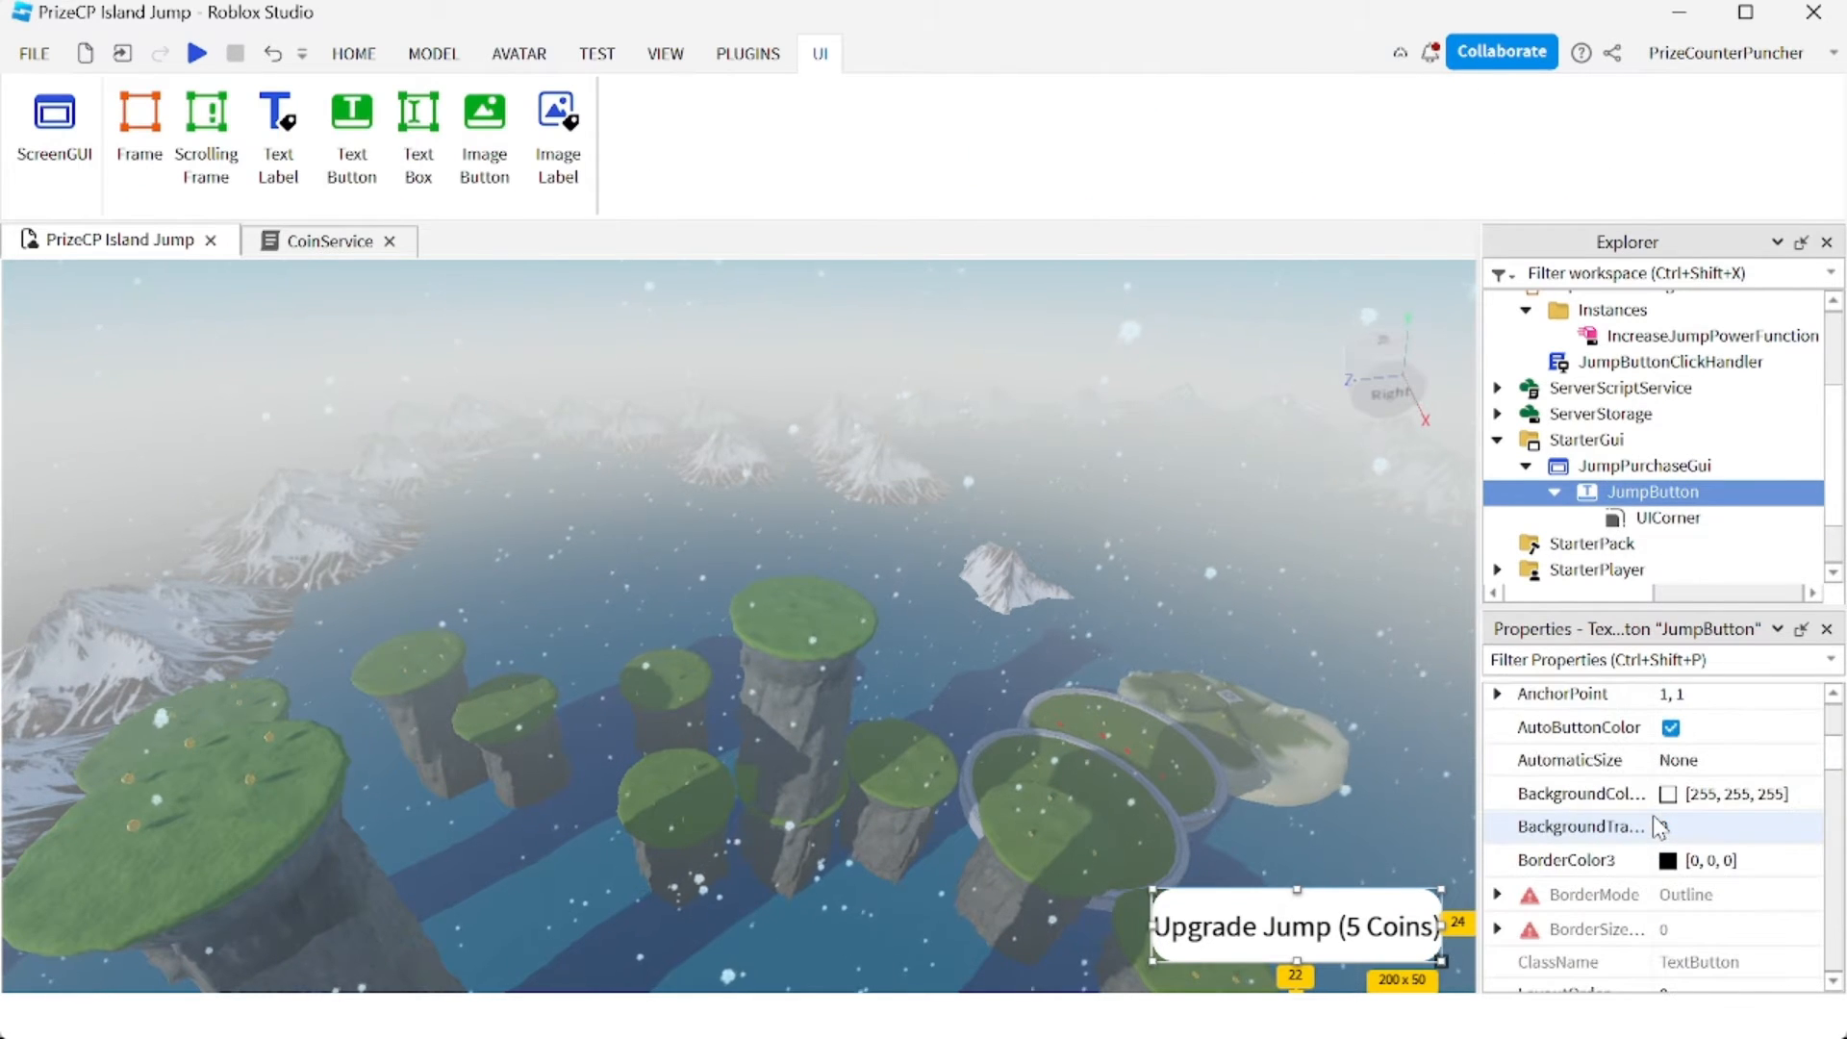
pyautogui.click(1670, 792)
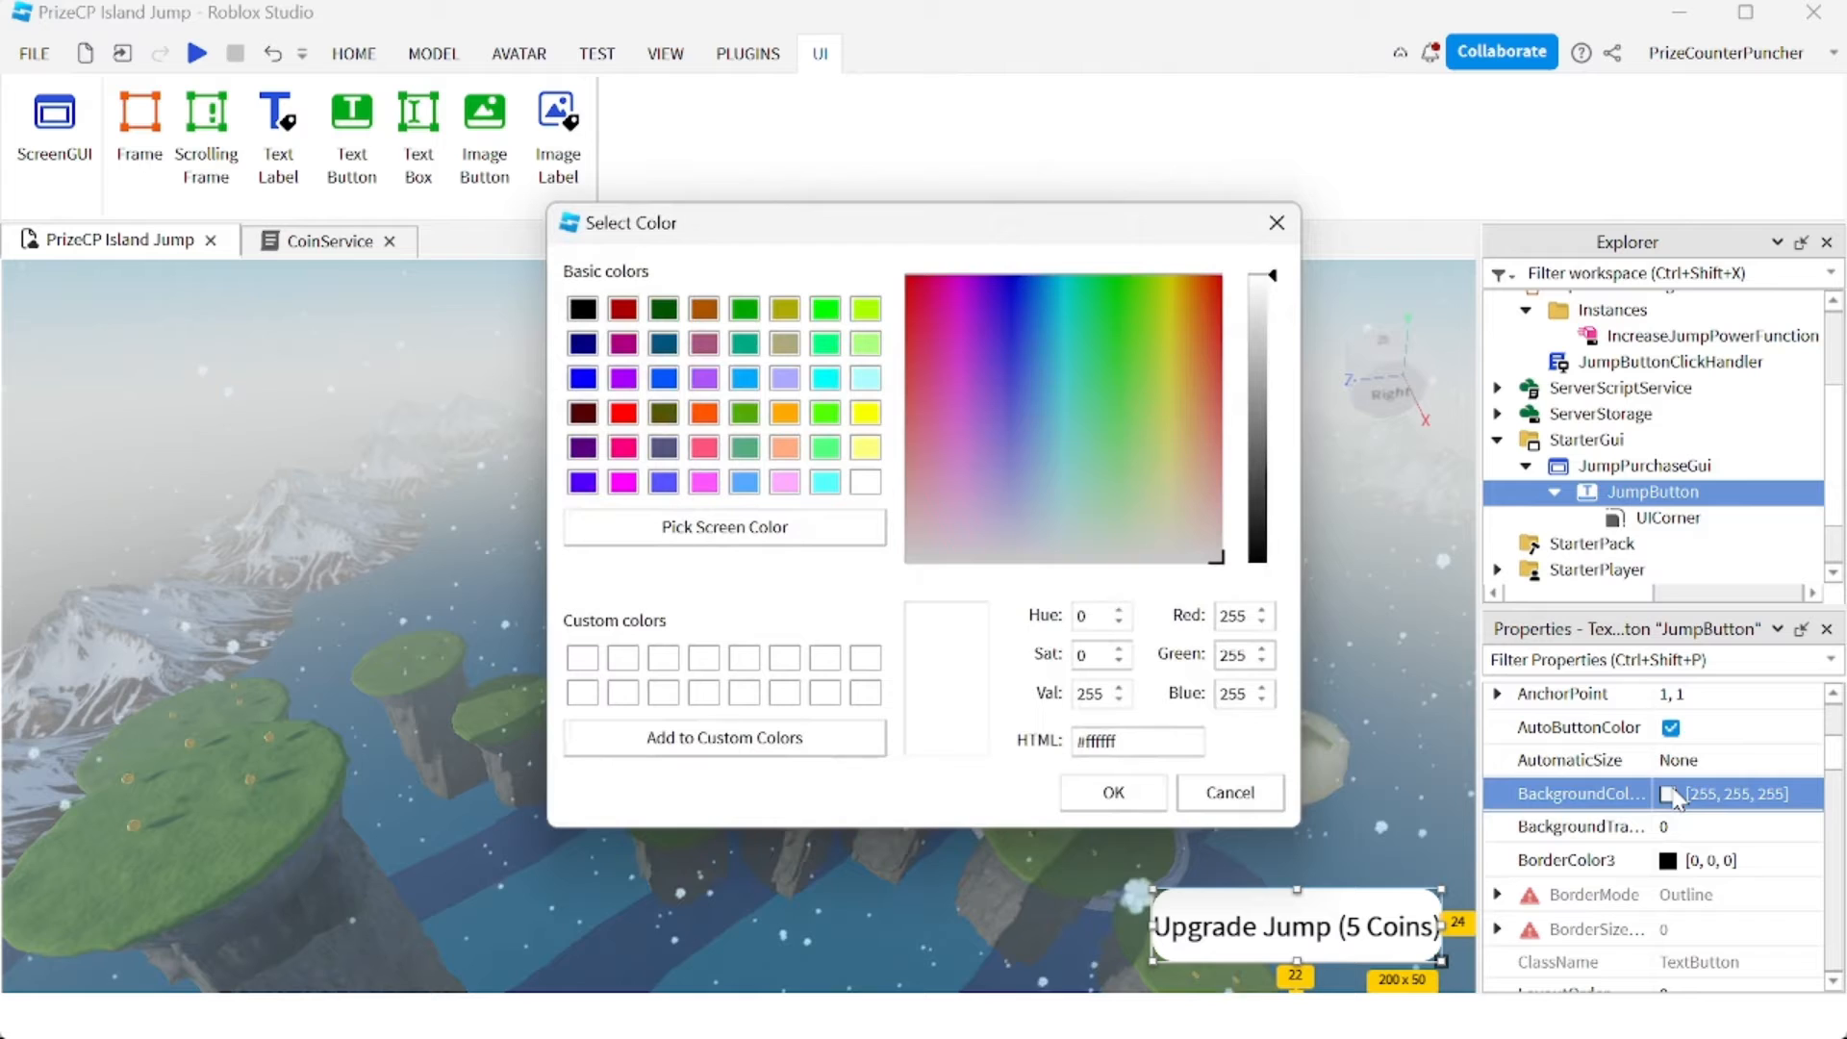
pyautogui.click(1172, 381)
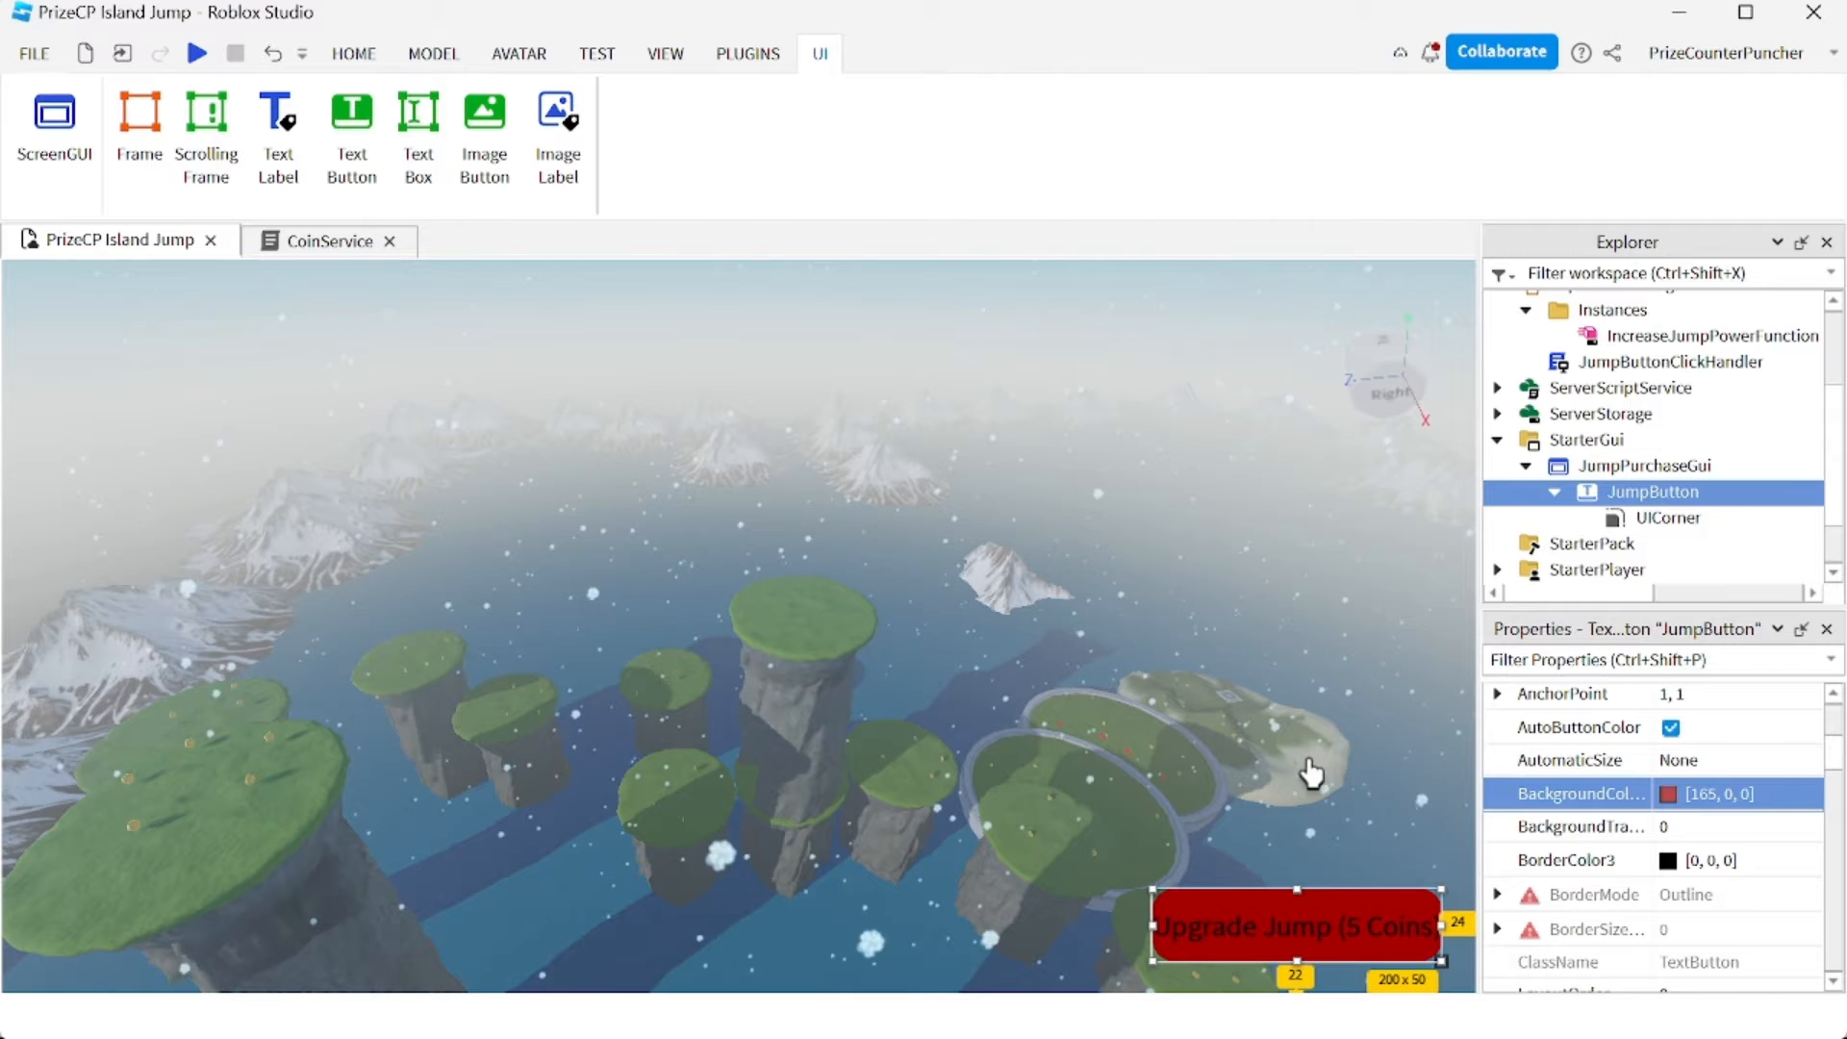
pyautogui.moveTo(1321, 851)
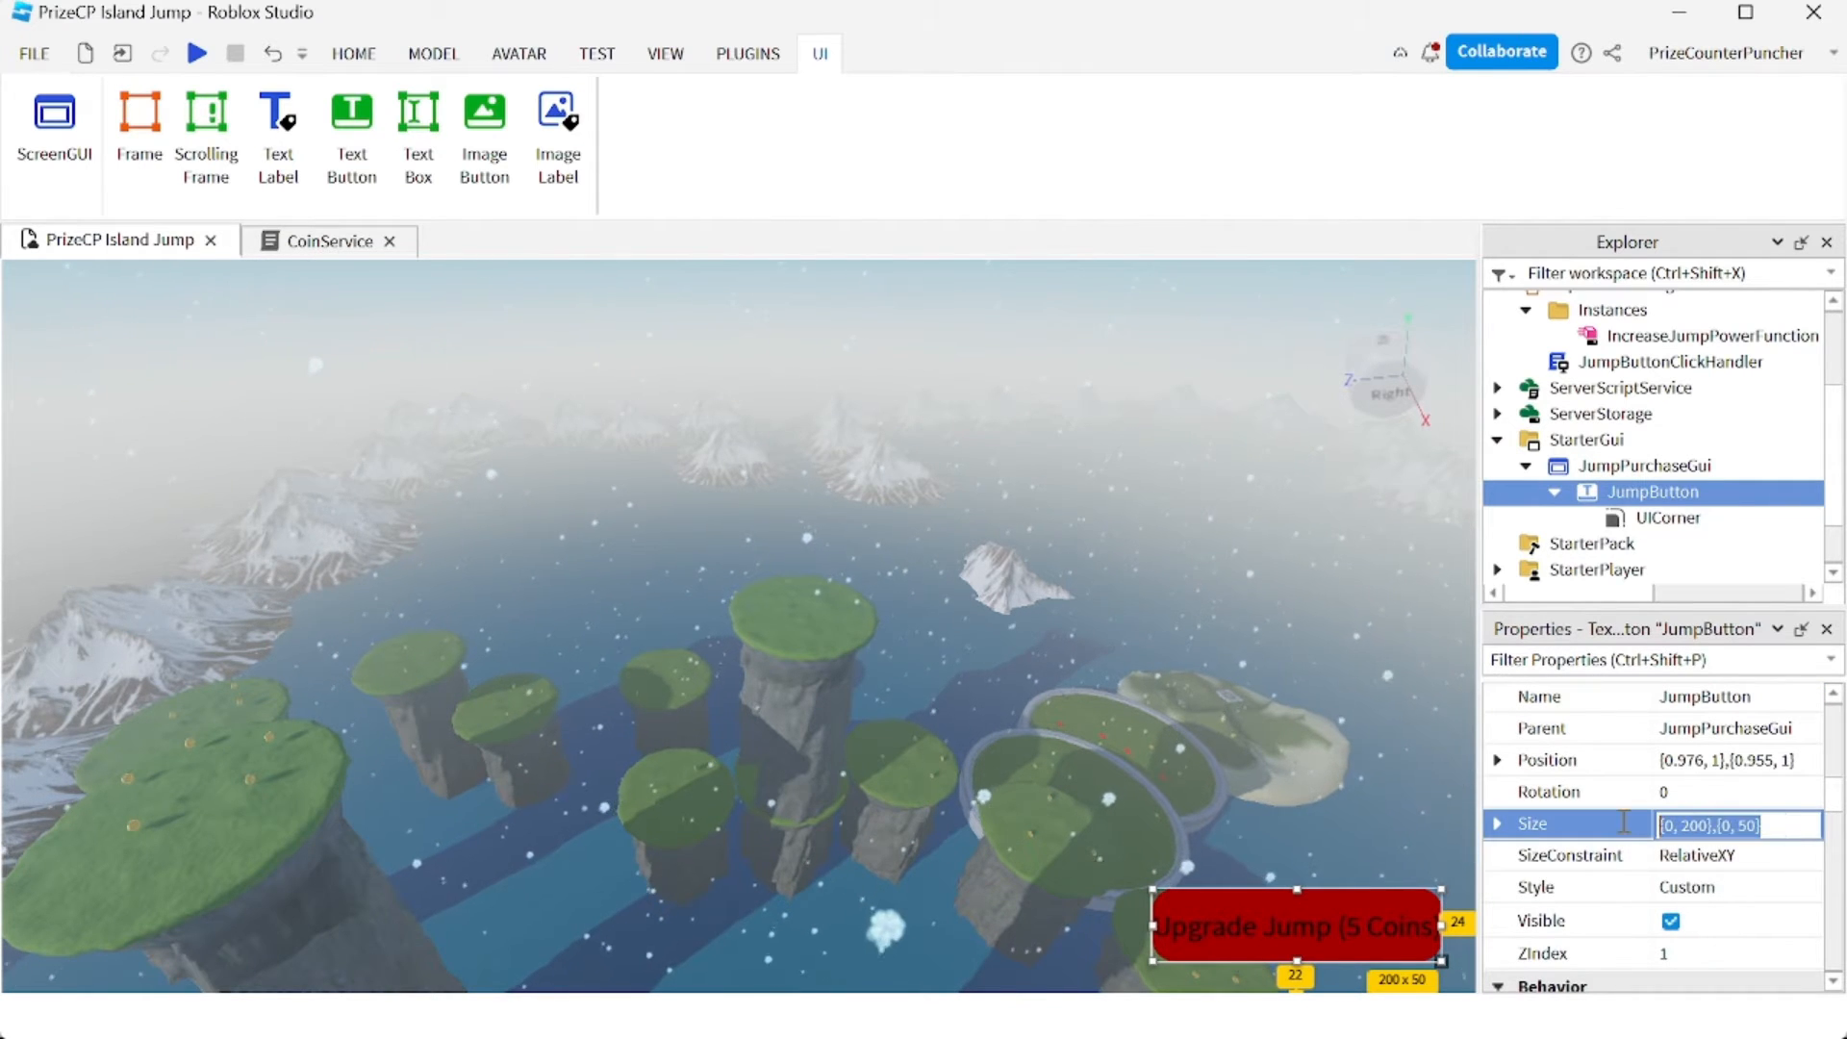
pyautogui.moveTo(1626, 831)
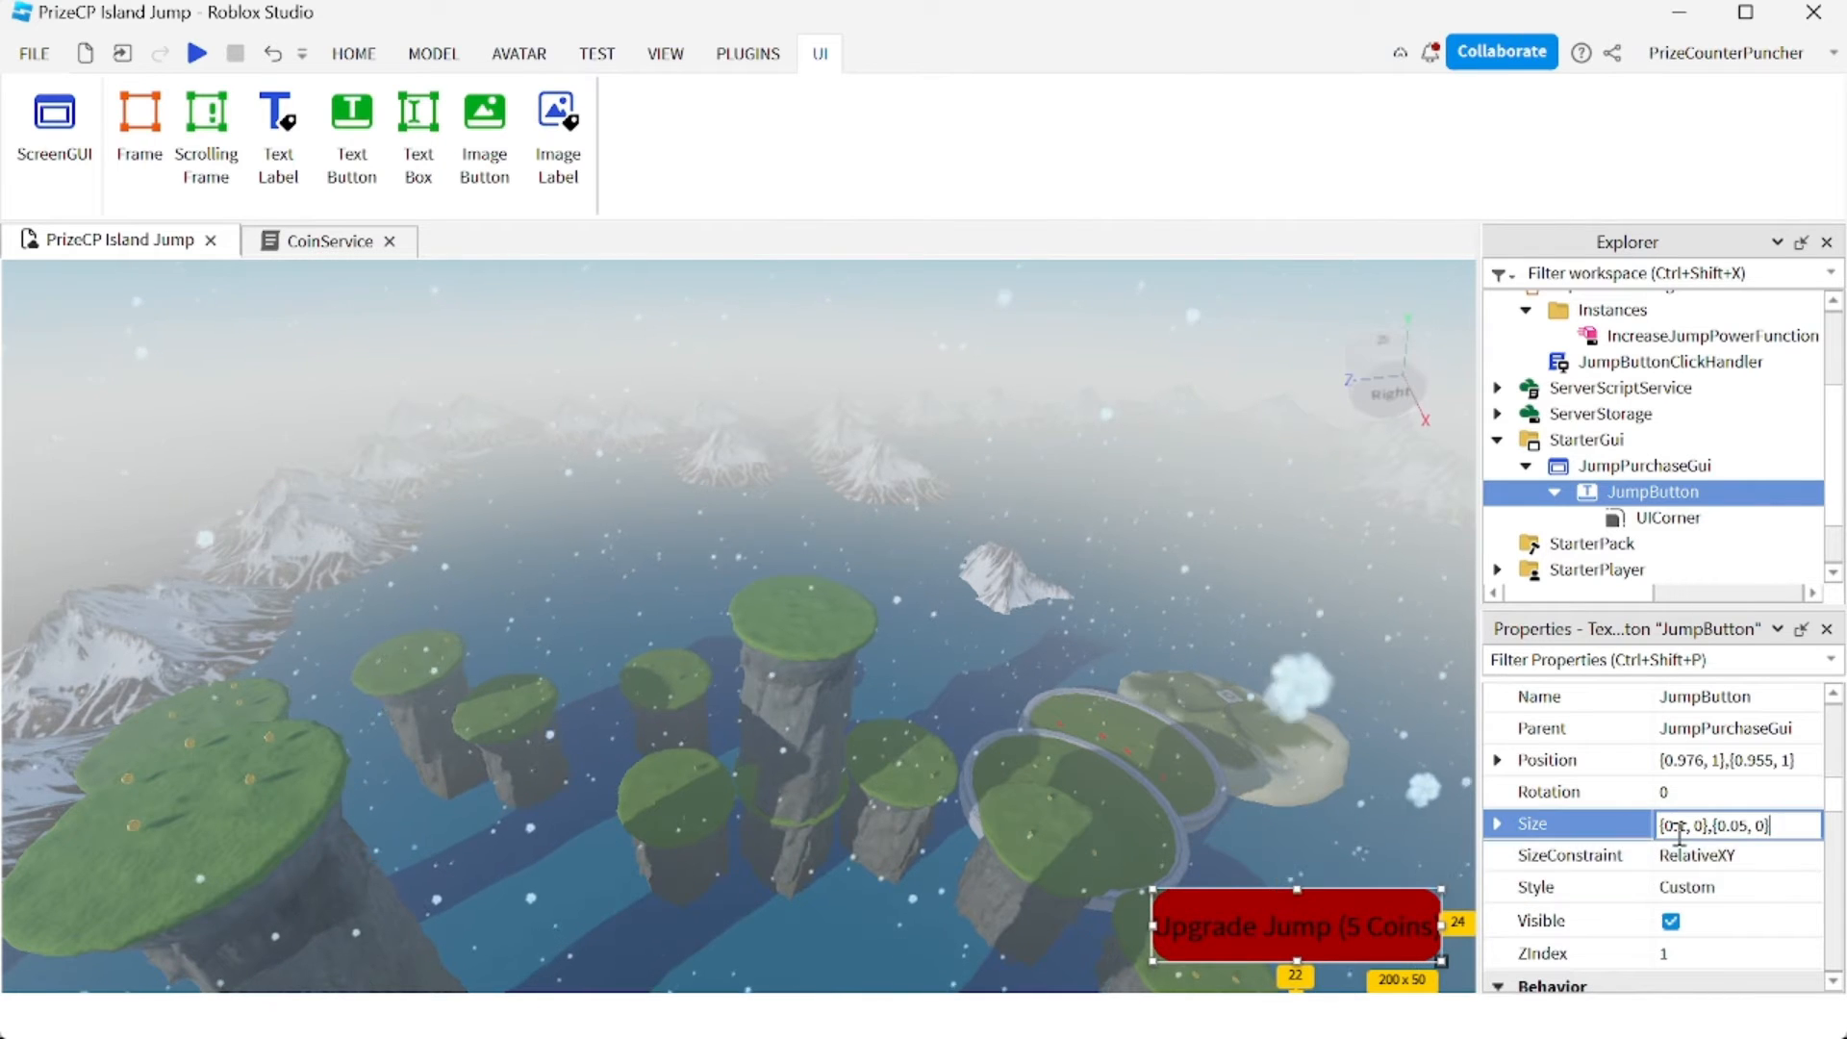
# - Resize JumpButton to {0.1,0},{0.05,0} and place it bottom-right
pyautogui.write('0.1')
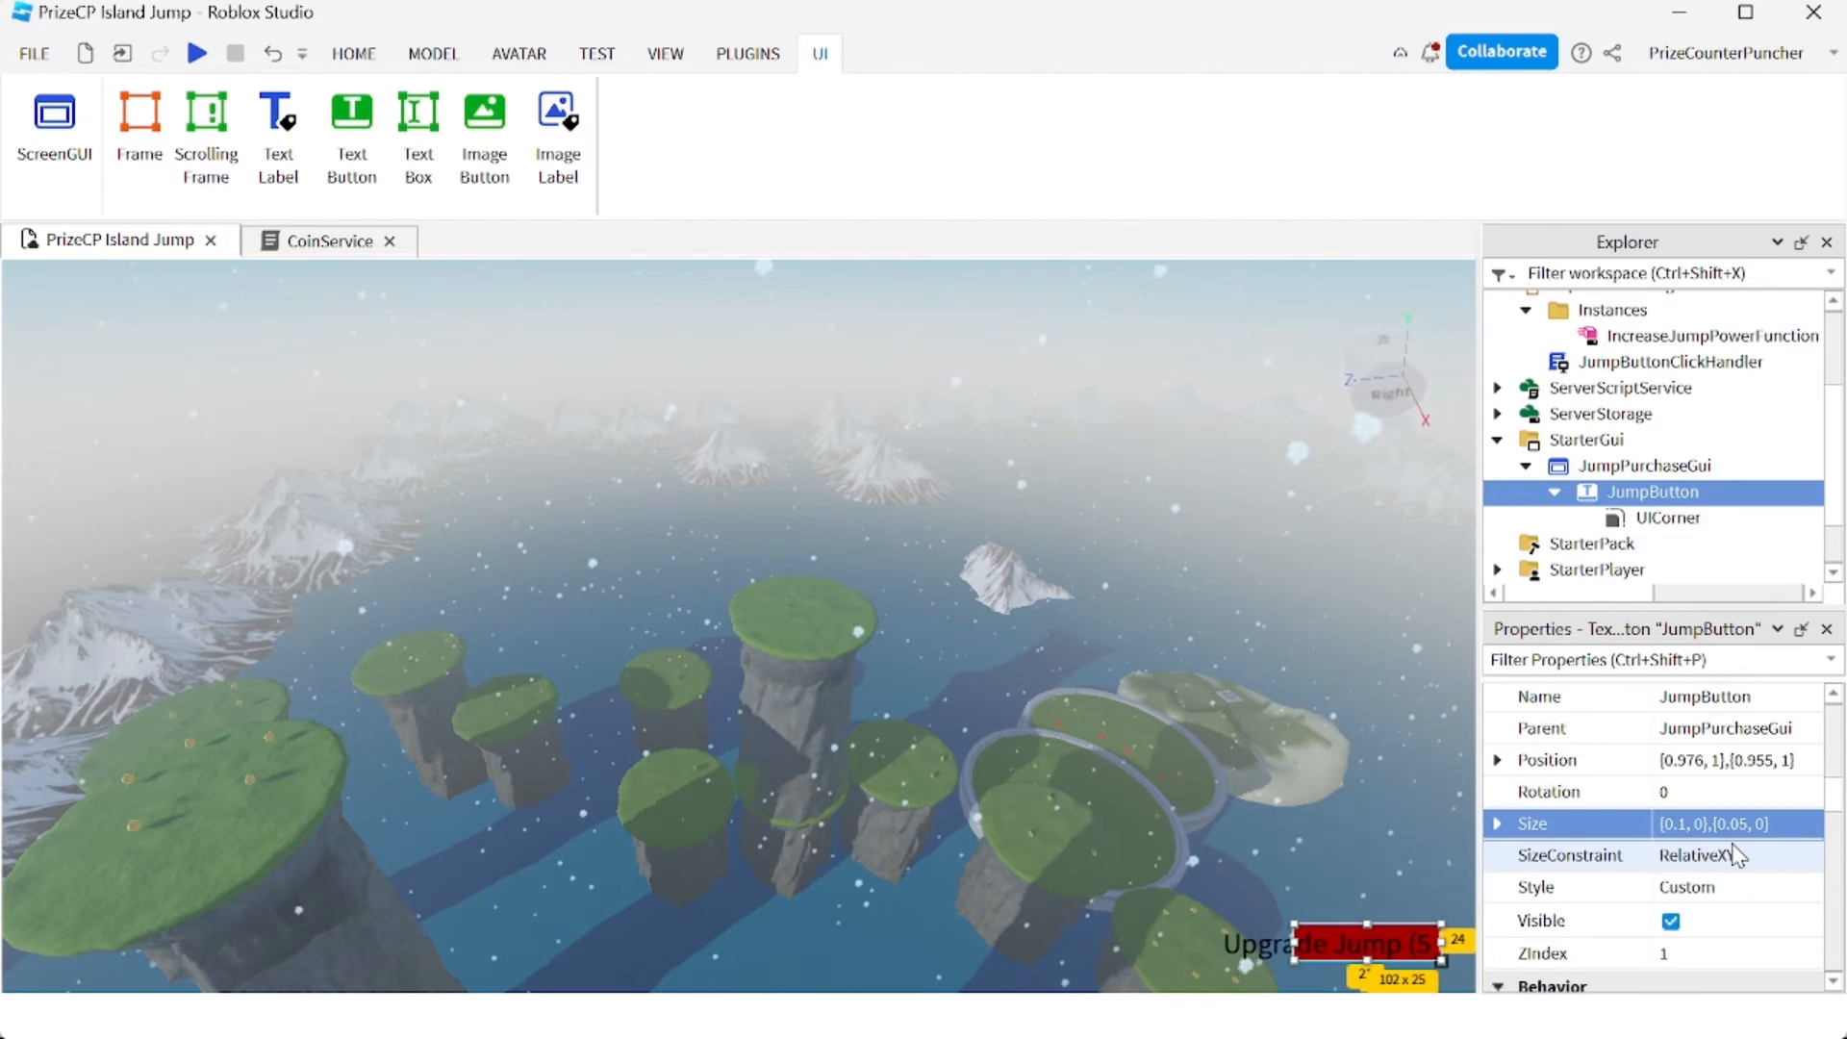
pyautogui.click(352, 54)
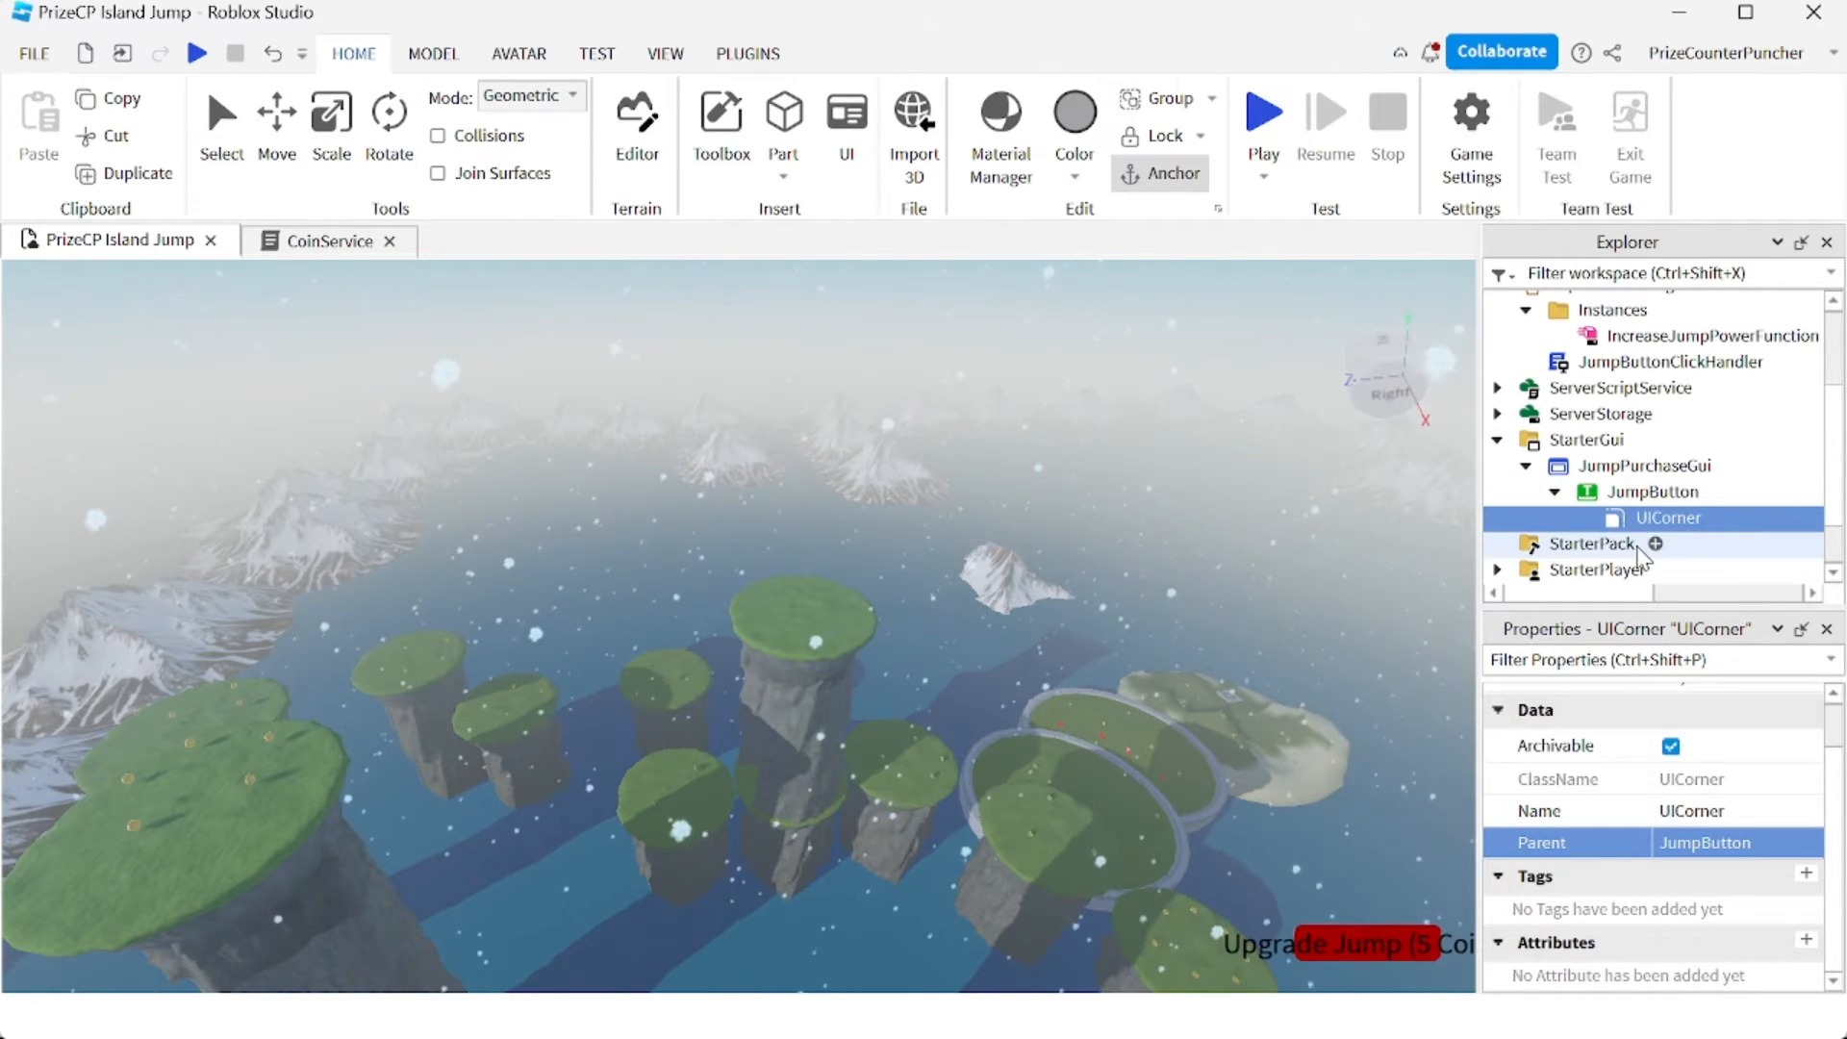
pyautogui.moveTo(1410, 769)
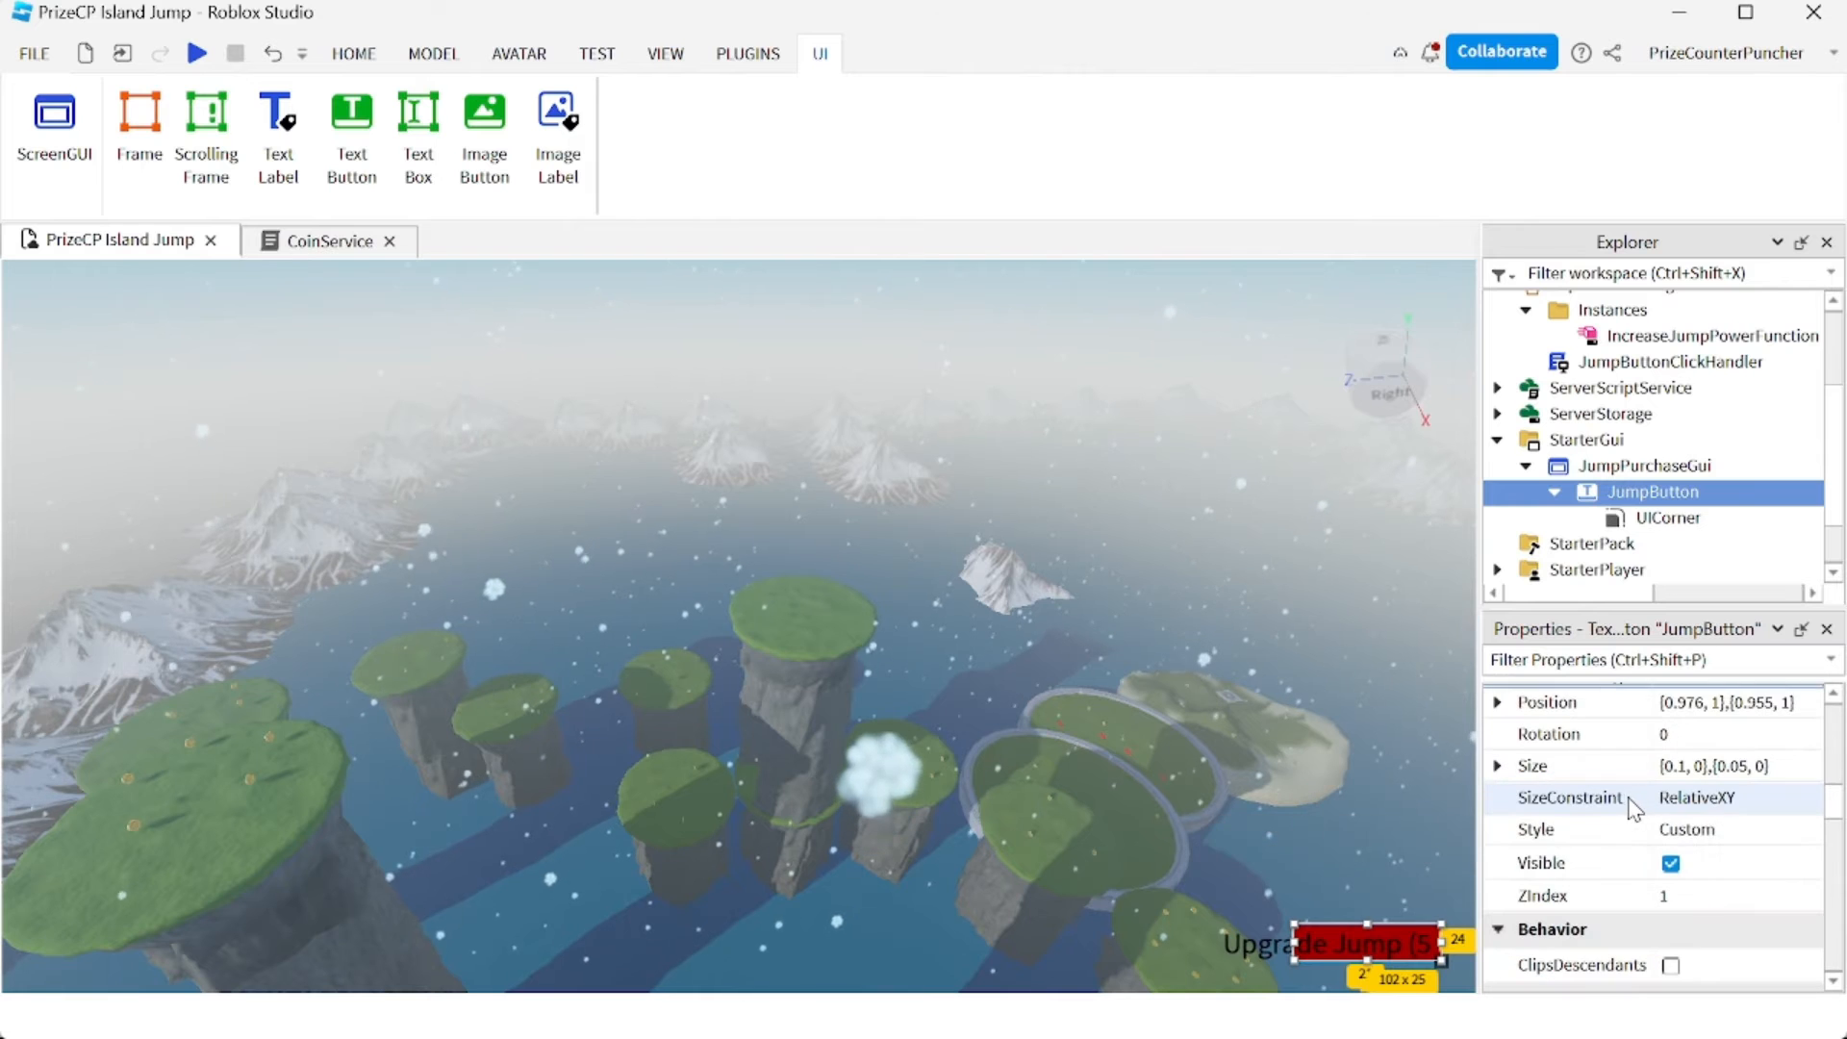
# - Shorten the label to 'Upgrade Jump' and enable TextScaled
pyautogui.scroll(-3)
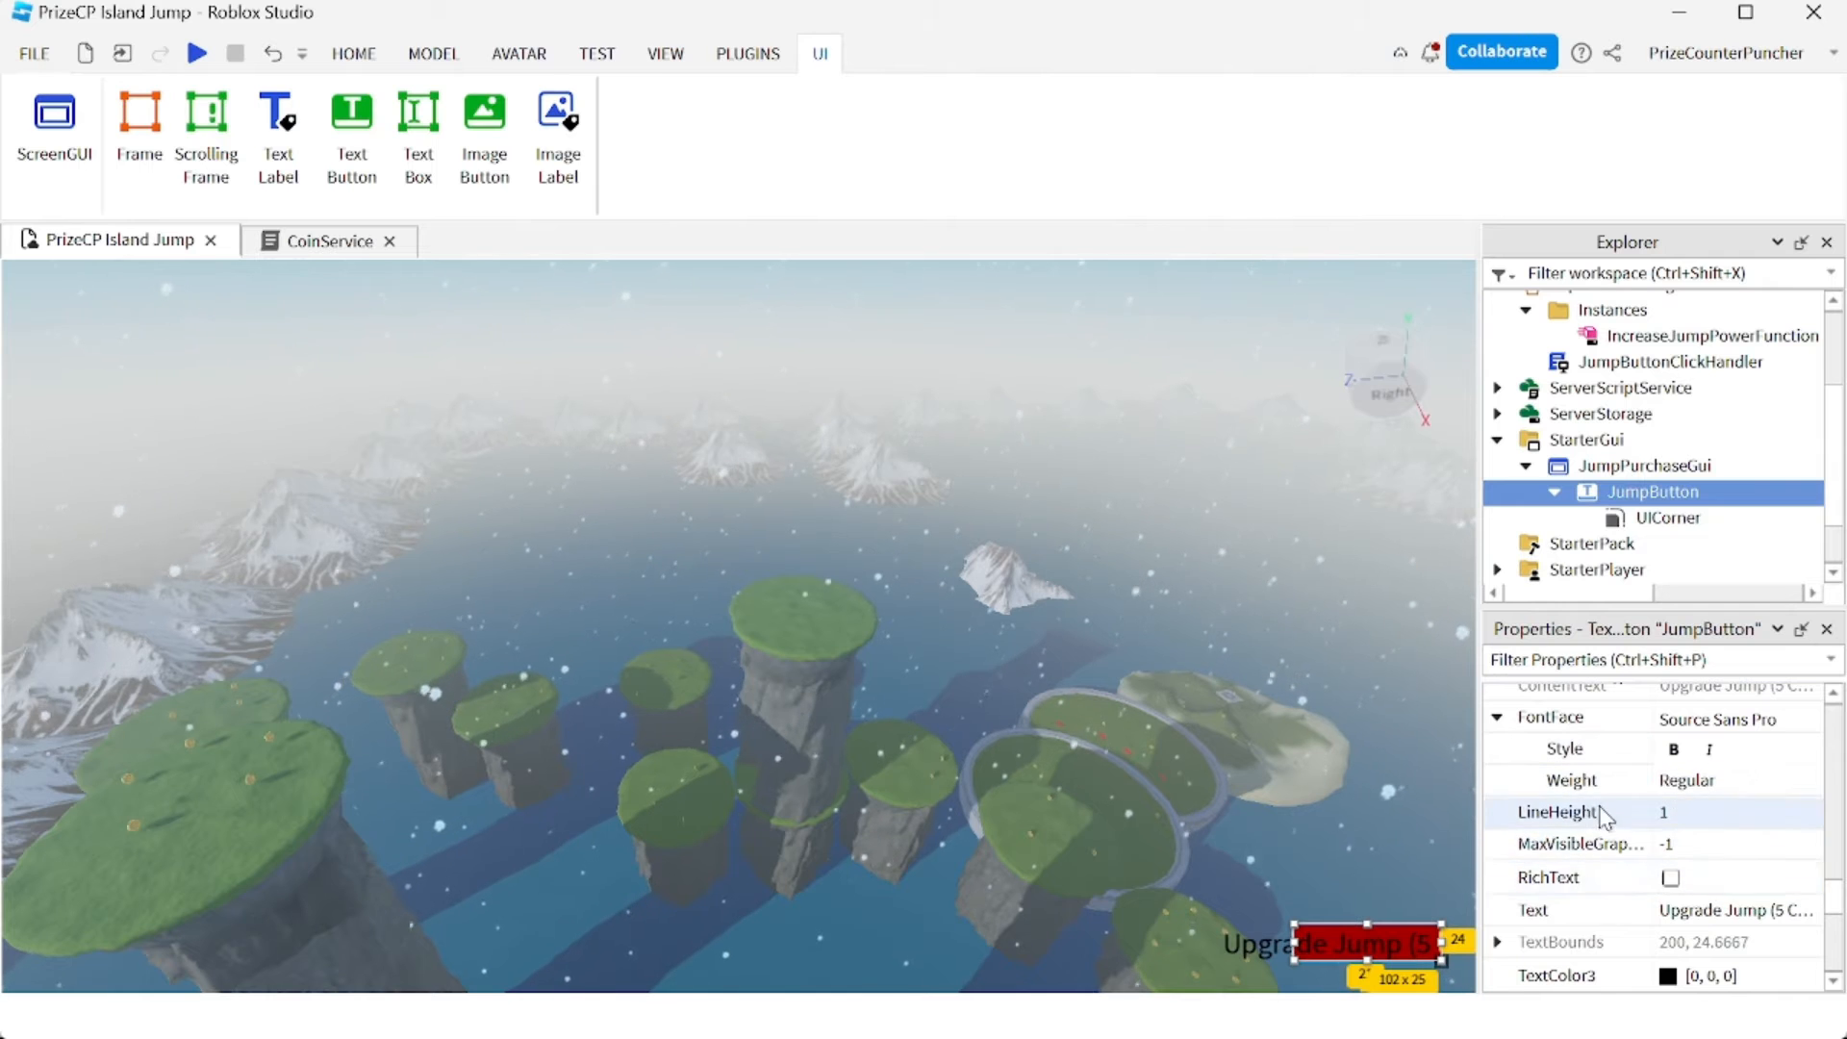
pyautogui.scroll(-3)
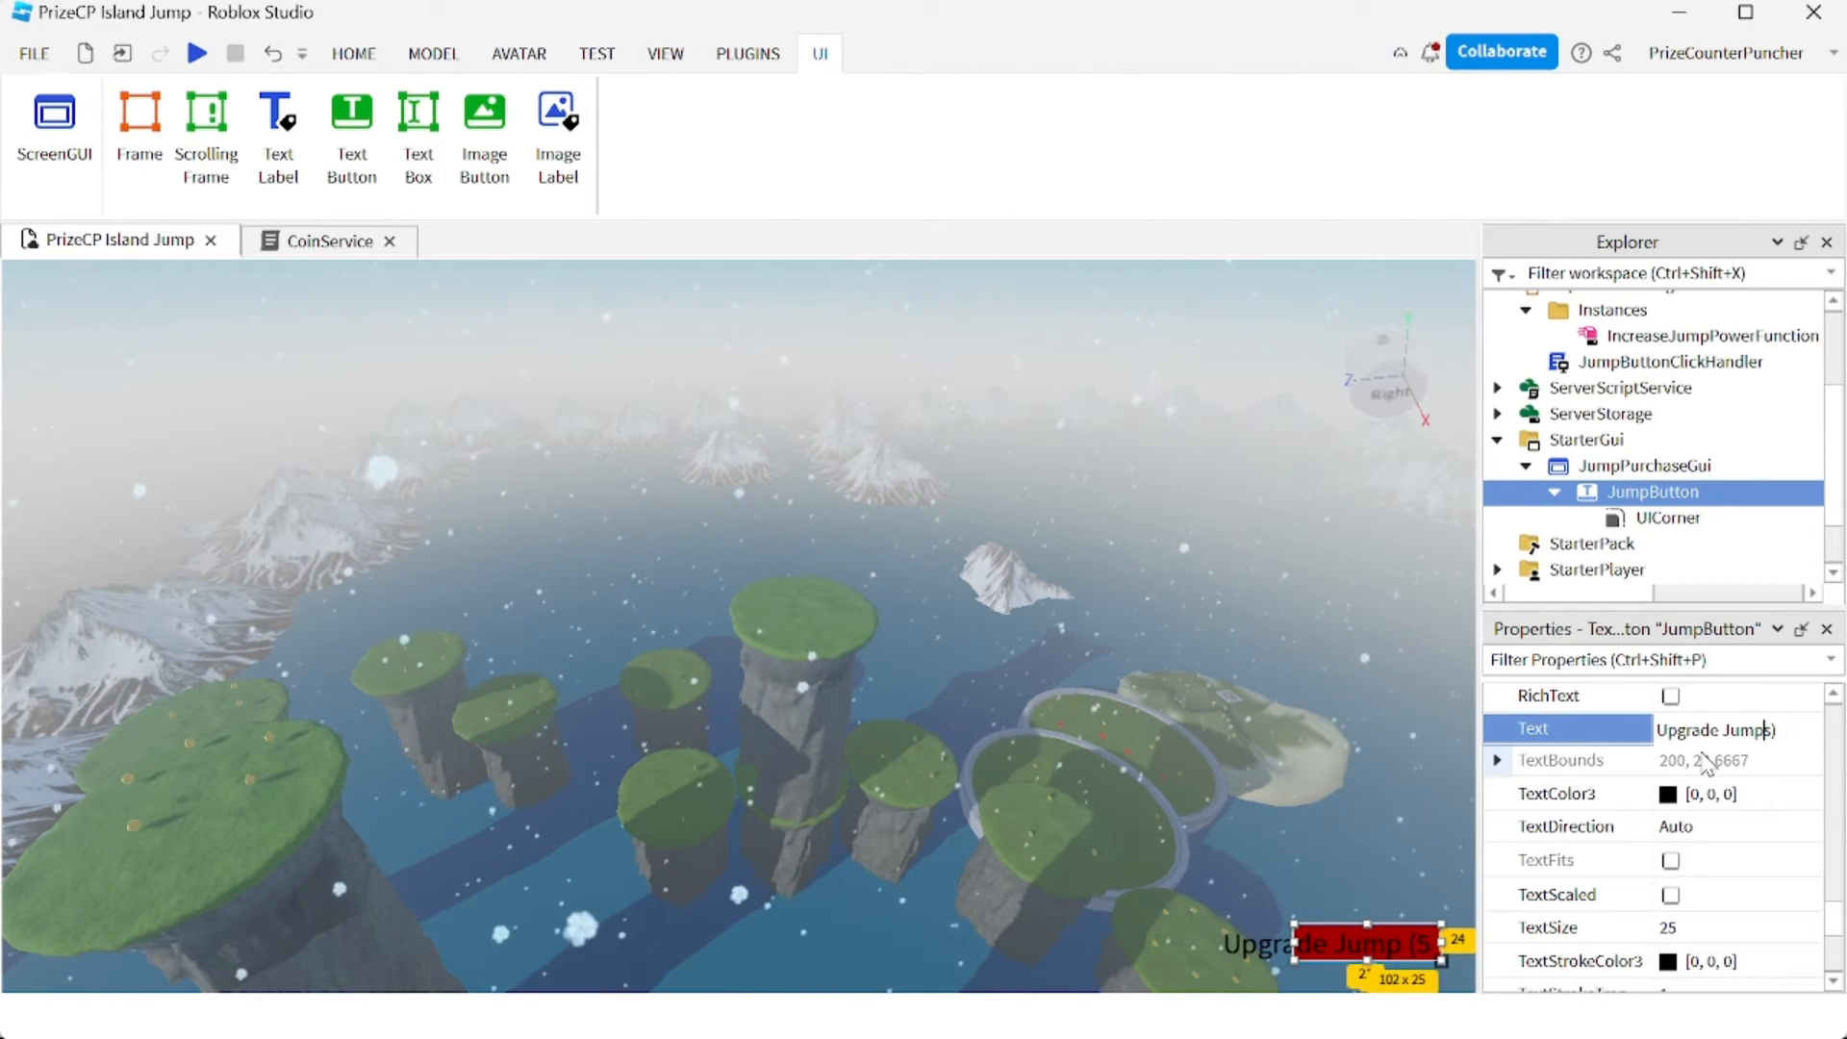
pyautogui.press('Backspace')
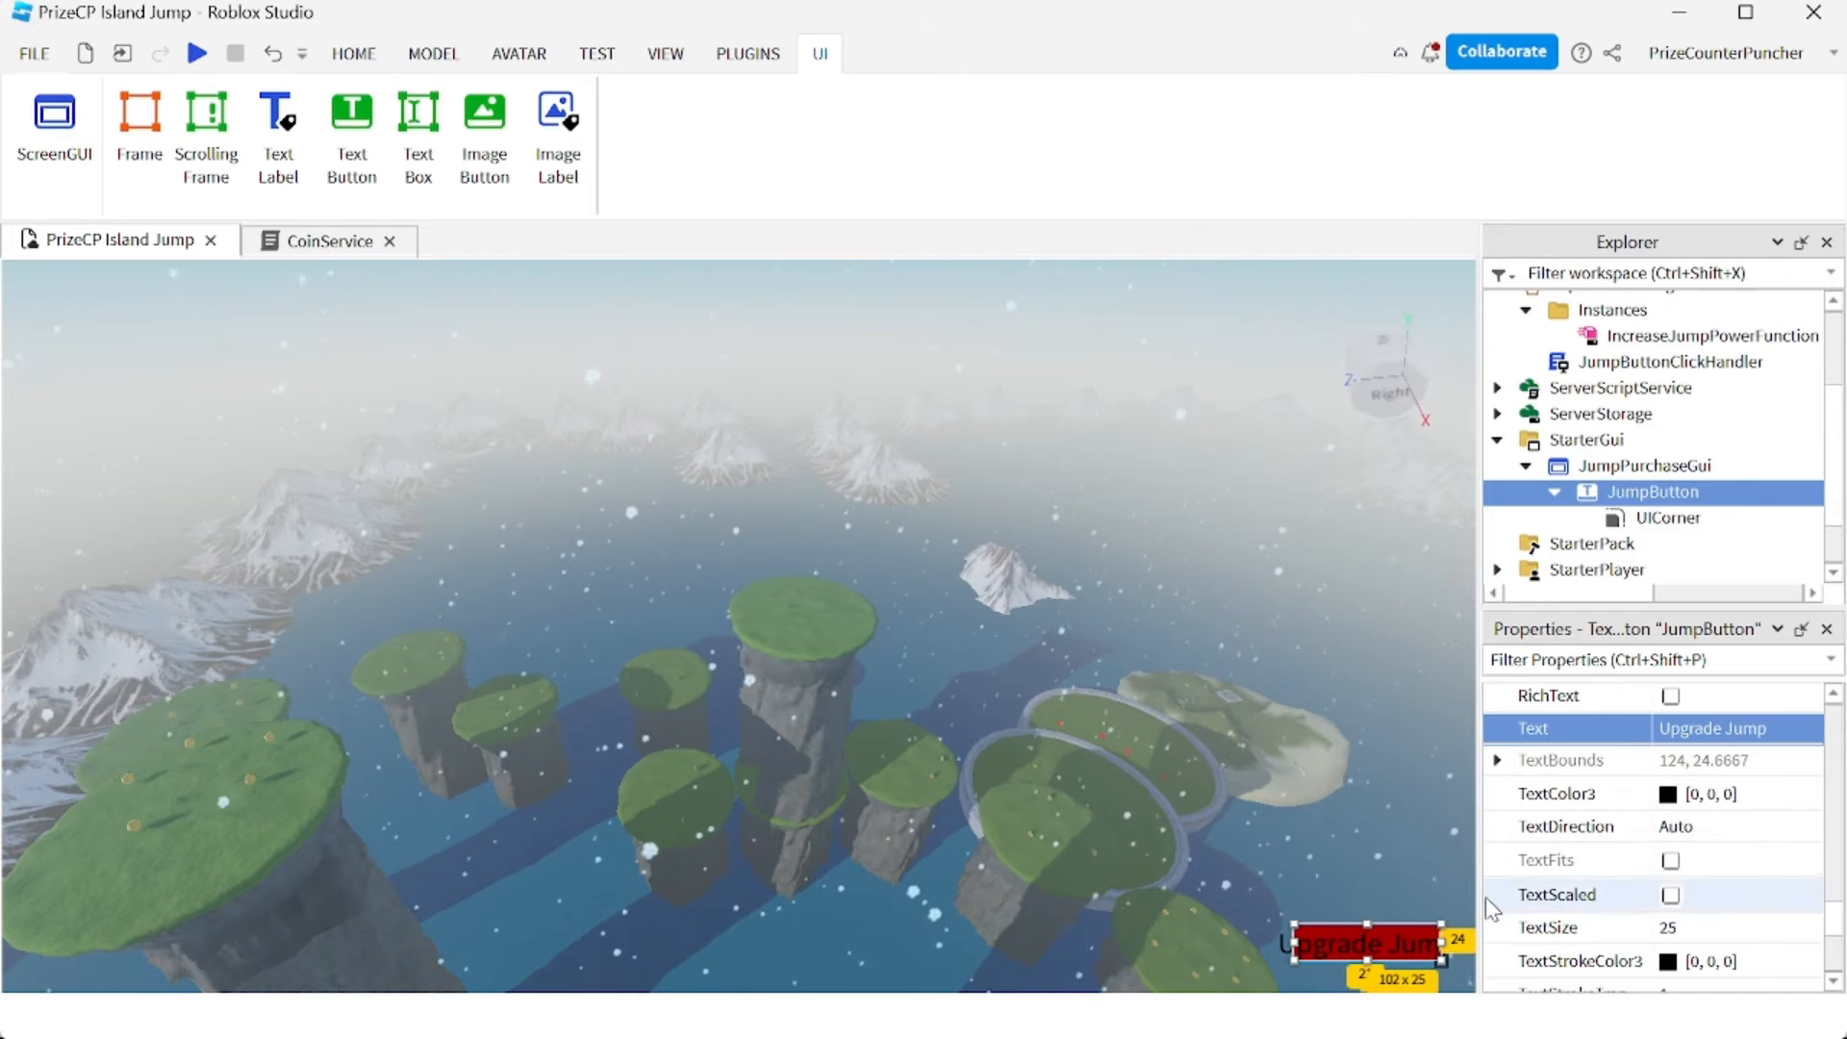
pyautogui.moveTo(1389, 749)
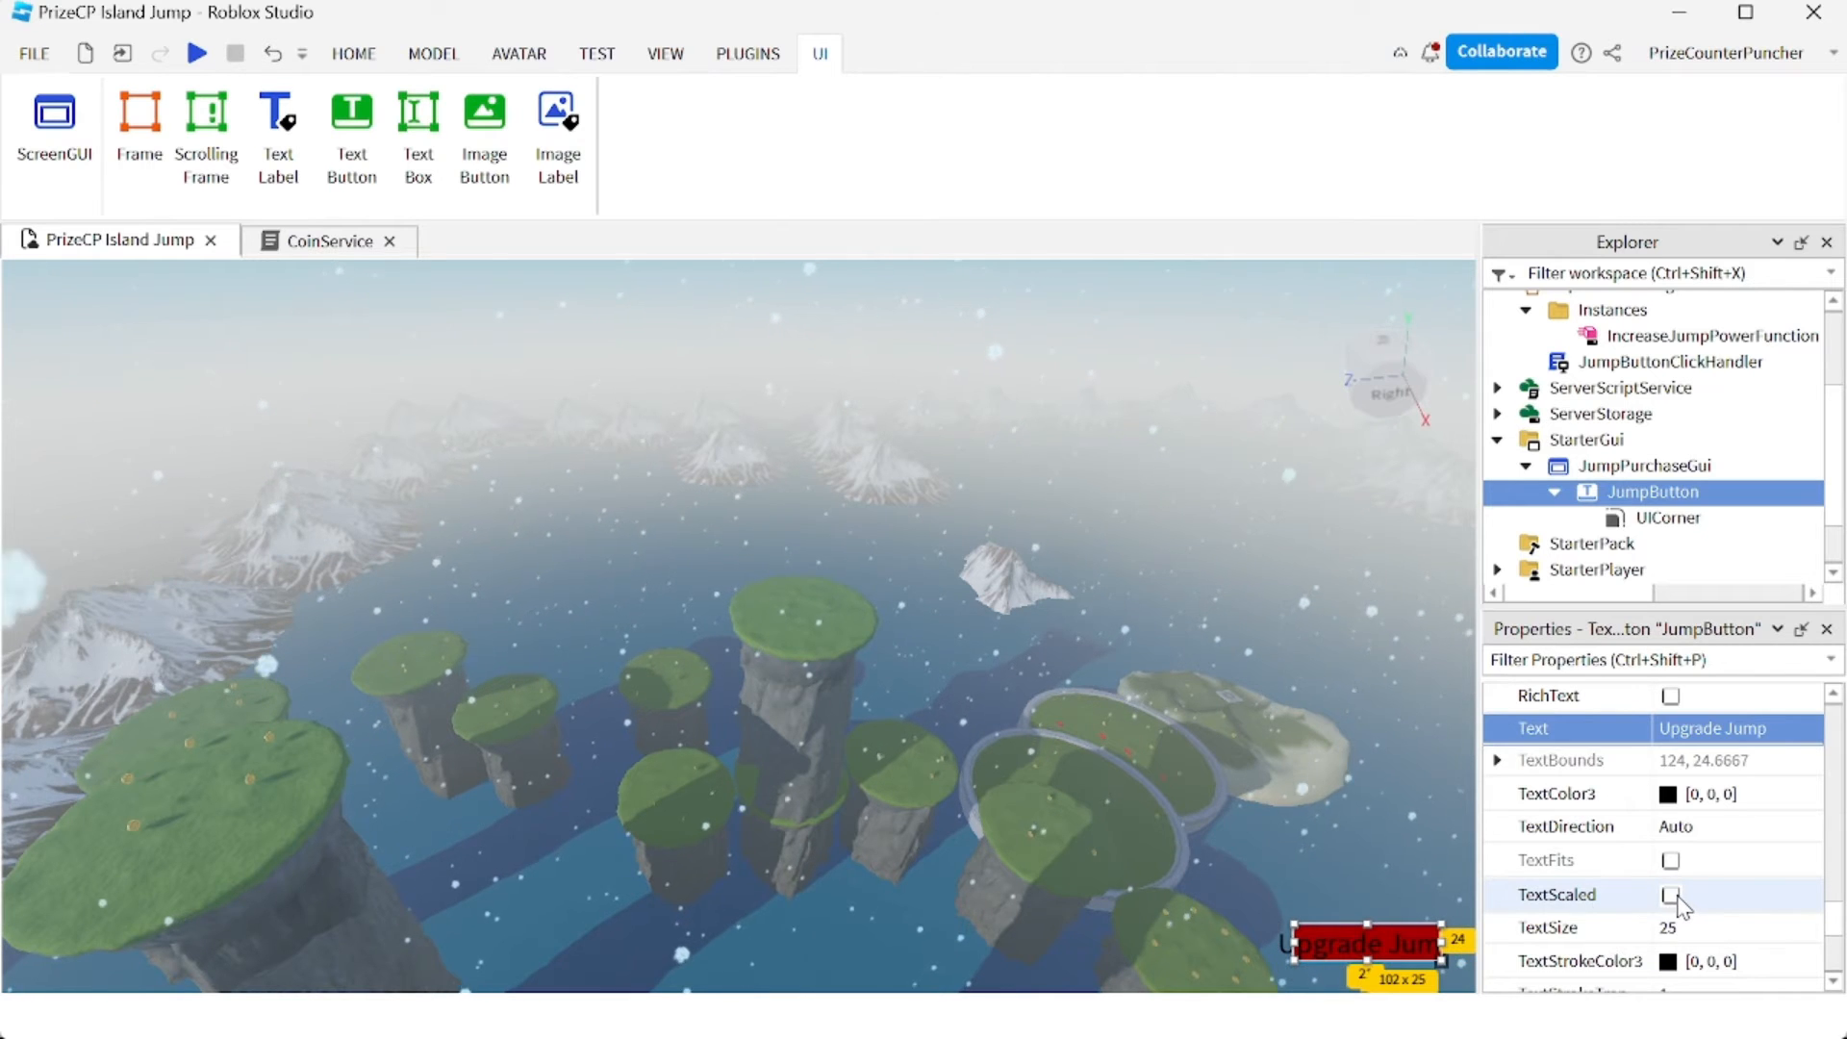
pyautogui.click(1670, 895)
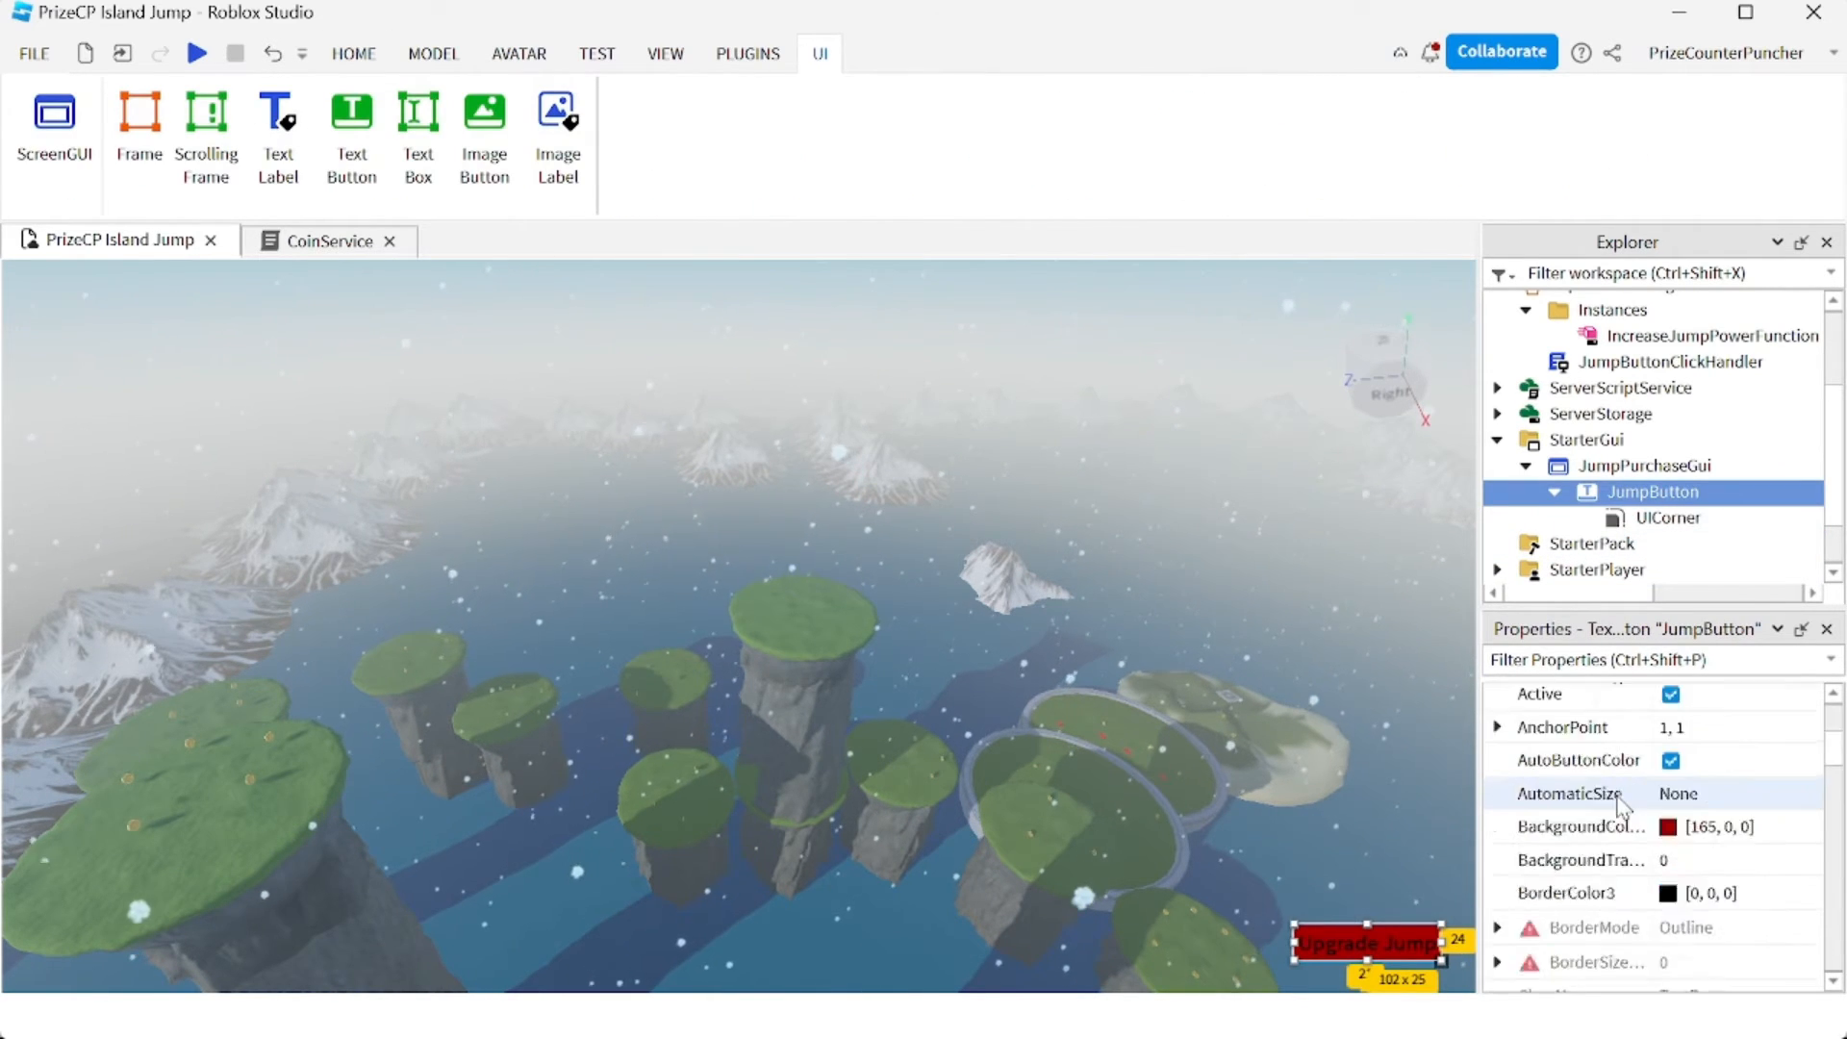
# - Set TextColor3 to brown (107, 54, 0) and TextStrokeColor3 to yellow (255, 255, 0)
pyautogui.scroll(-3)
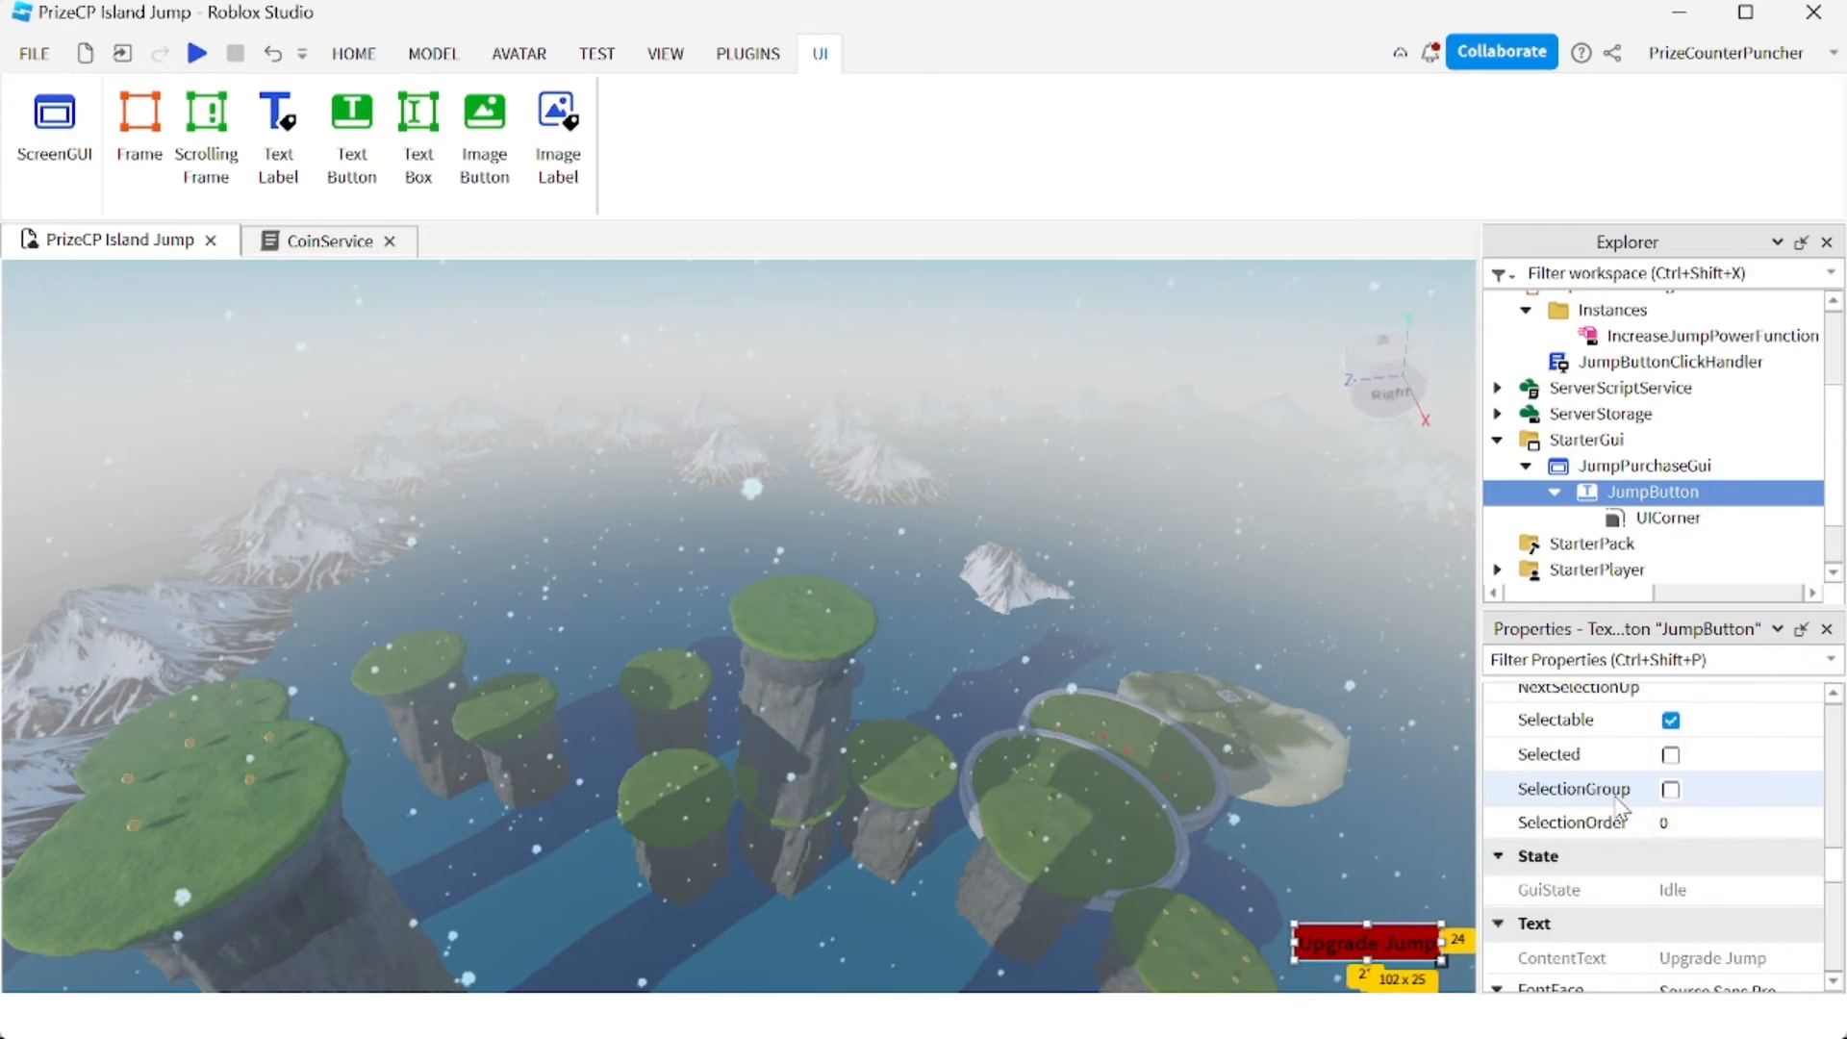
pyautogui.scroll(-3)
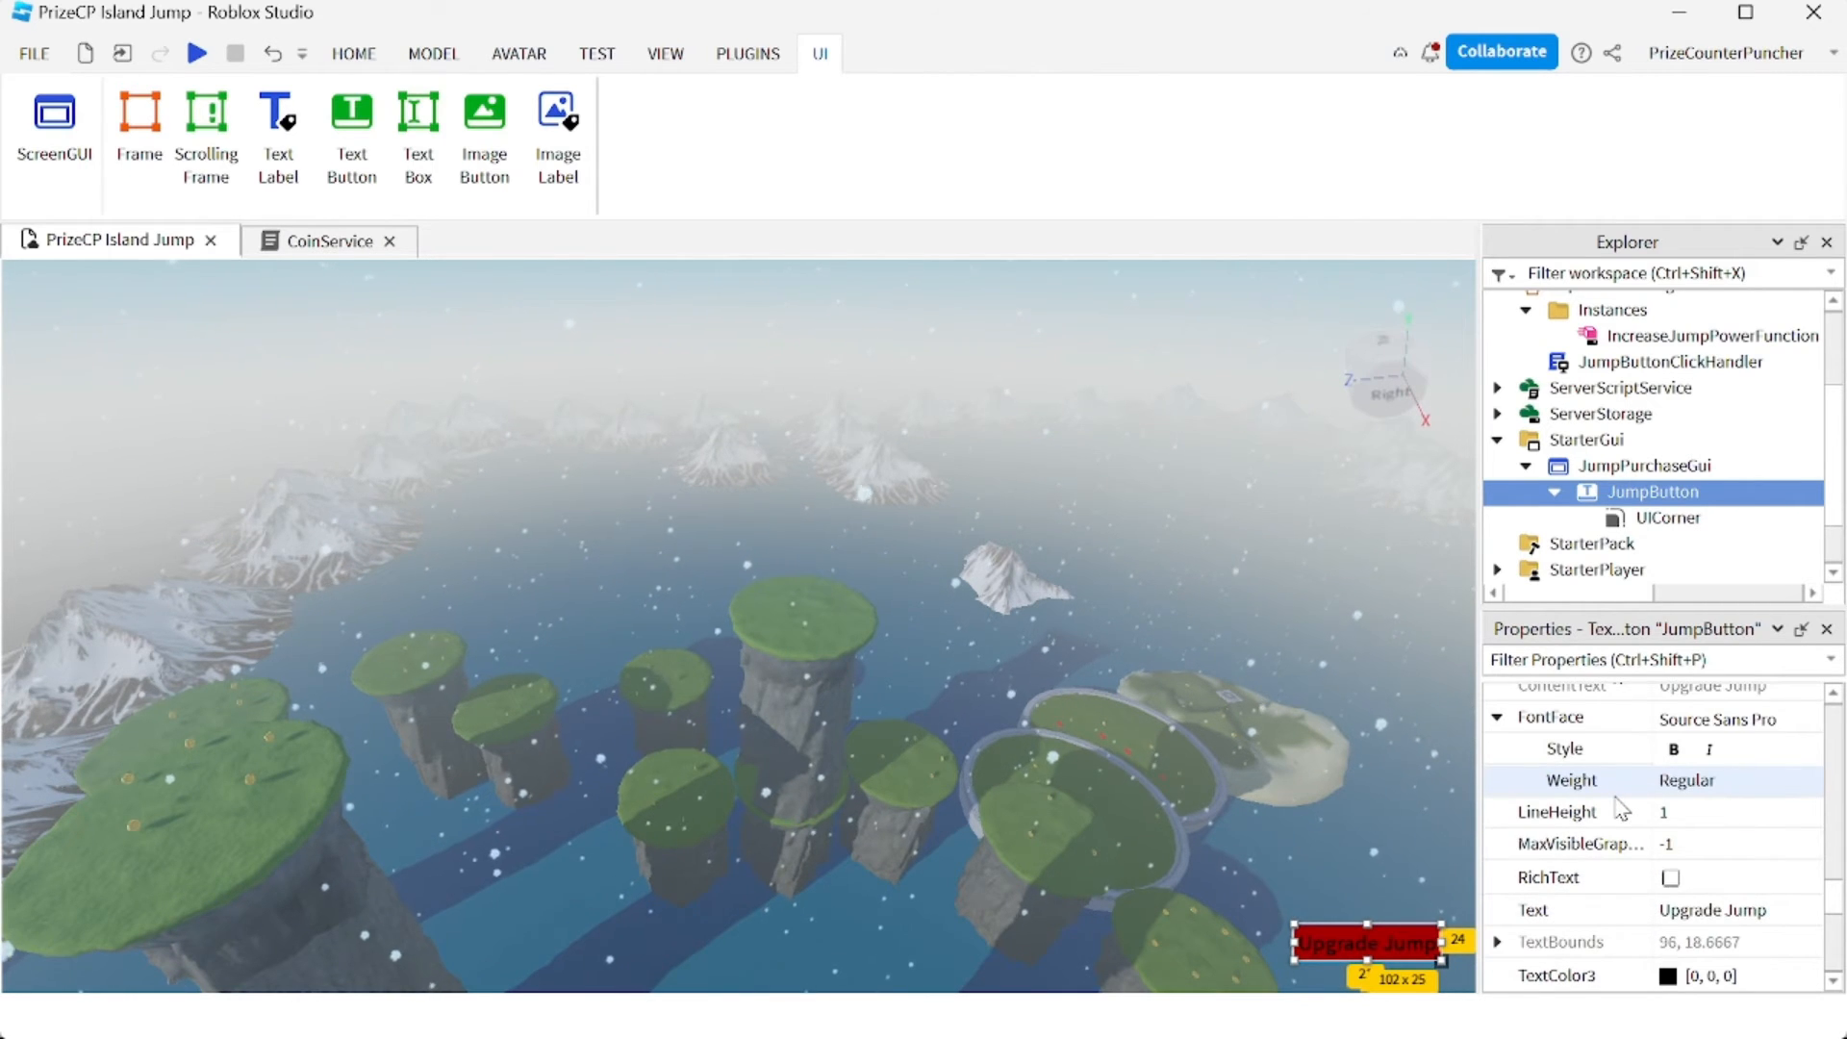
pyautogui.scroll(-3)
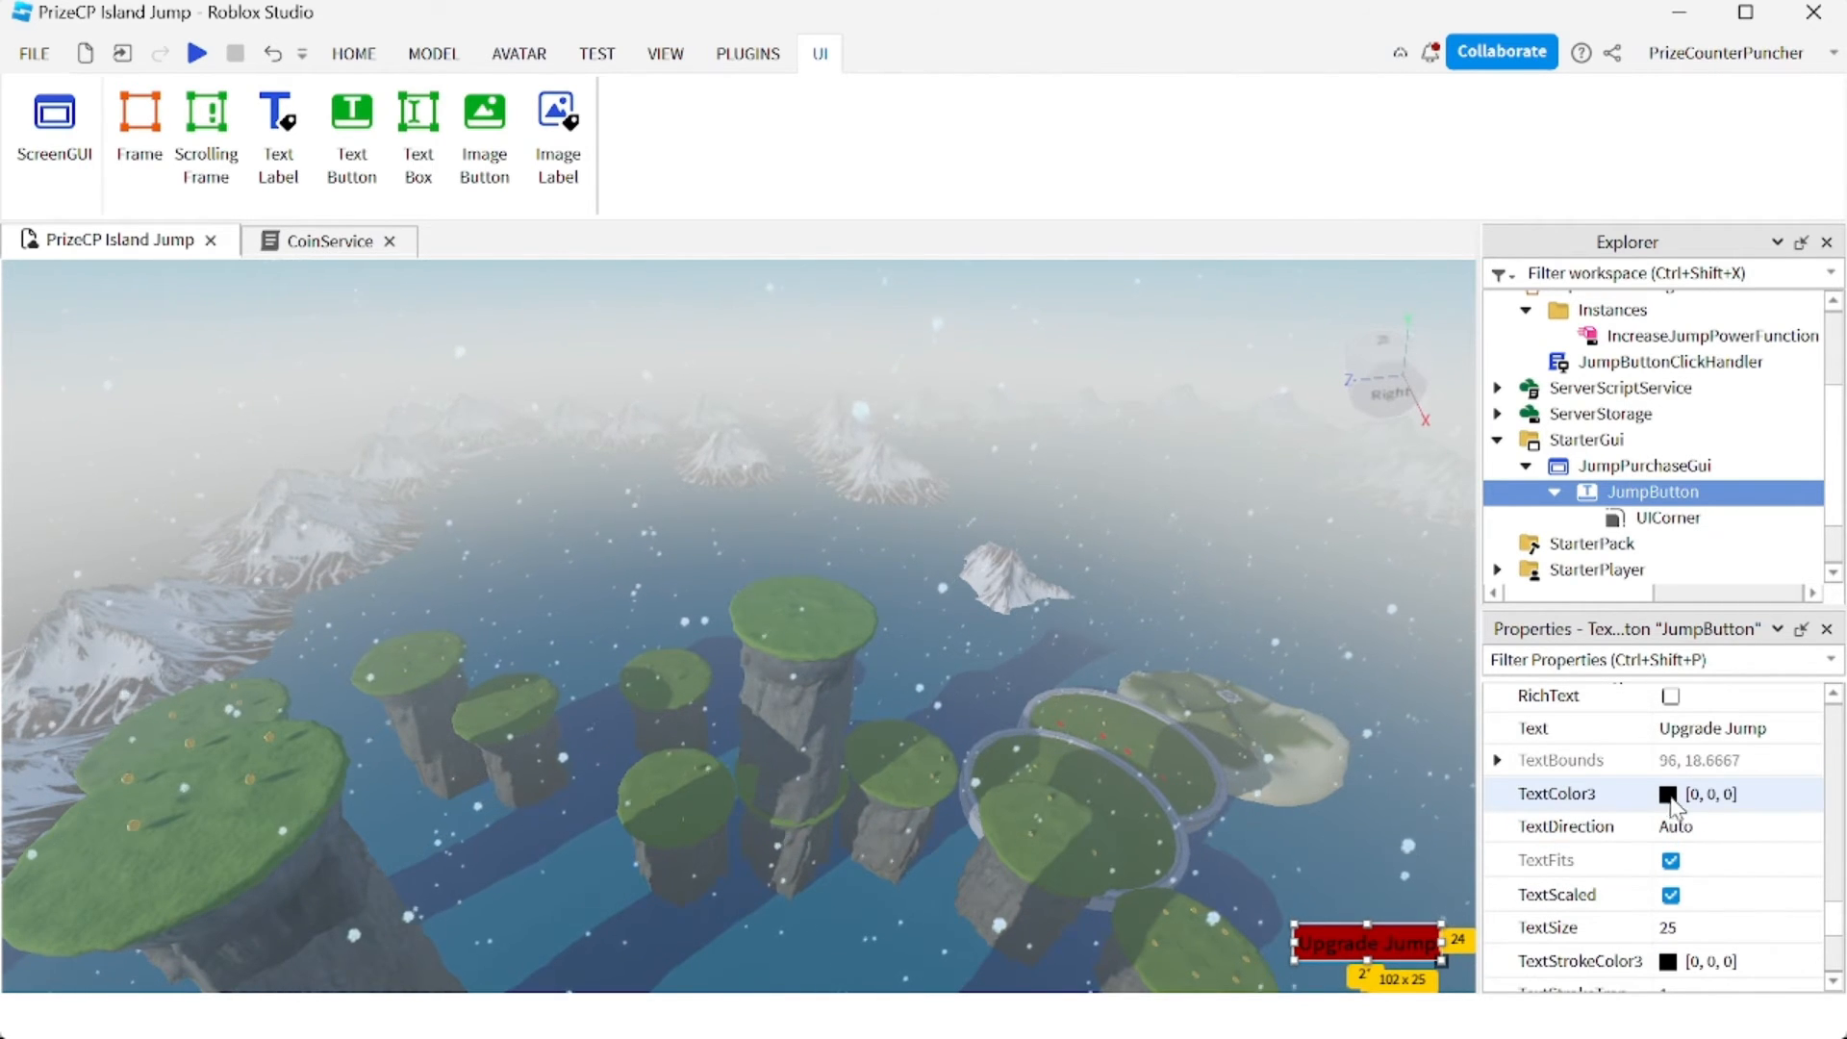
pyautogui.click(1670, 792)
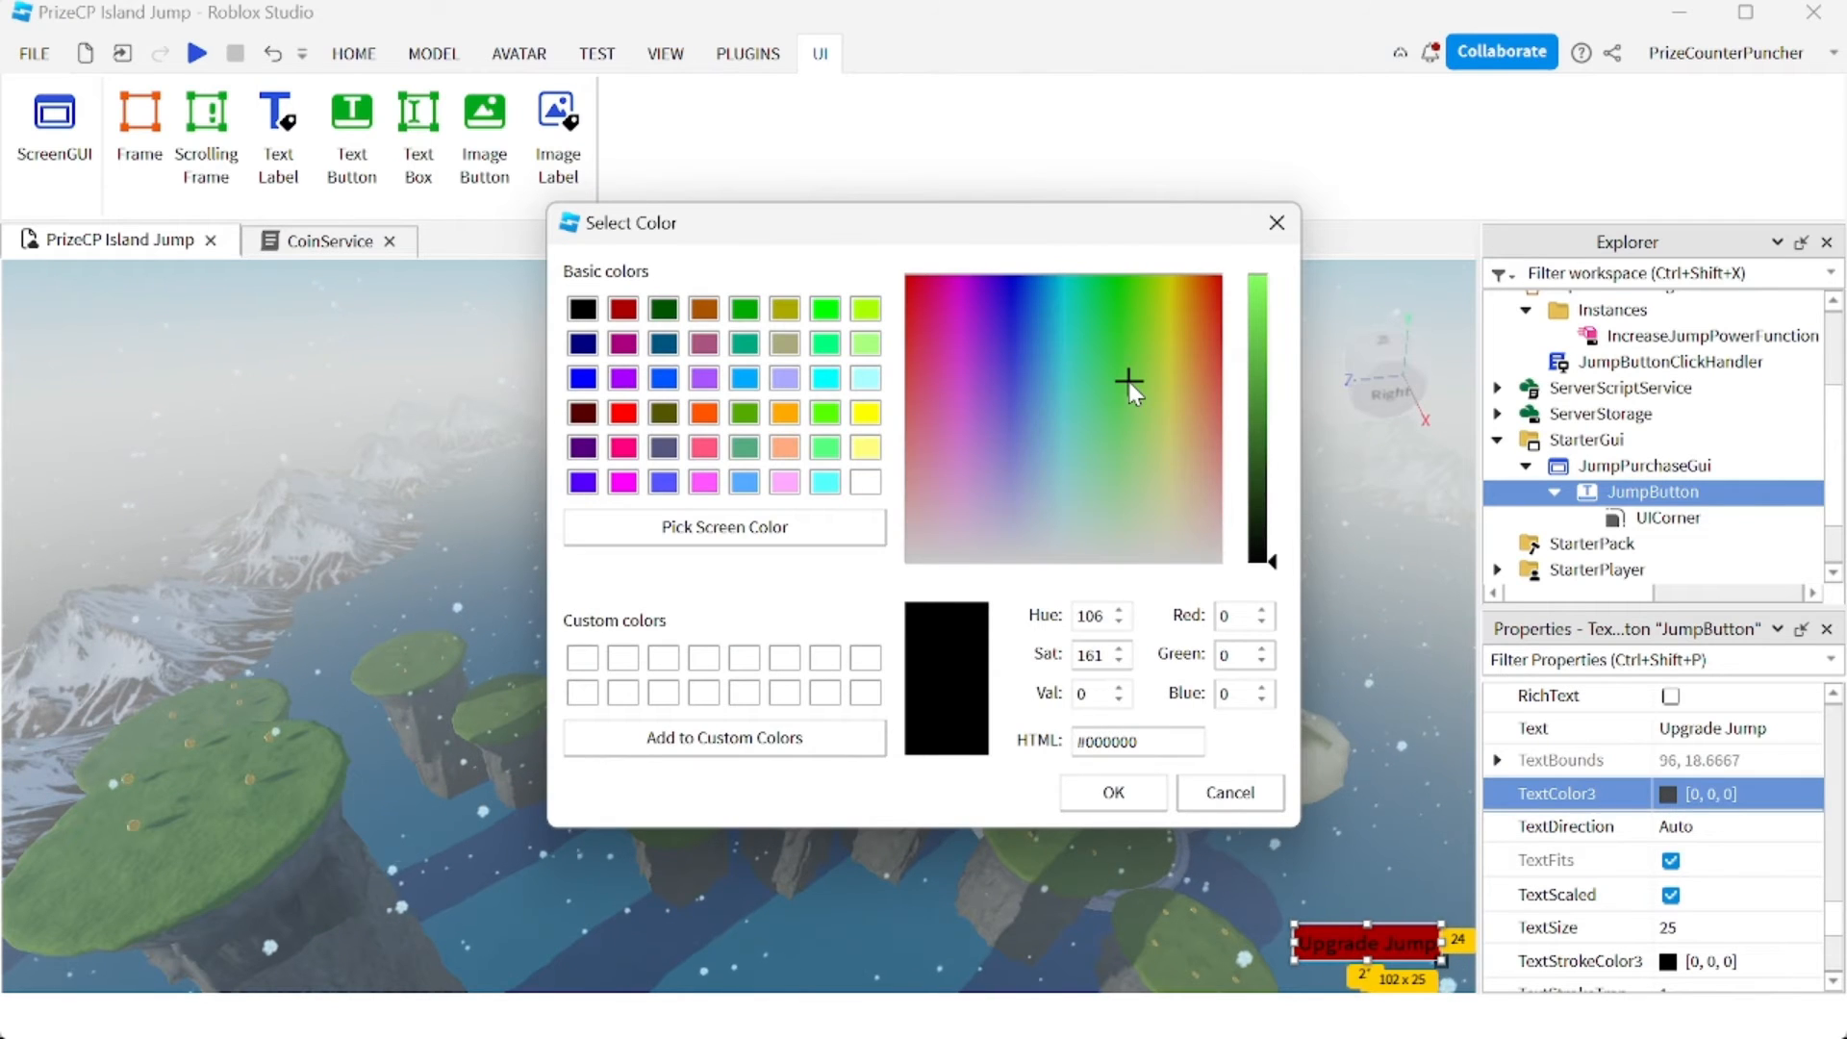
pyautogui.moveTo(1366, 552)
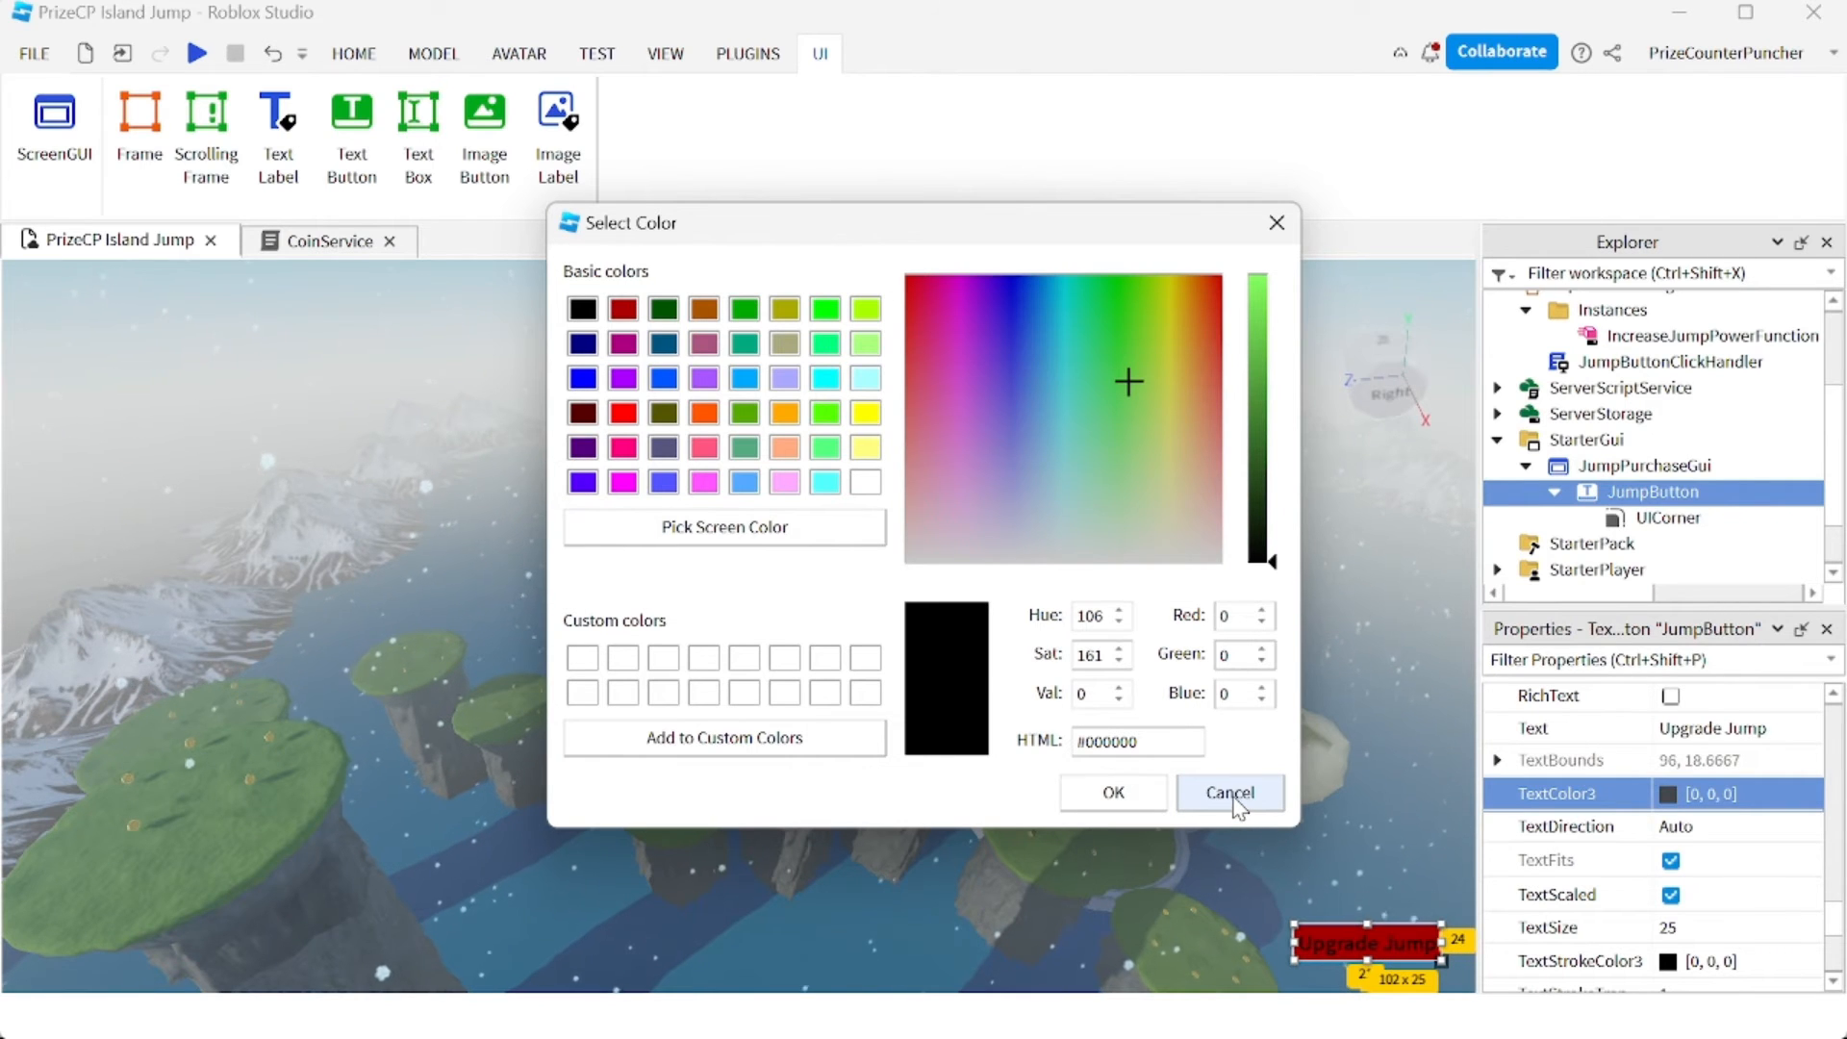
pyautogui.click(1229, 791)
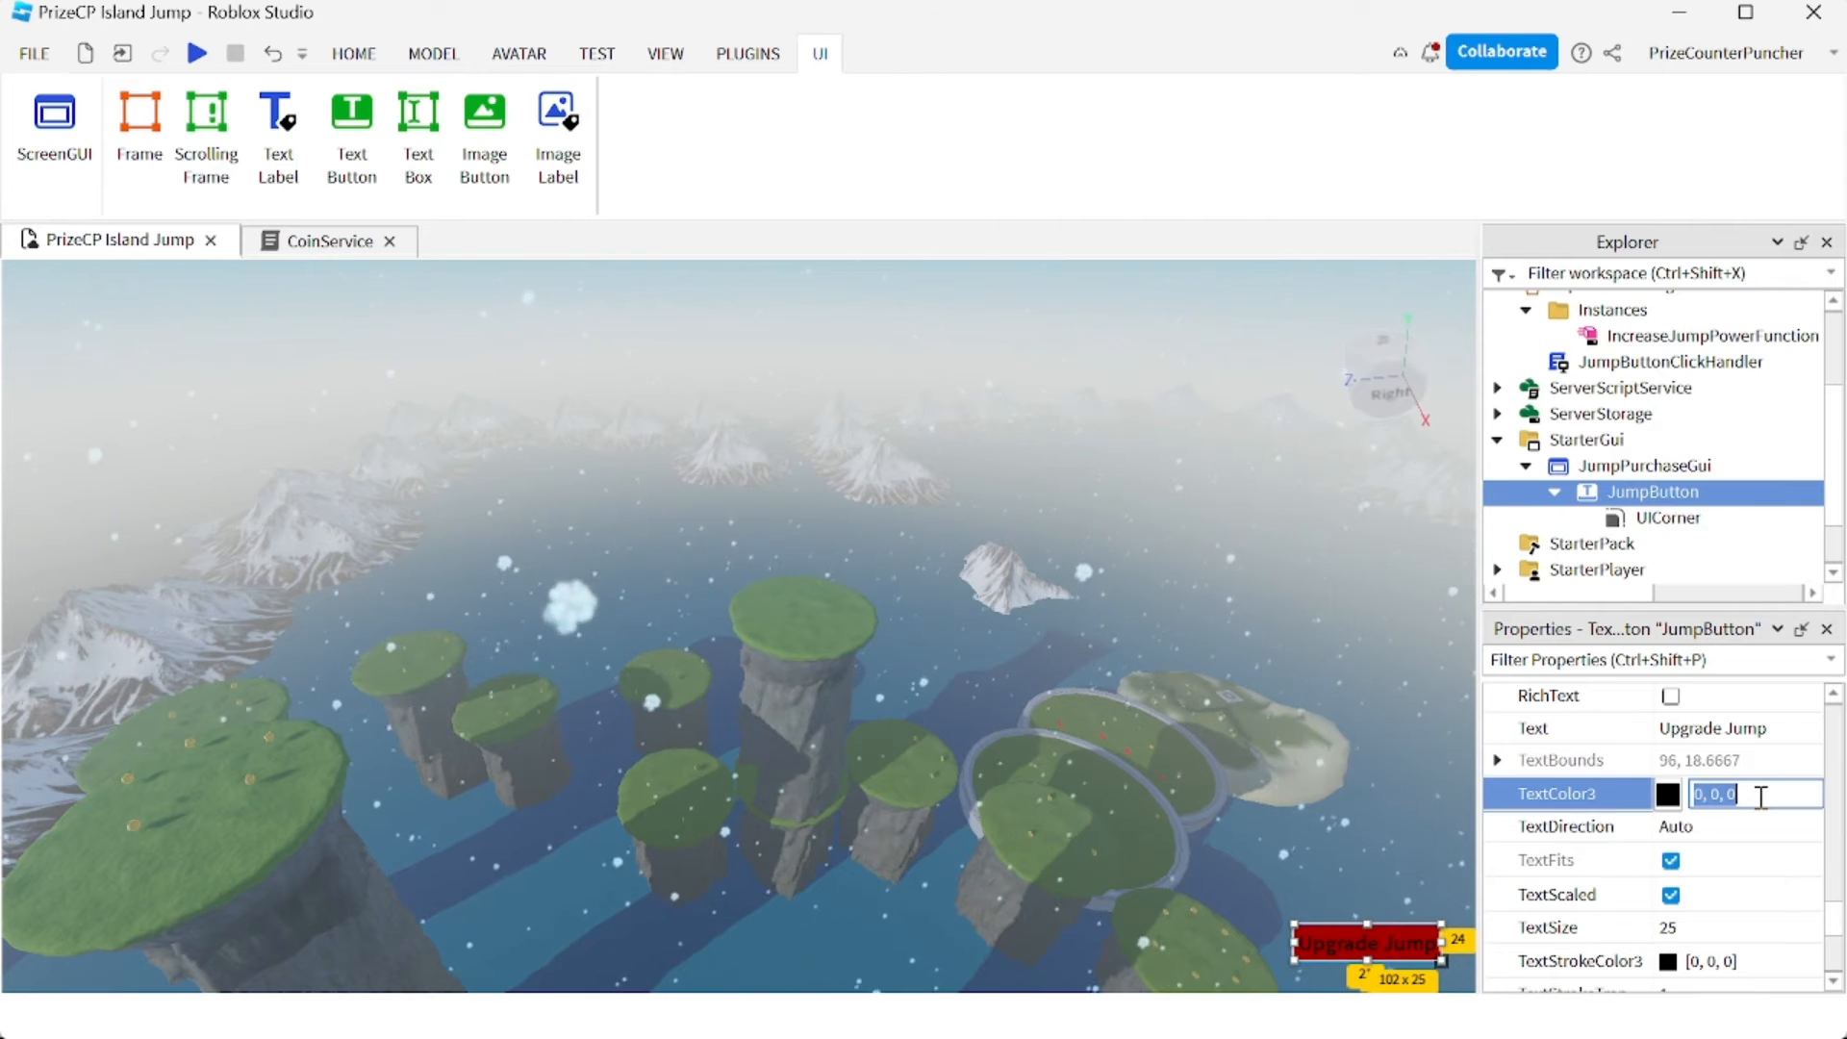
pyautogui.write('107, 54, 0')
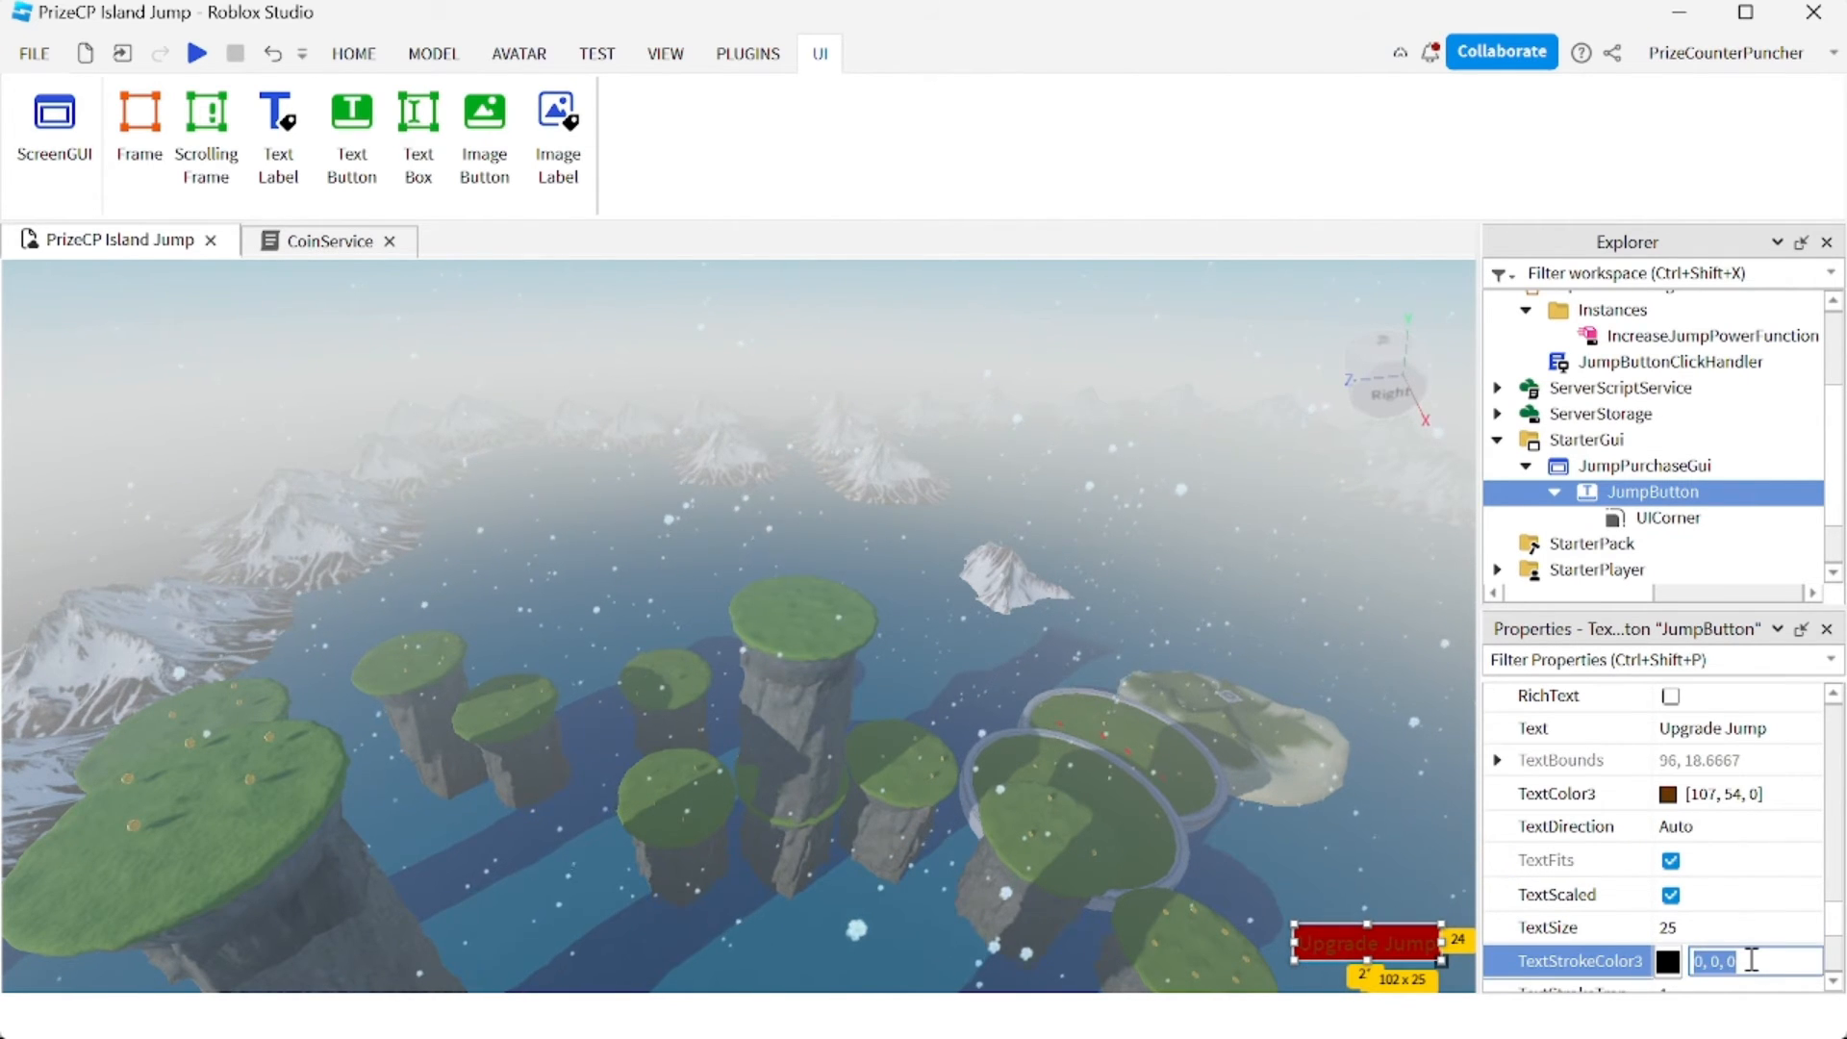
pyautogui.write('255, 255, 0')
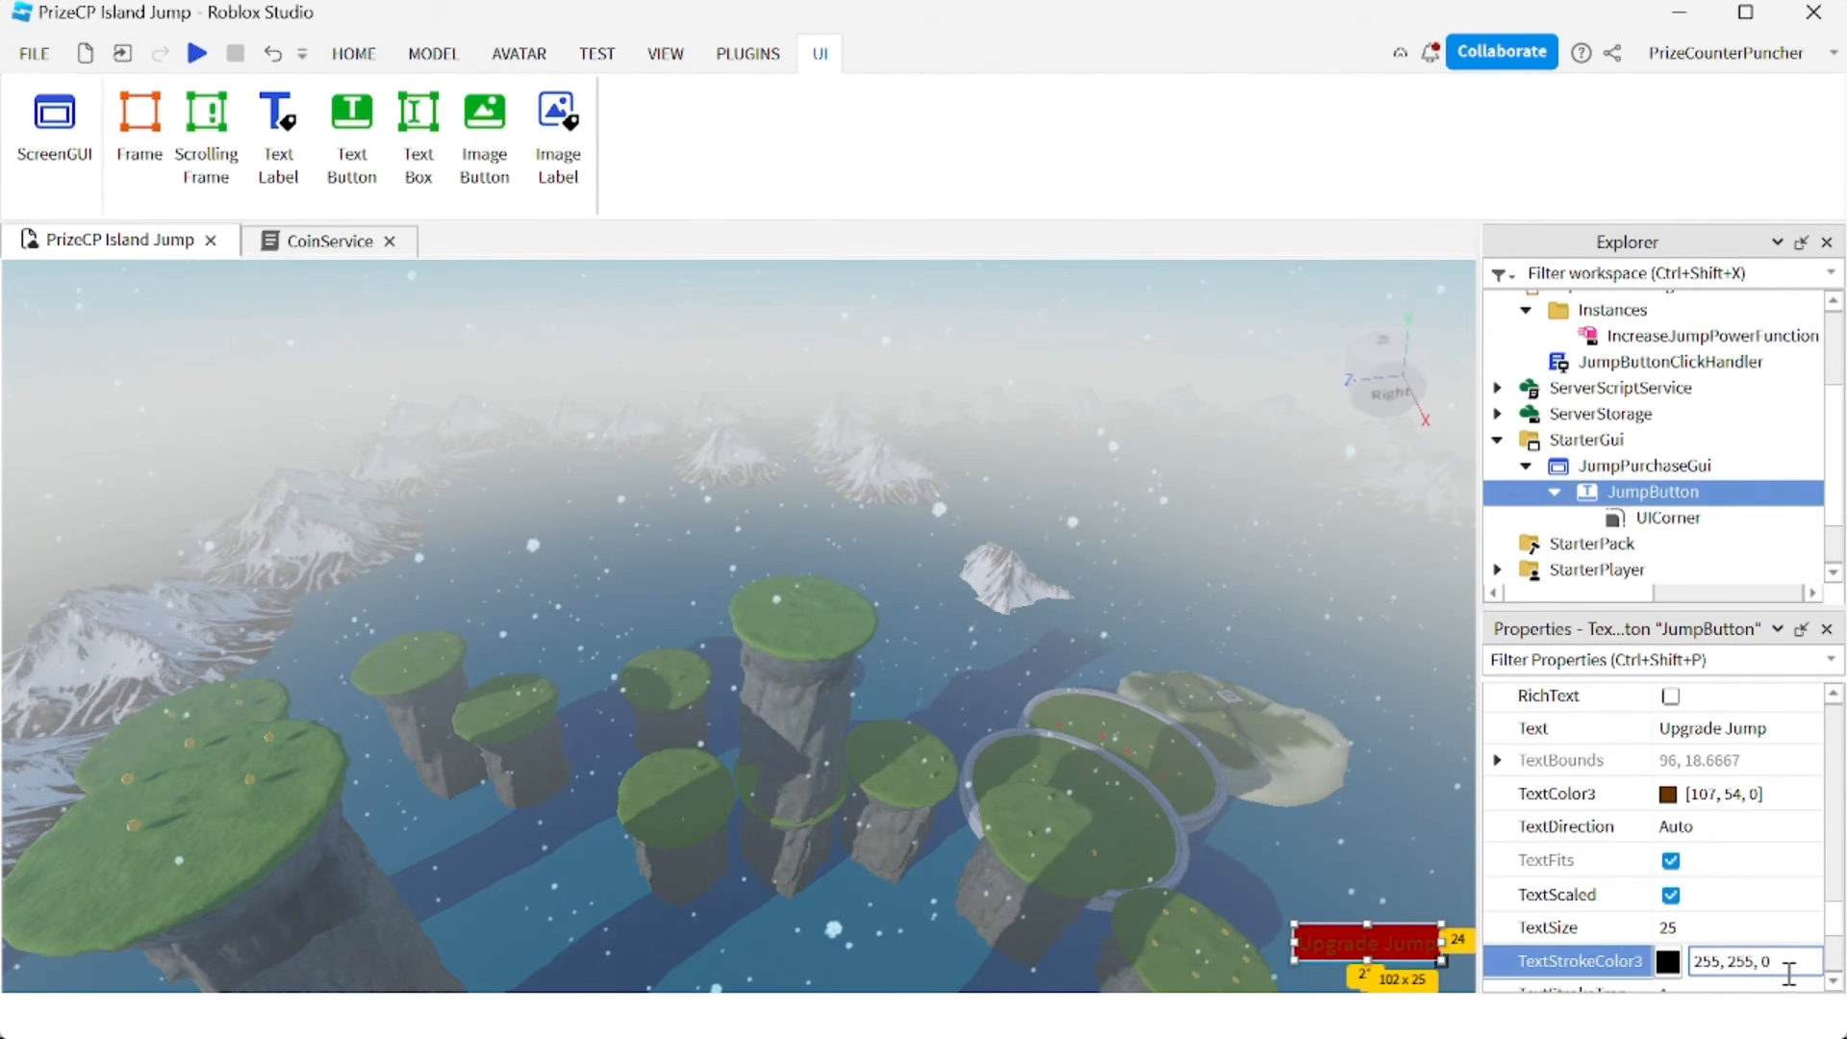
pyautogui.scroll(-3)
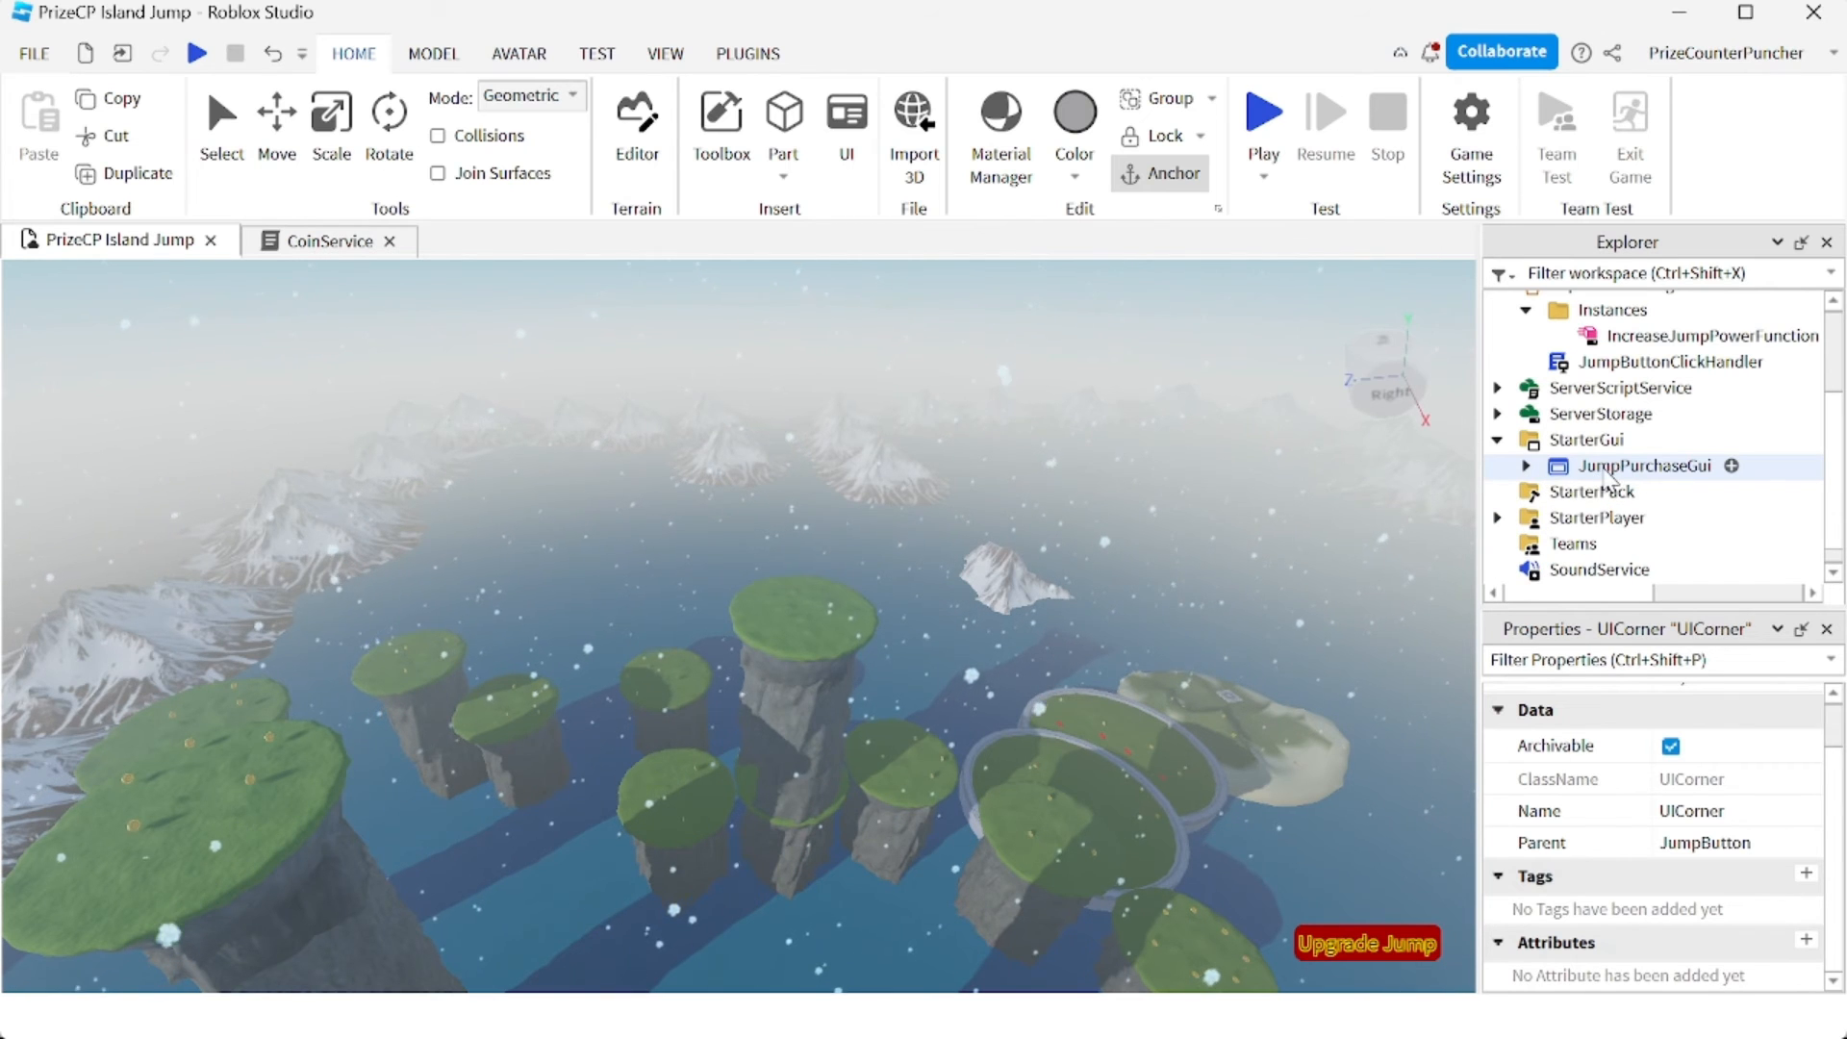
# - Move JumpPurchaseGui back into ReplicatedStorage > Instances
pyautogui.click(820, 54)
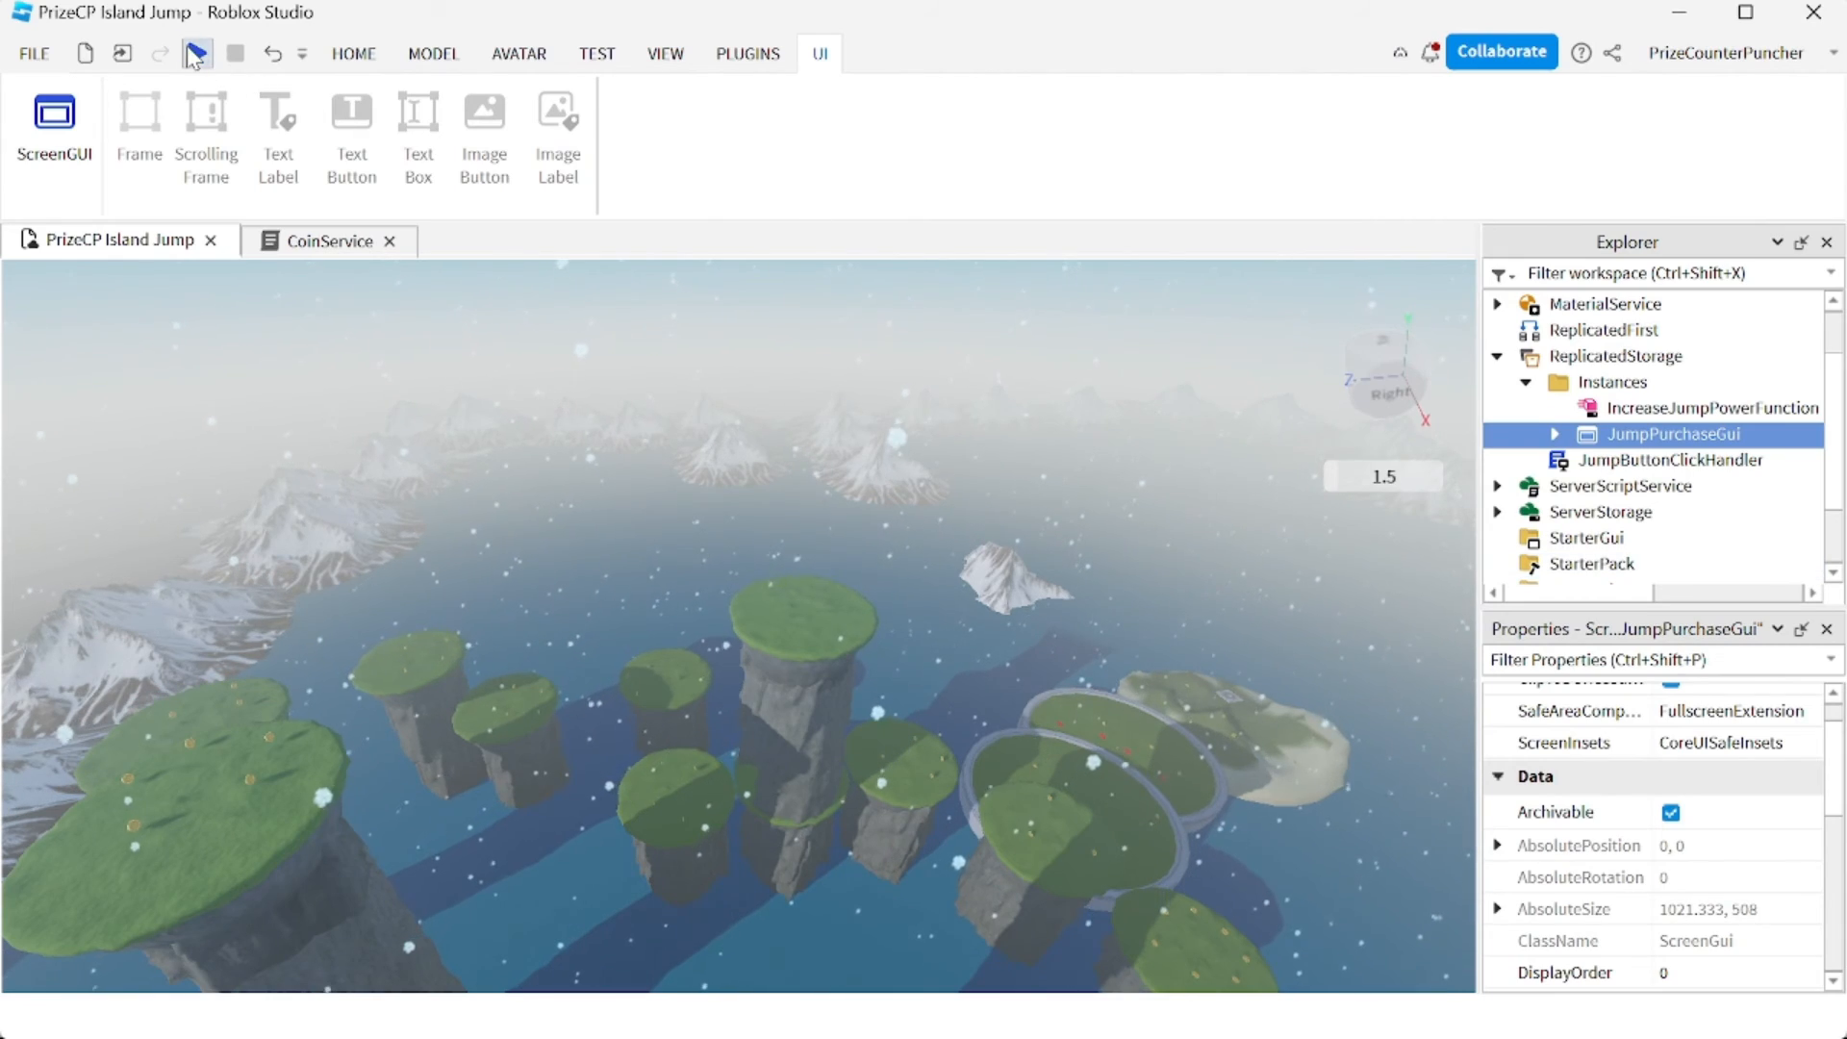
# - Run a play test and buy the jump upgrade, spending 5 coins to raise Jump to 30
pyautogui.click(196, 54)
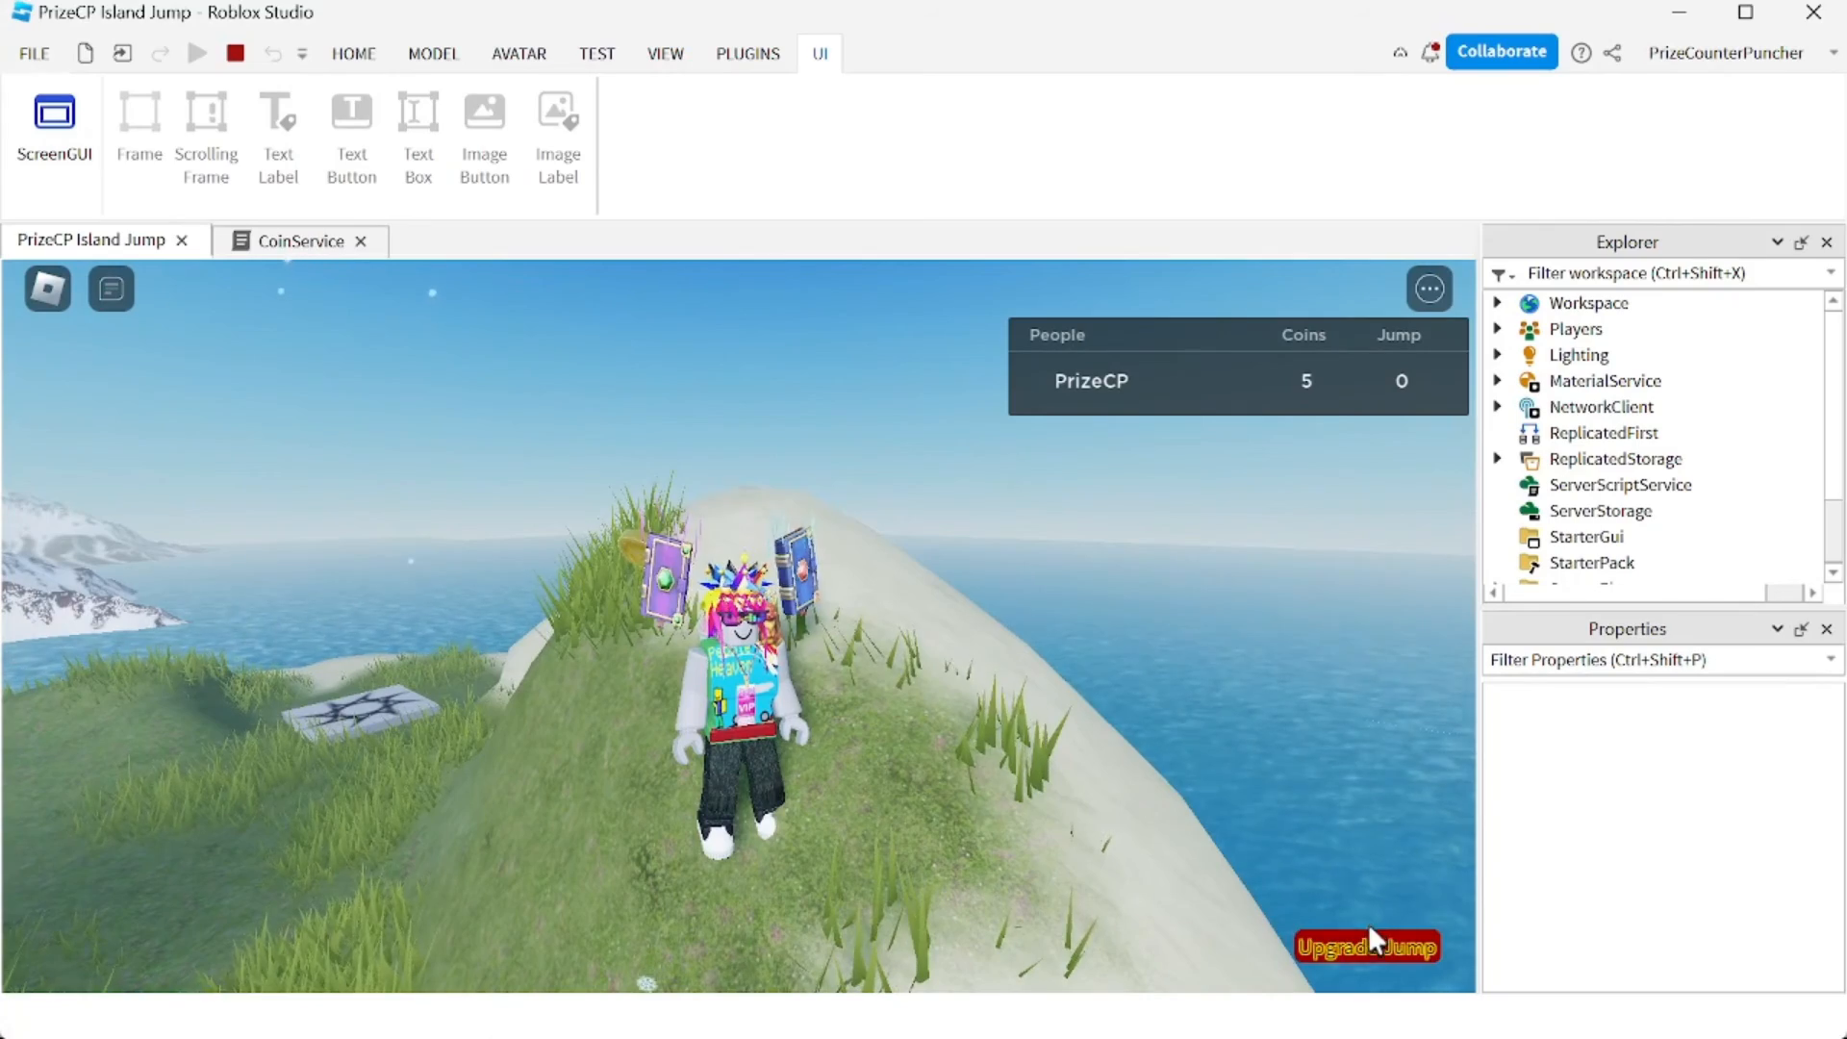
pyautogui.click(1366, 947)
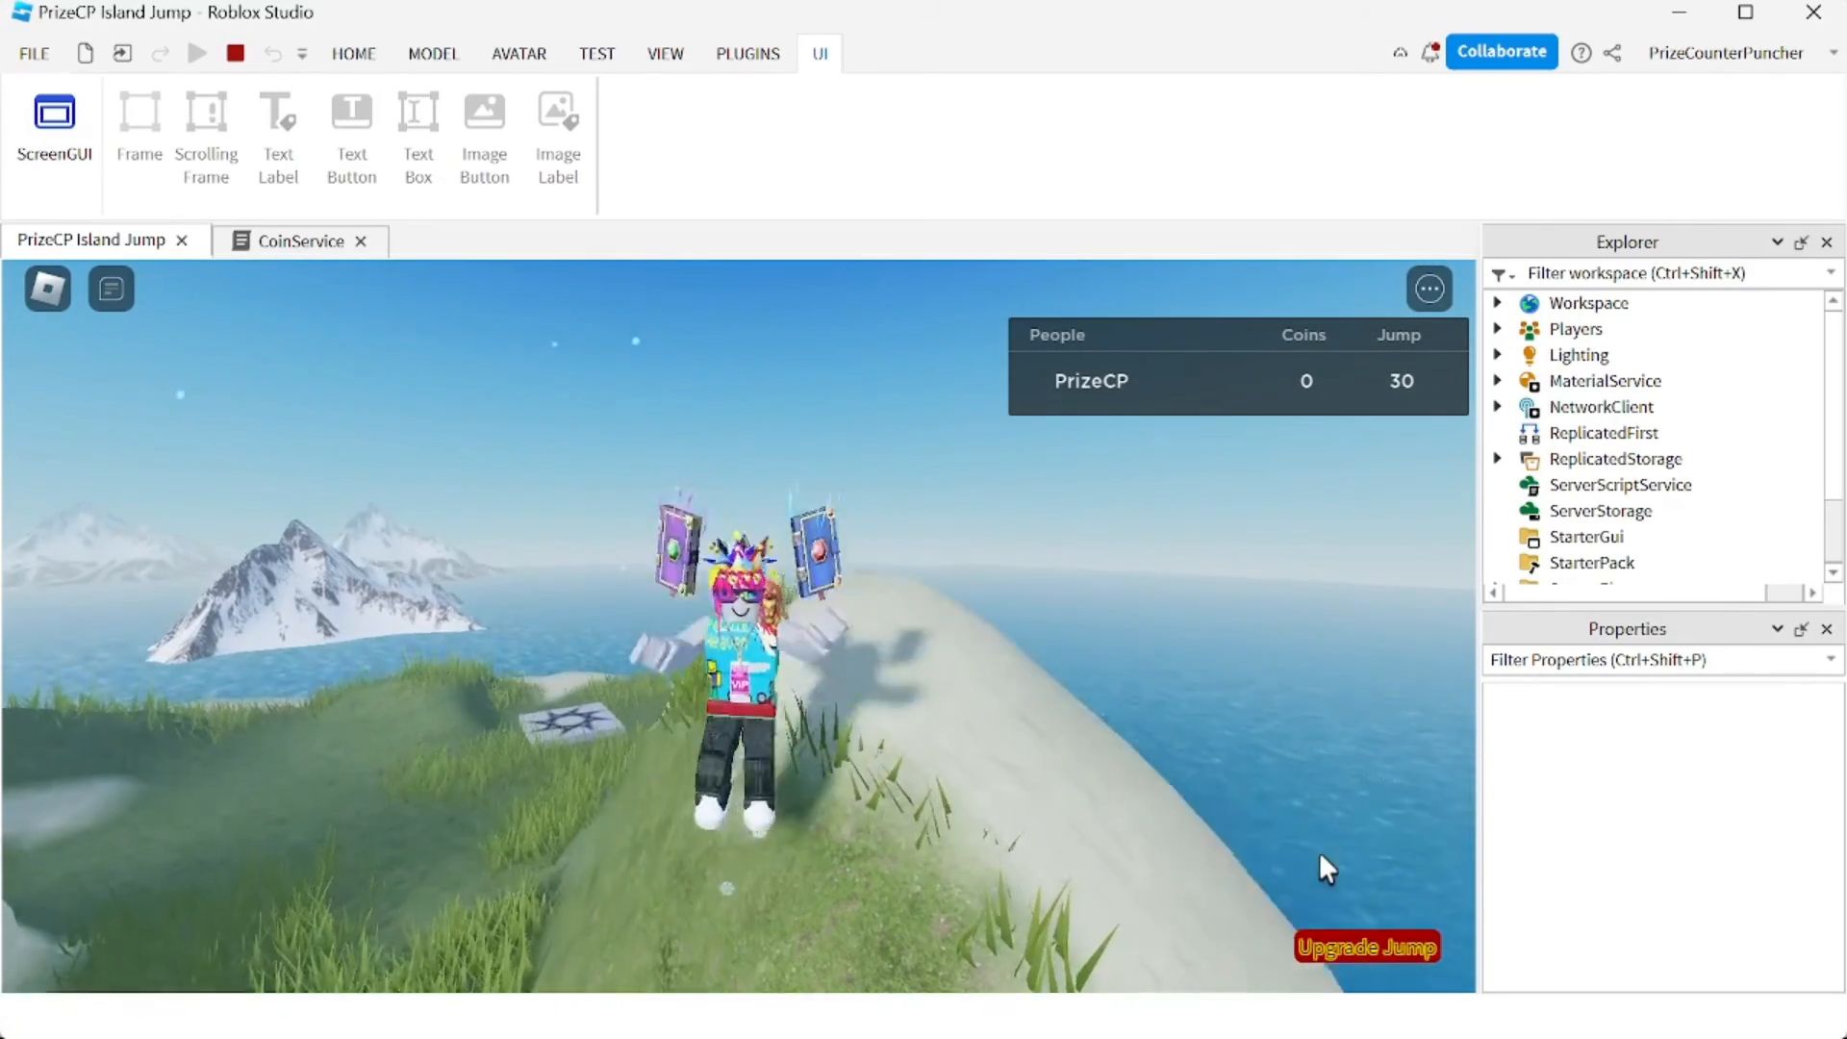